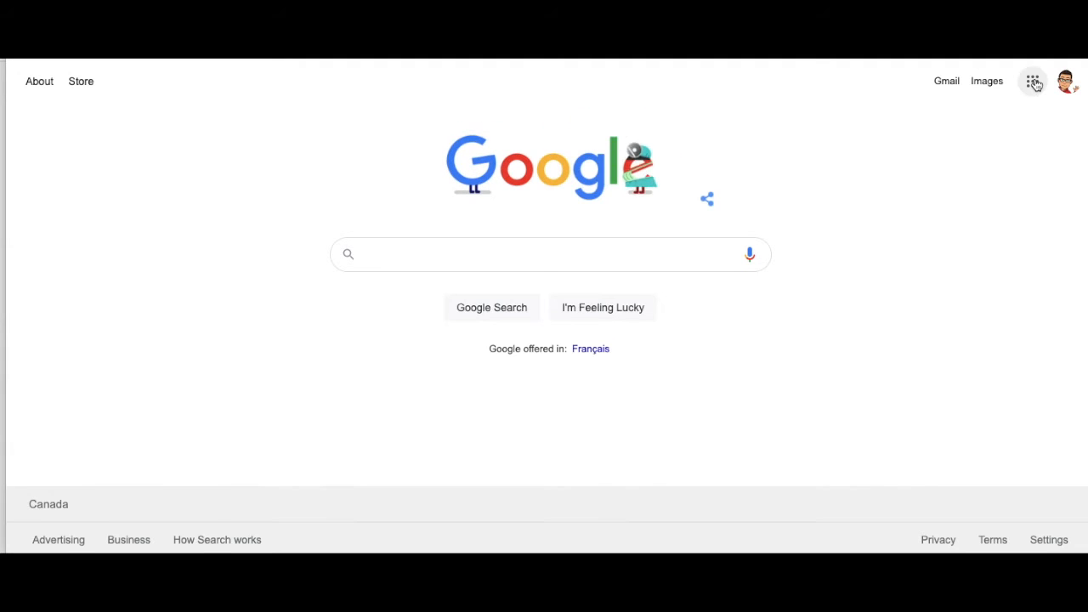
# Step: Open the Google apps grid, dismiss it, then reopen it to show Drive, Docs and Sheets
pyautogui.click(1032, 81)
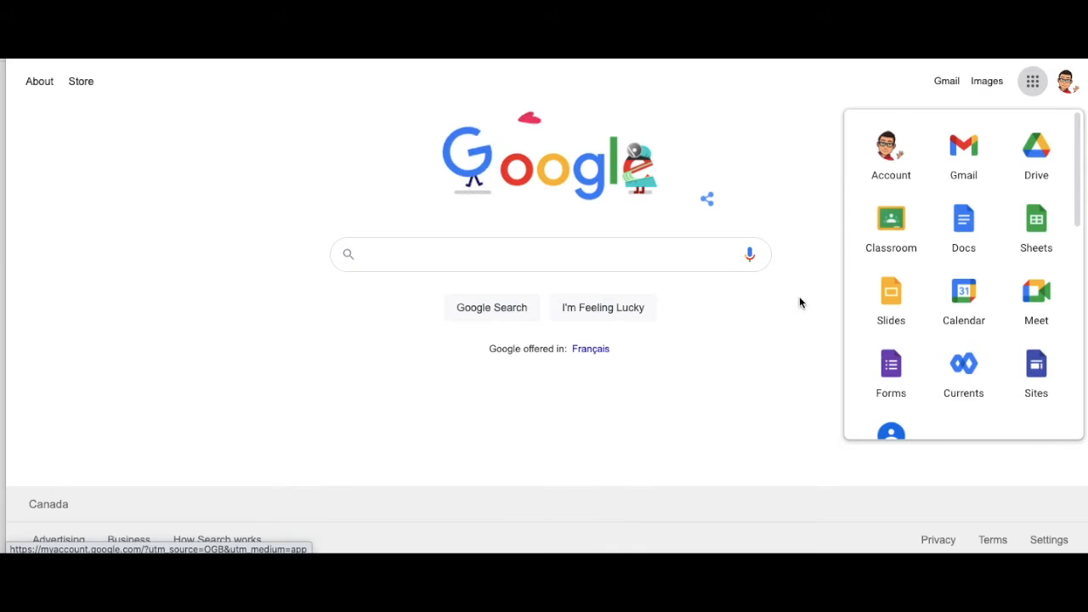
pyautogui.moveTo(963, 226)
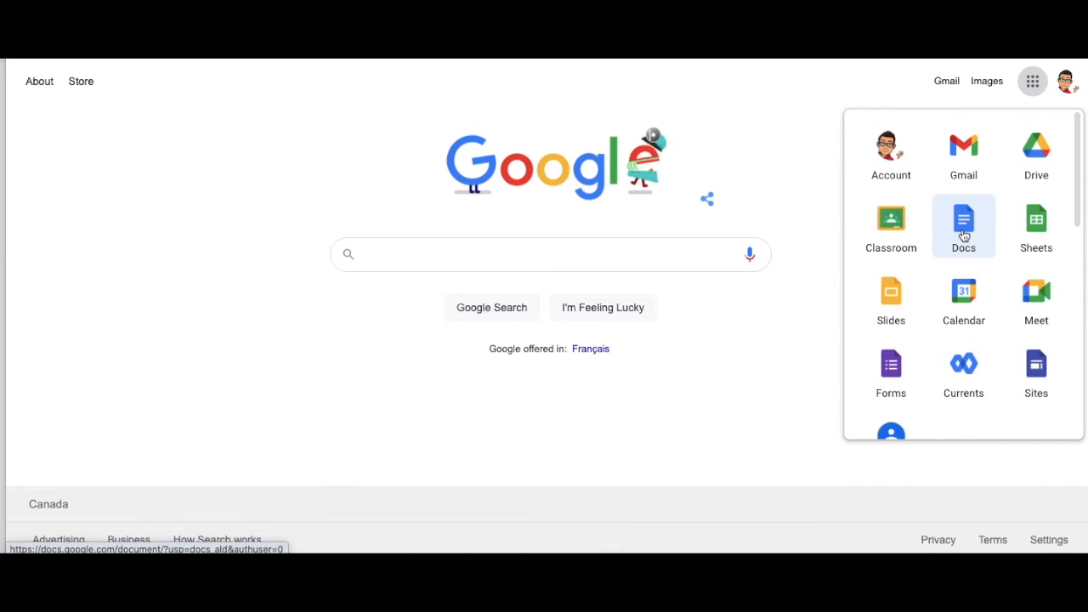
pyautogui.click(963, 225)
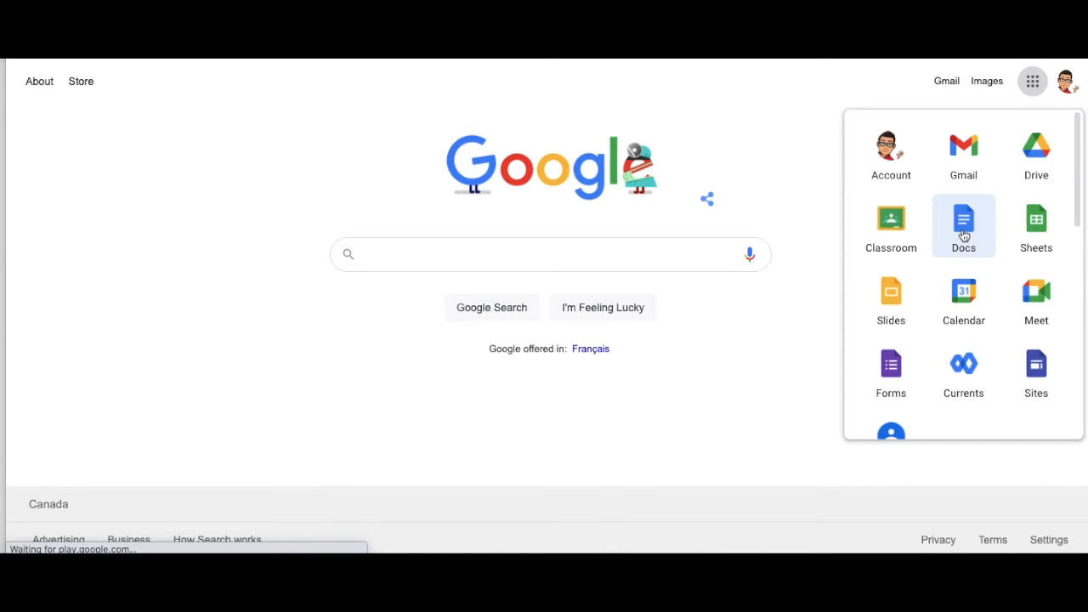
pyautogui.click(963, 225)
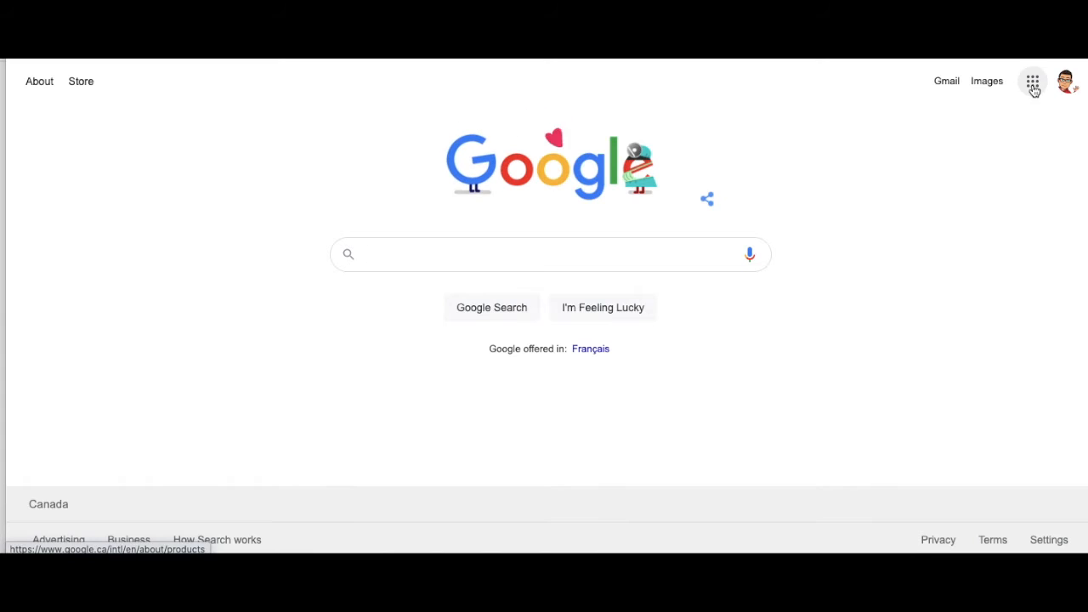
pyautogui.click(1032, 81)
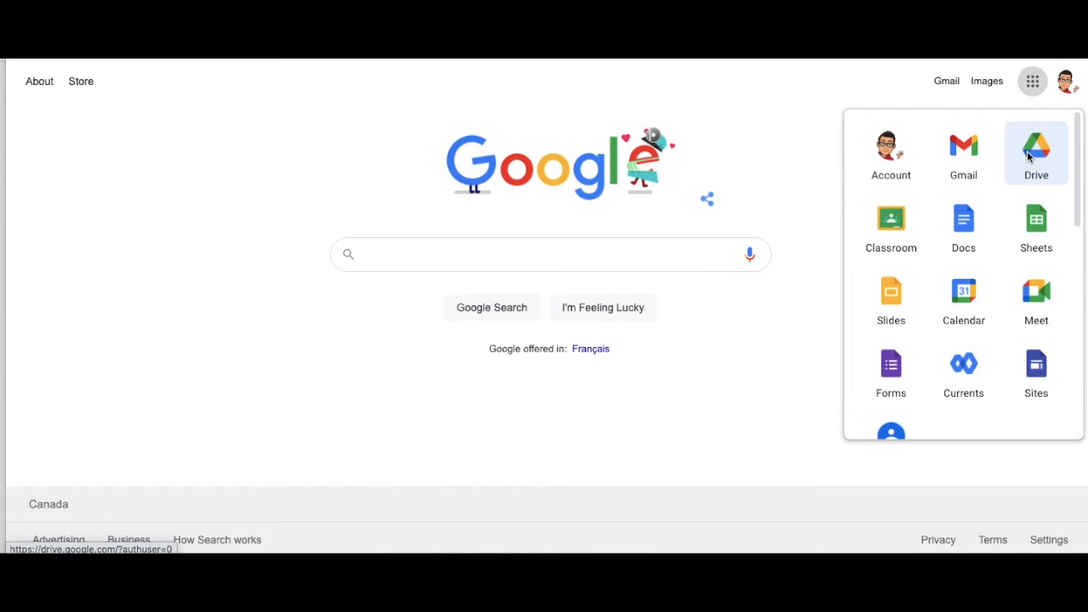
# Step: Go to Drive's ELA folder and choose New > Google Docs
pyautogui.click(1036, 146)
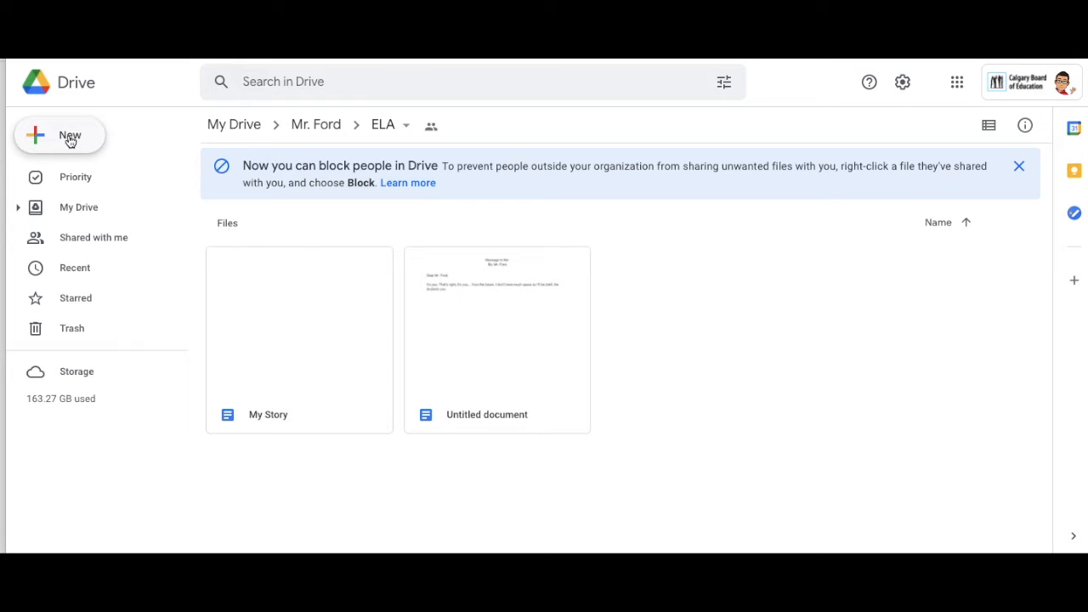
pyautogui.click(59, 135)
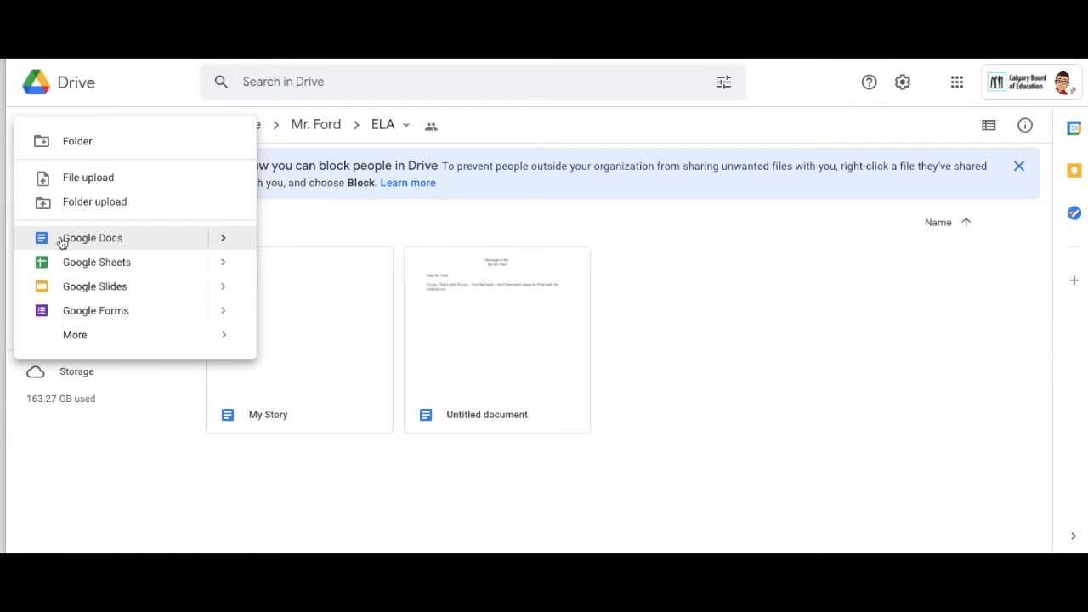
pyautogui.click(91, 237)
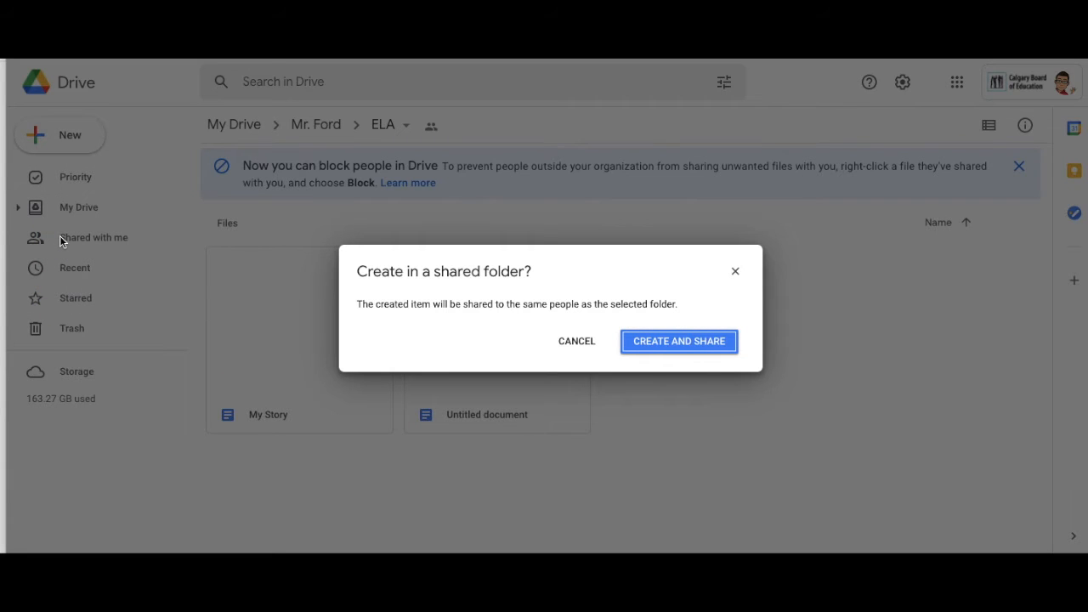
pyautogui.moveTo(614, 341)
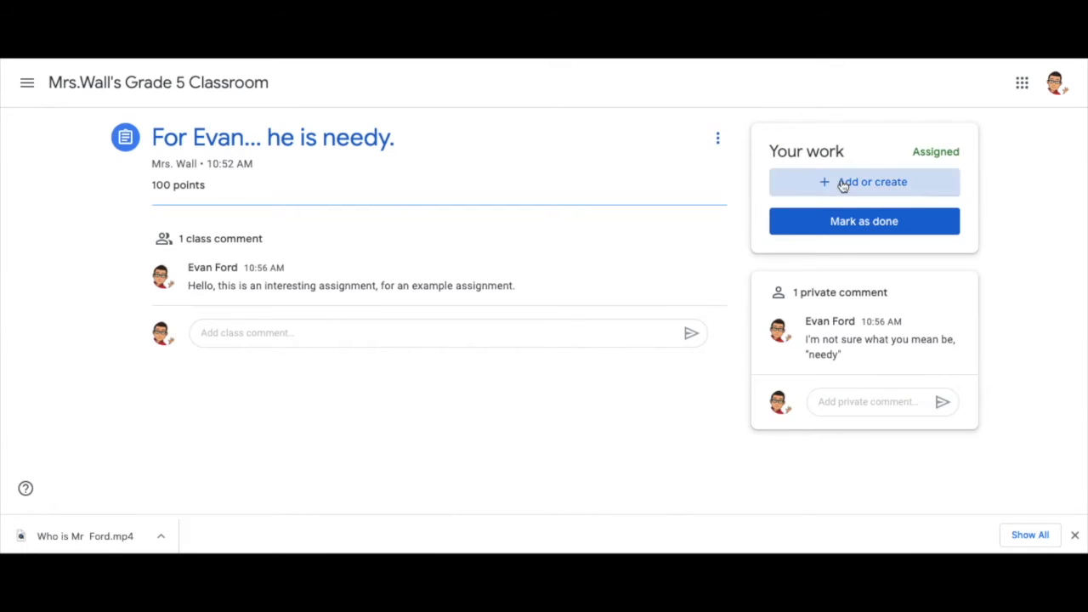
# Step: Create a new Docs file under Add or create and open the attached blank document
pyautogui.click(864, 181)
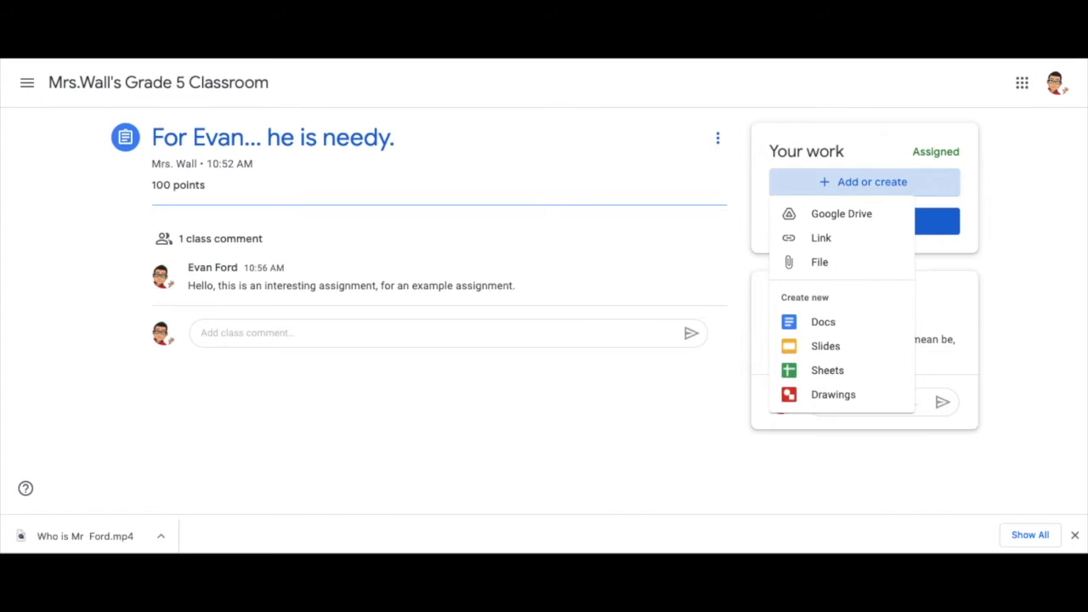
pyautogui.moveTo(821, 237)
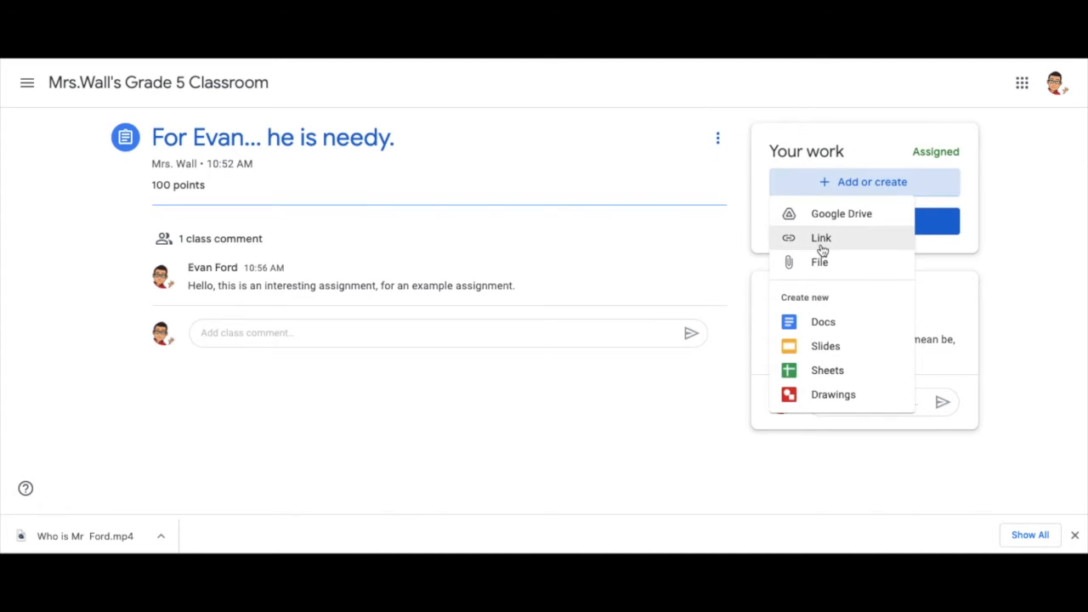
pyautogui.moveTo(823, 322)
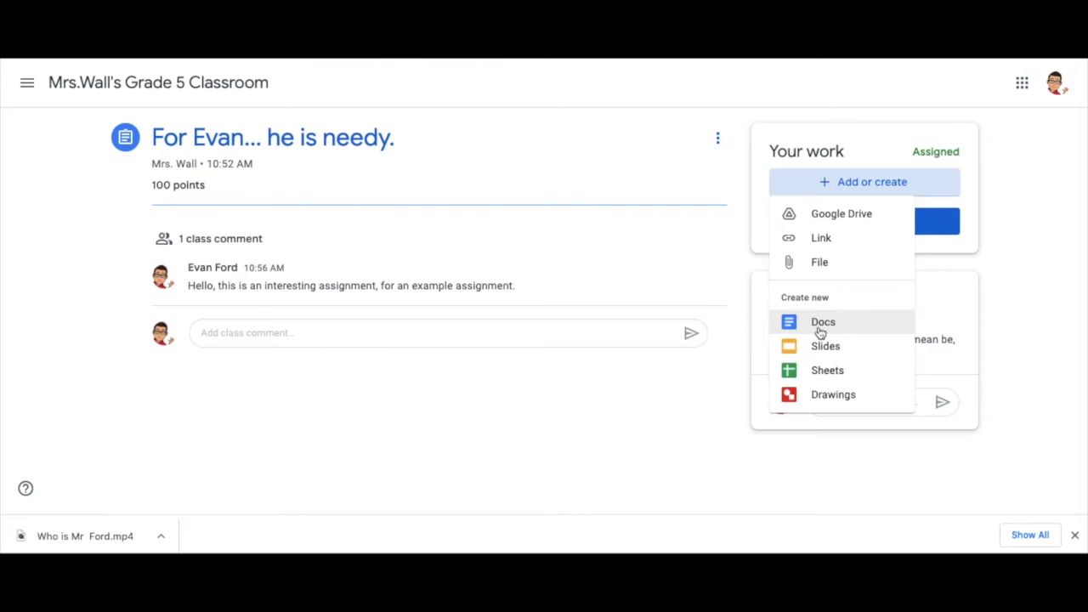
pyautogui.moveTo(824, 346)
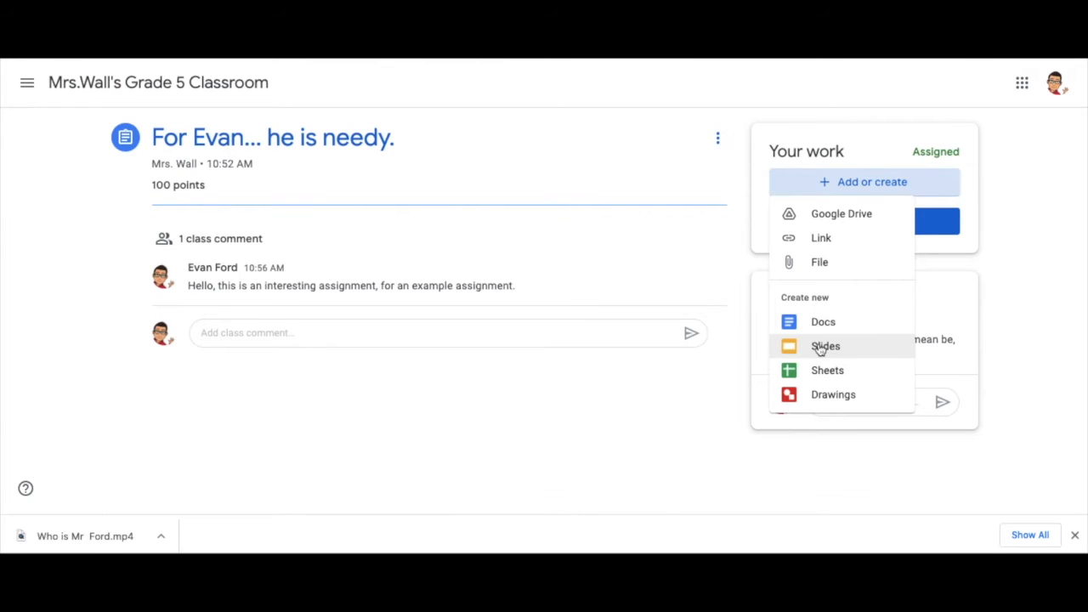
pyautogui.moveTo(833, 394)
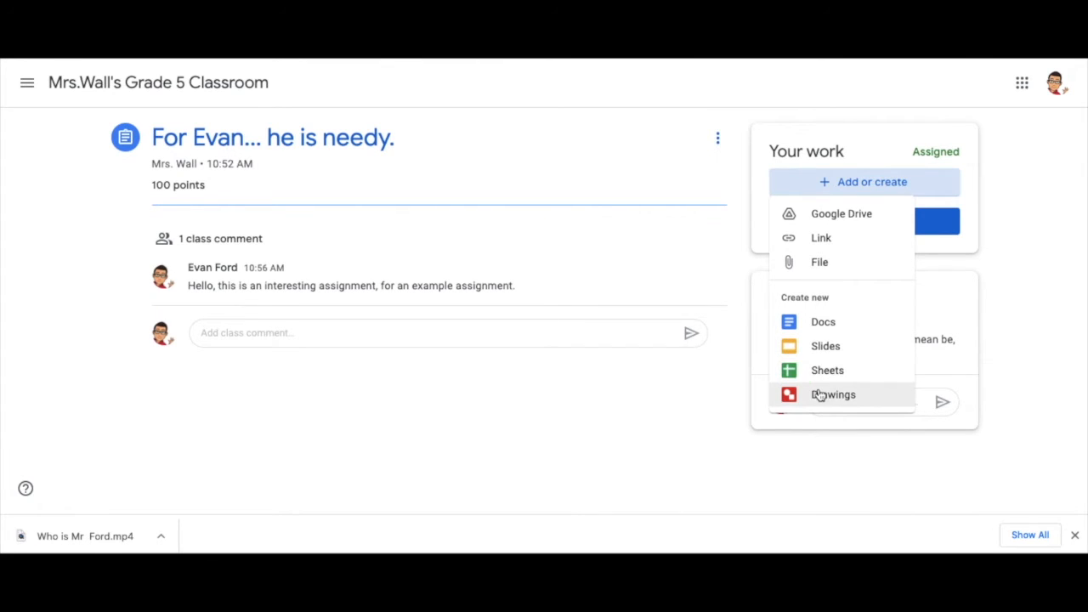
pyautogui.click(823, 321)
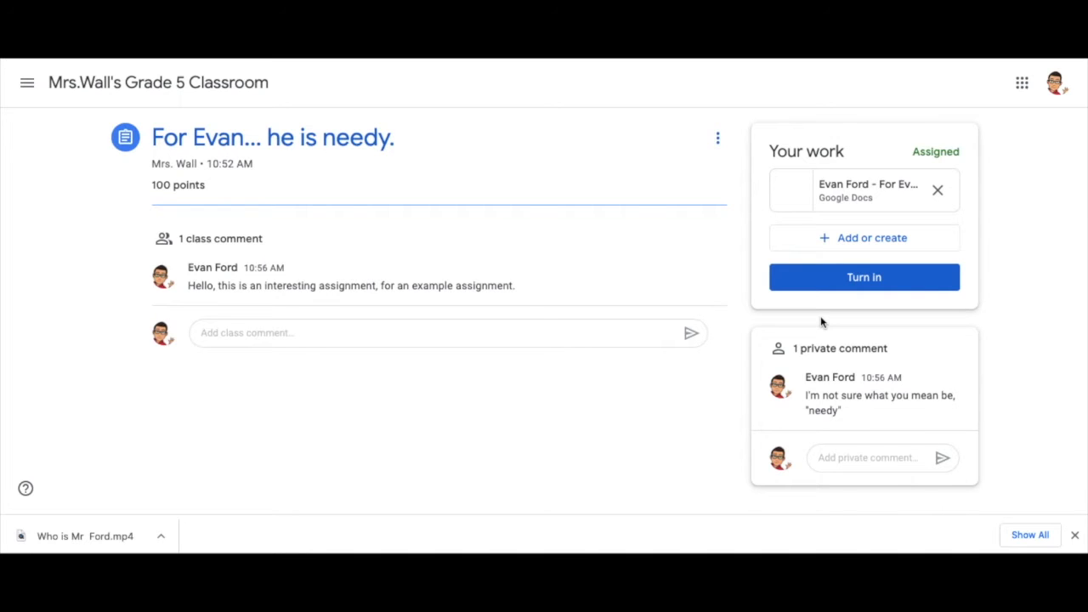
pyautogui.click(863, 190)
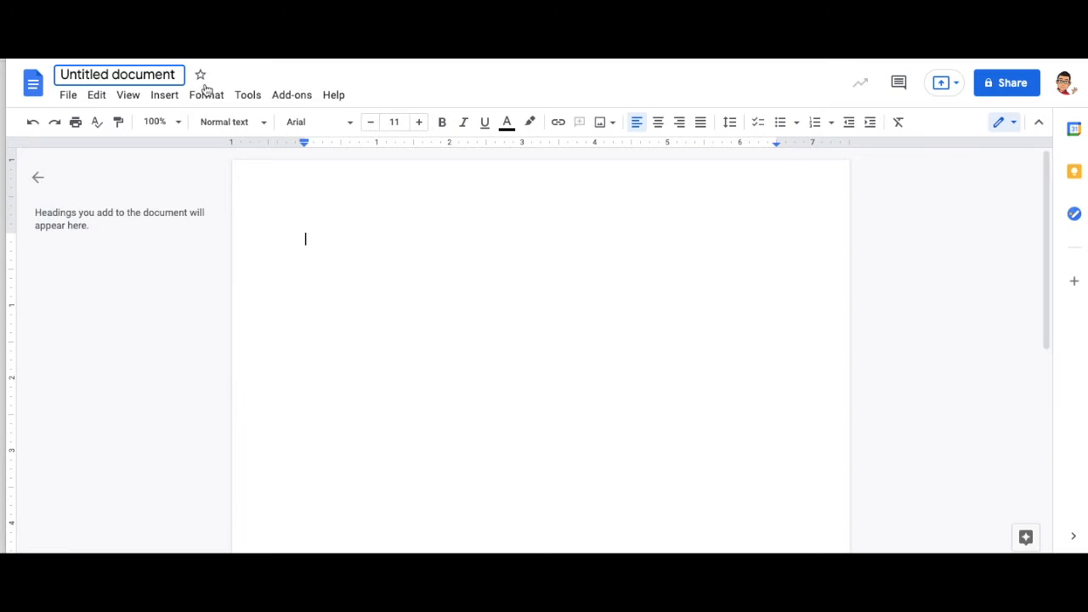
# Step: Retitle 'Untitled document' as 'Example Doc' in the title box
pyautogui.click(118, 74)
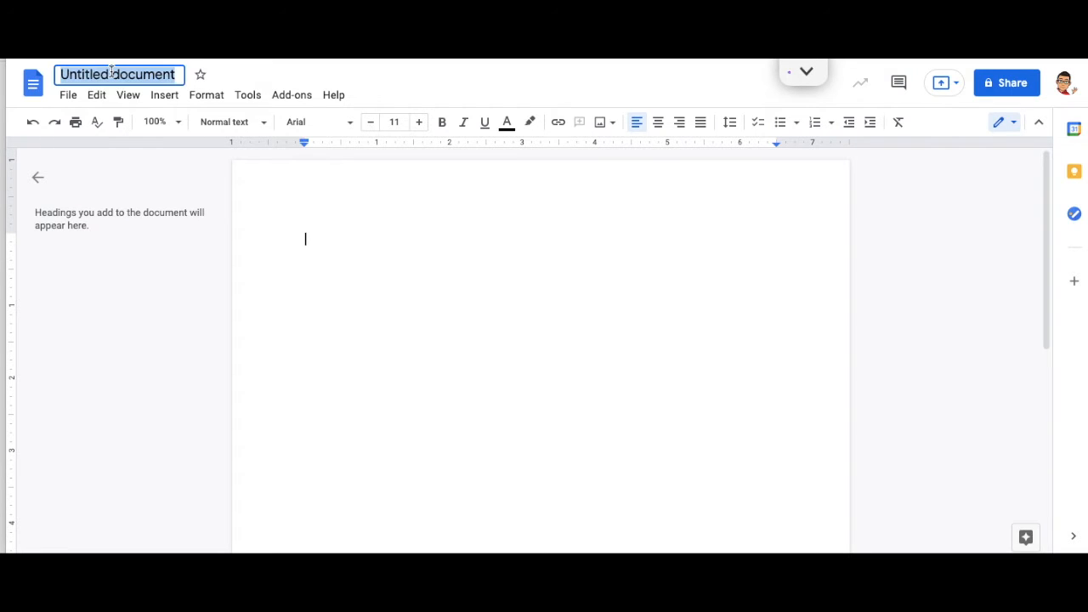
pyautogui.write('Example Doc')
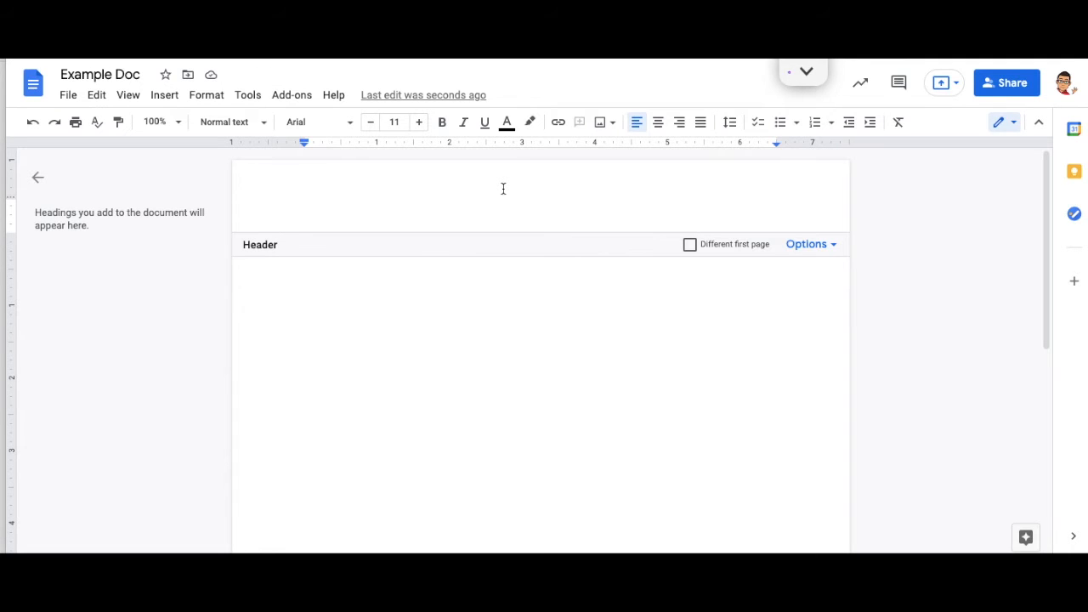
# Step: Type 'Example Doc' and 'By: E Ford' in the header, centering the author line
pyautogui.write('Example Doc')
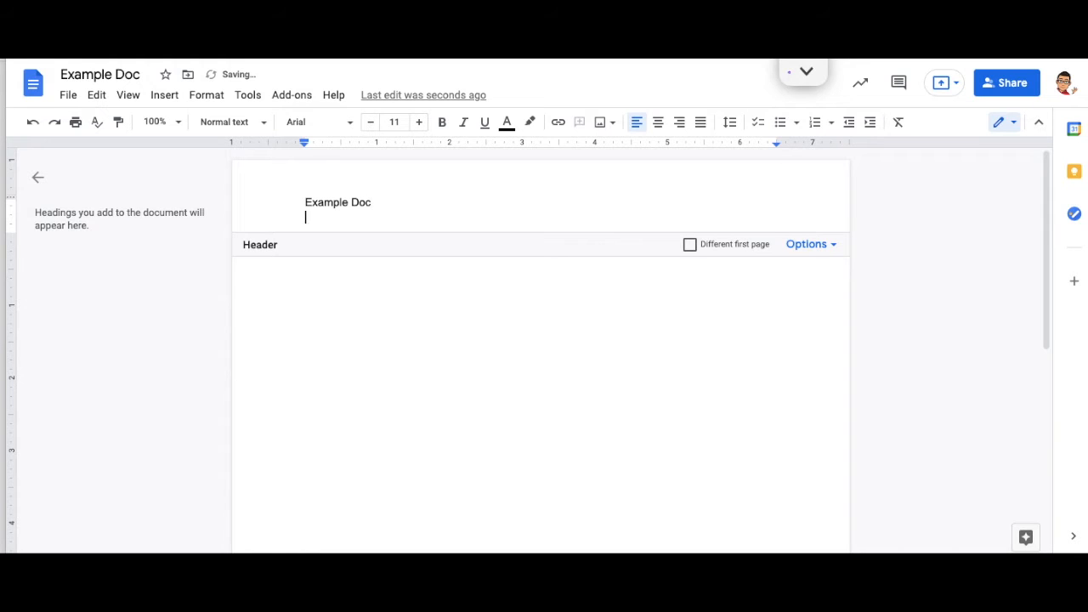
pyautogui.write('By')
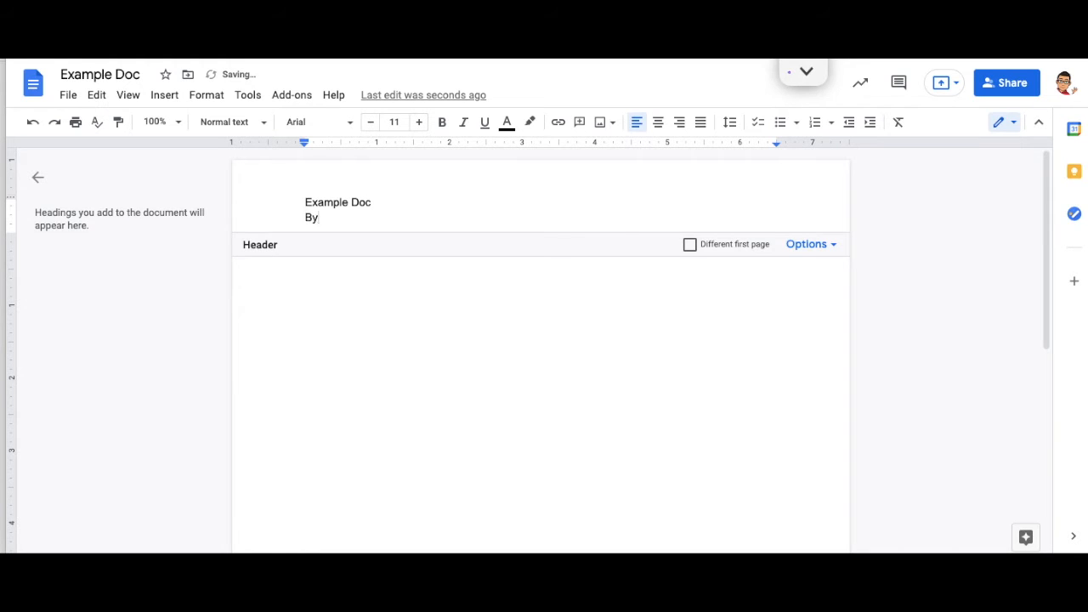
pyautogui.write('E Fo')
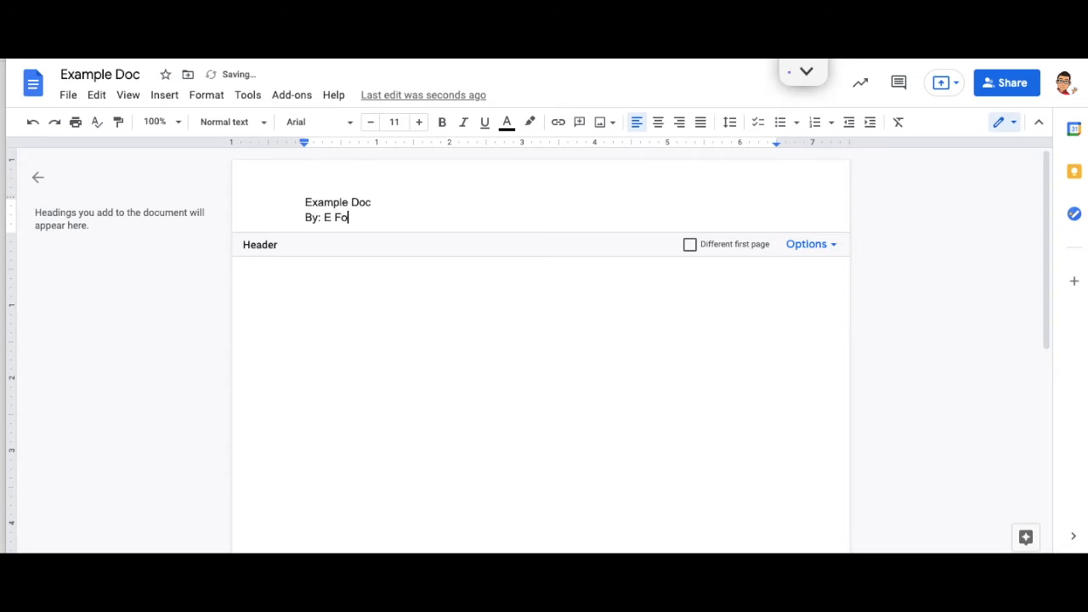
pyautogui.write('rd')
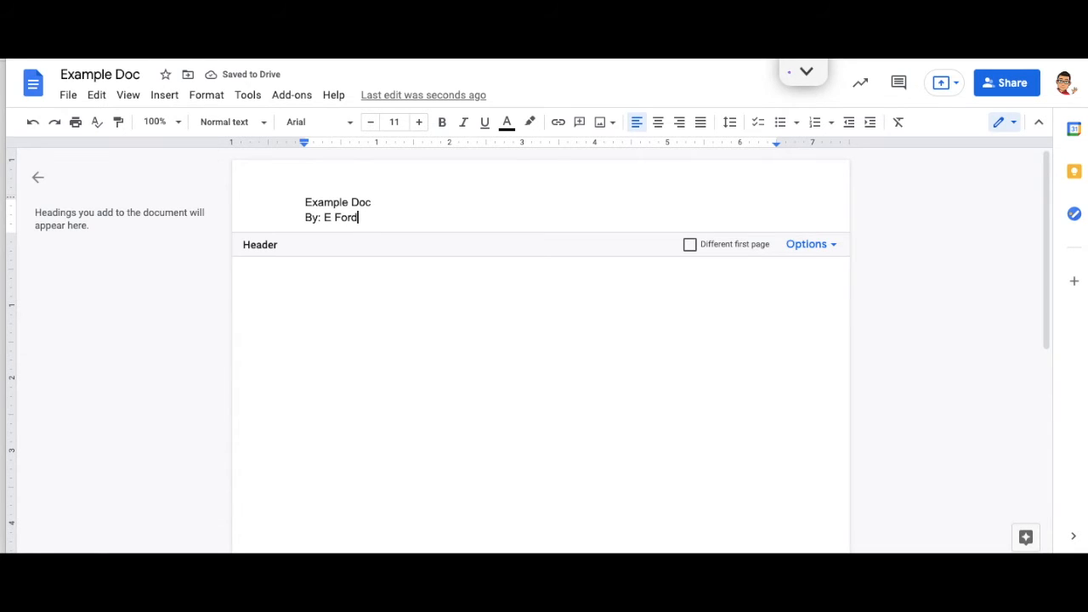
pyautogui.moveTo(658, 122)
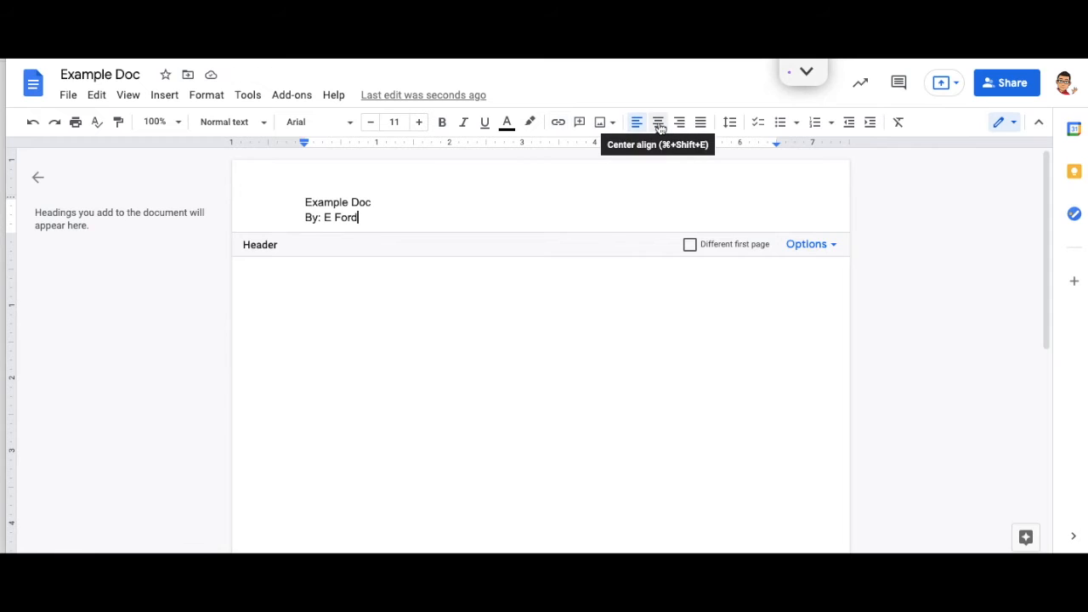
pyautogui.click(657, 122)
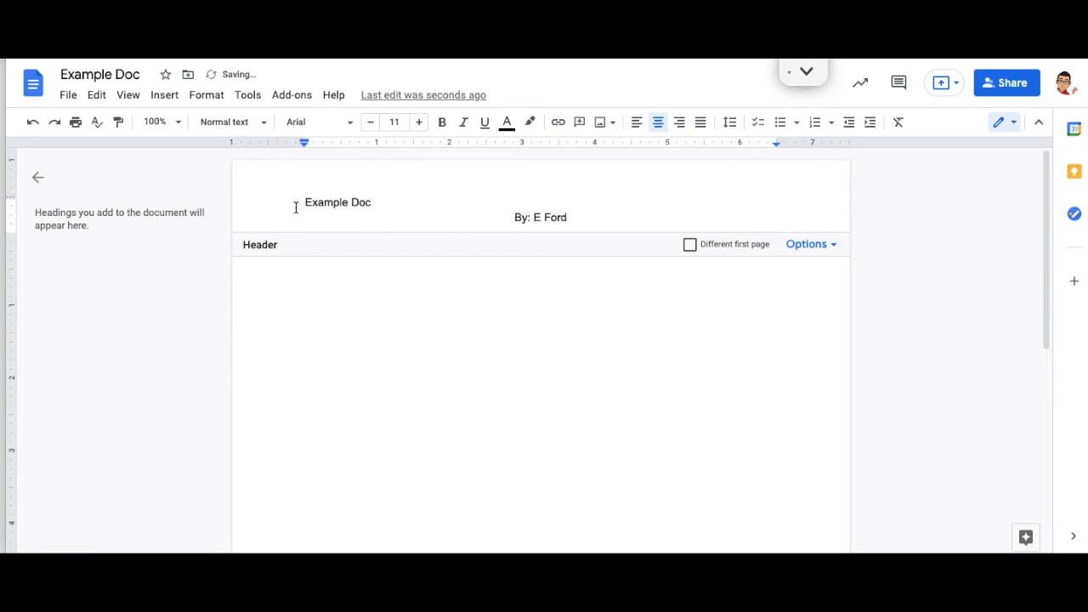
pyautogui.click(658, 122)
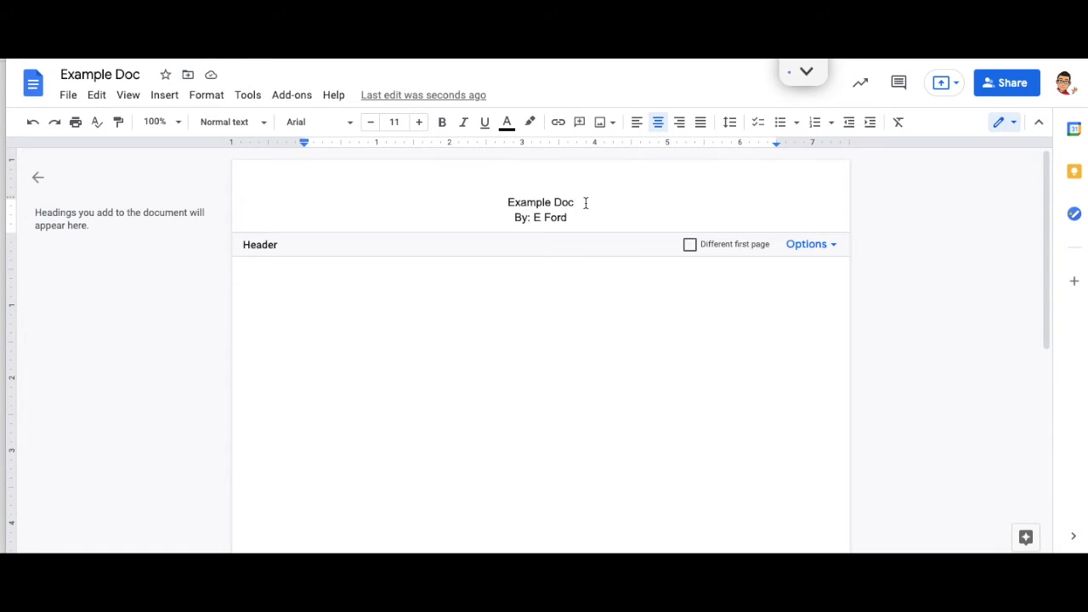
# Step: Add 'September 3rd, 2021' beside the title, realign that line, and leave the header
pyautogui.write('Sep')
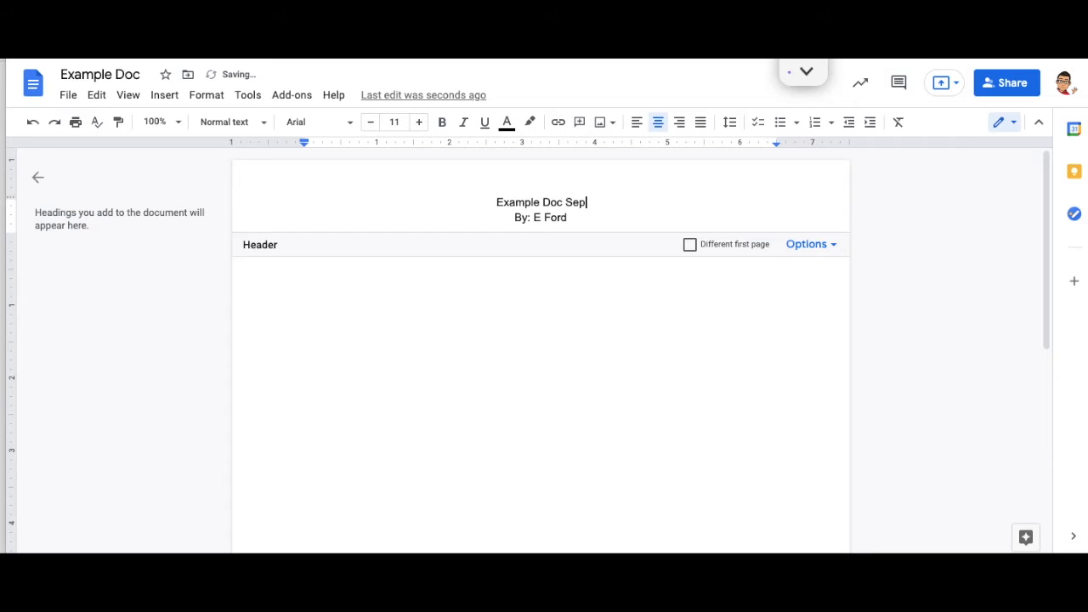
pyautogui.write('tember')
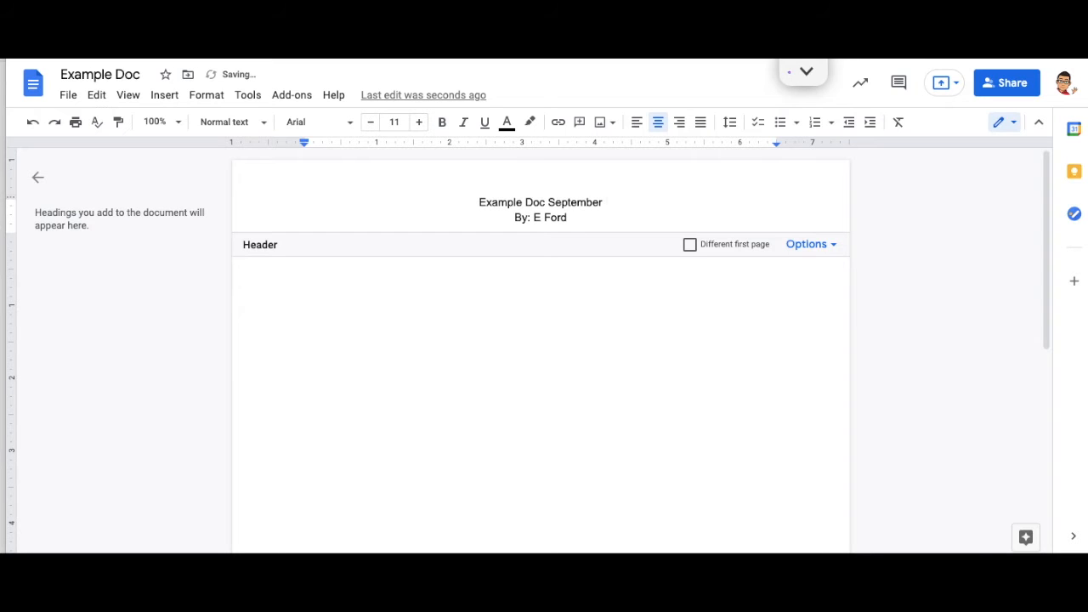
pyautogui.write('3rd, 20')
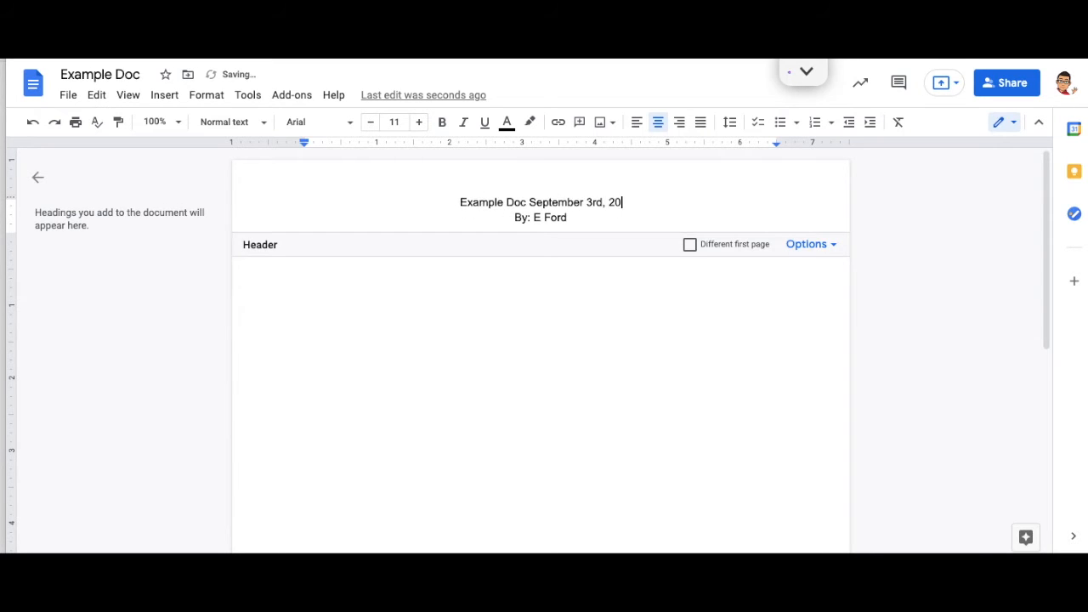
pyautogui.write('21')
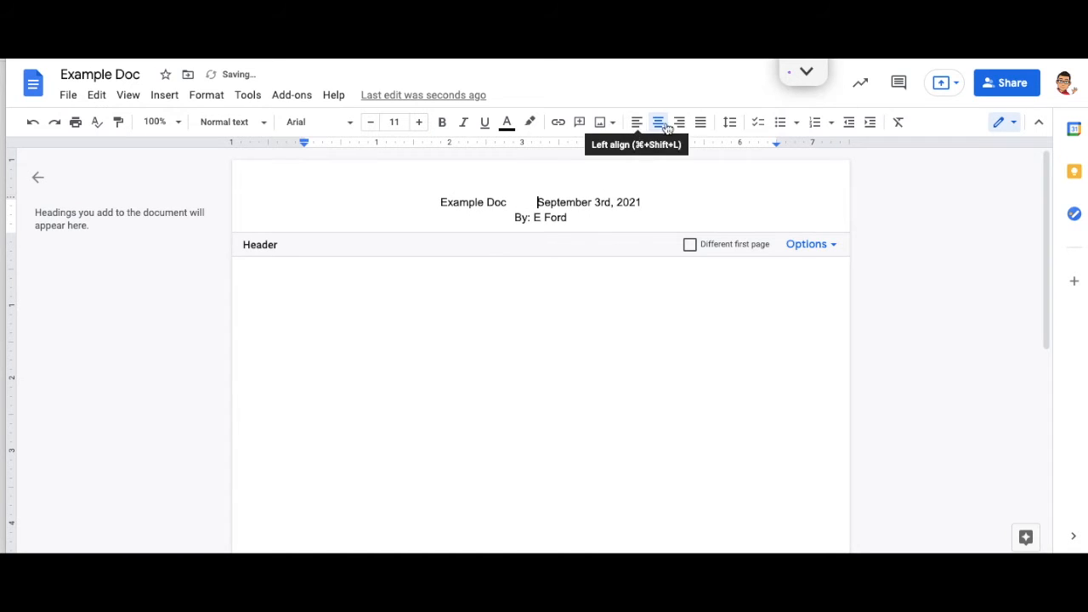
pyautogui.click(679, 122)
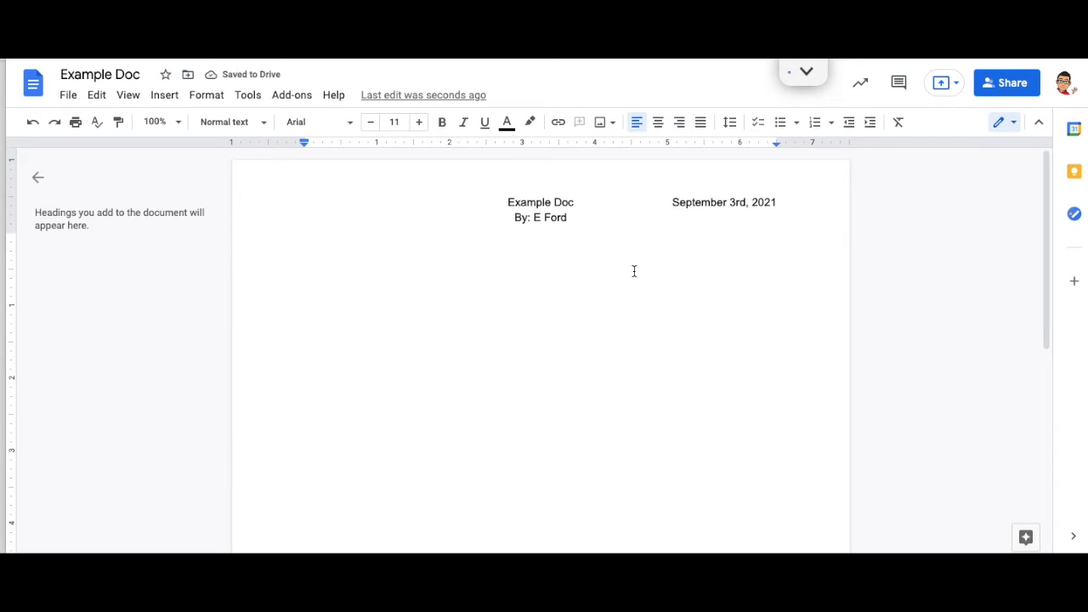
pyautogui.click(306, 239)
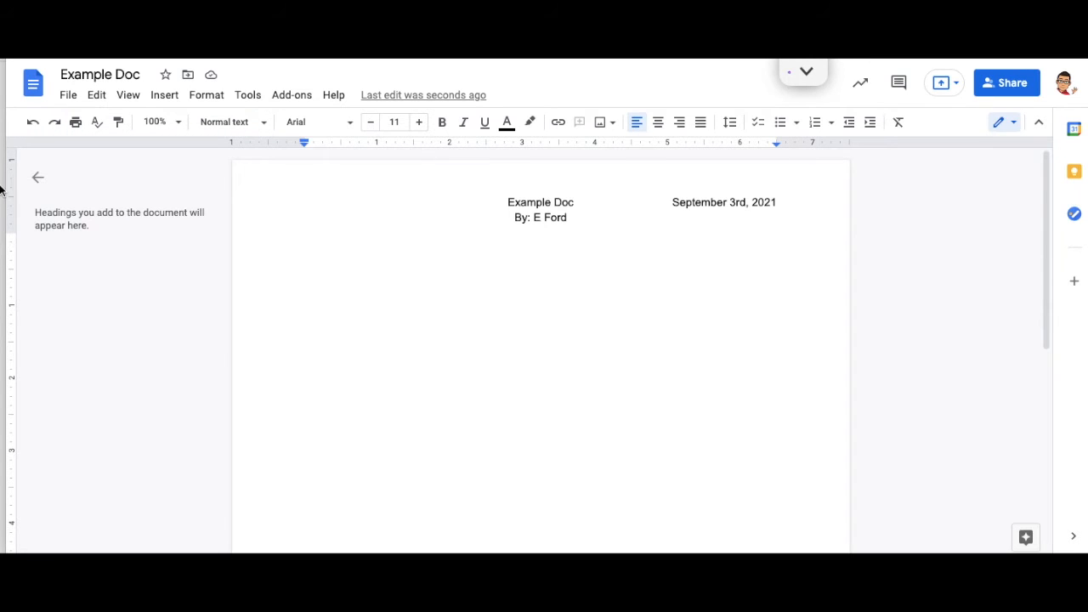
pyautogui.moveTo(54, 122)
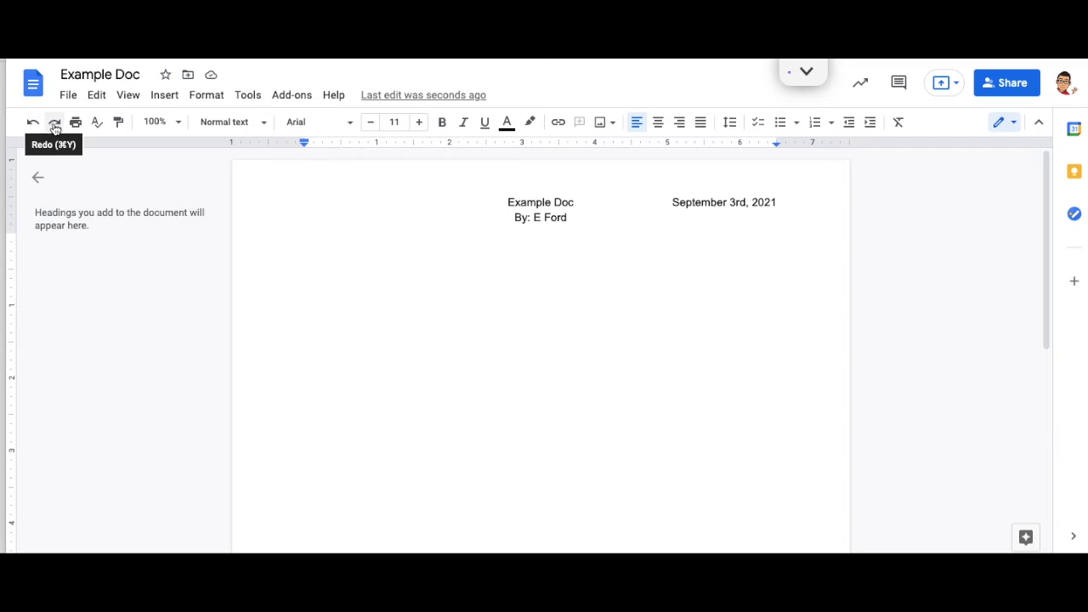
# Step: Undo and redo the header layout change, then open the zoom dropdown
pyautogui.click(32, 122)
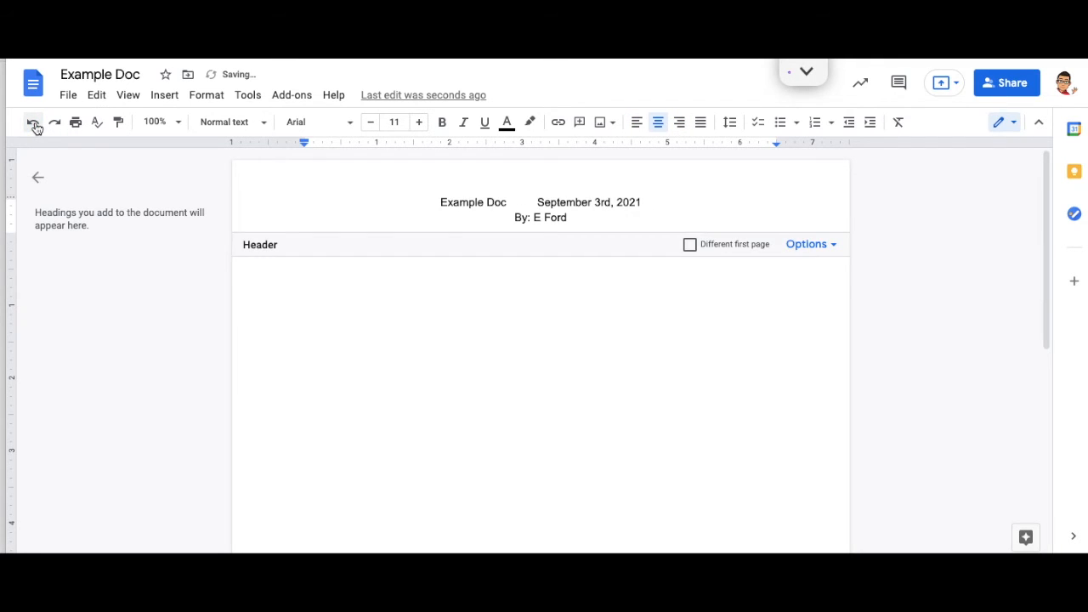
pyautogui.click(31, 121)
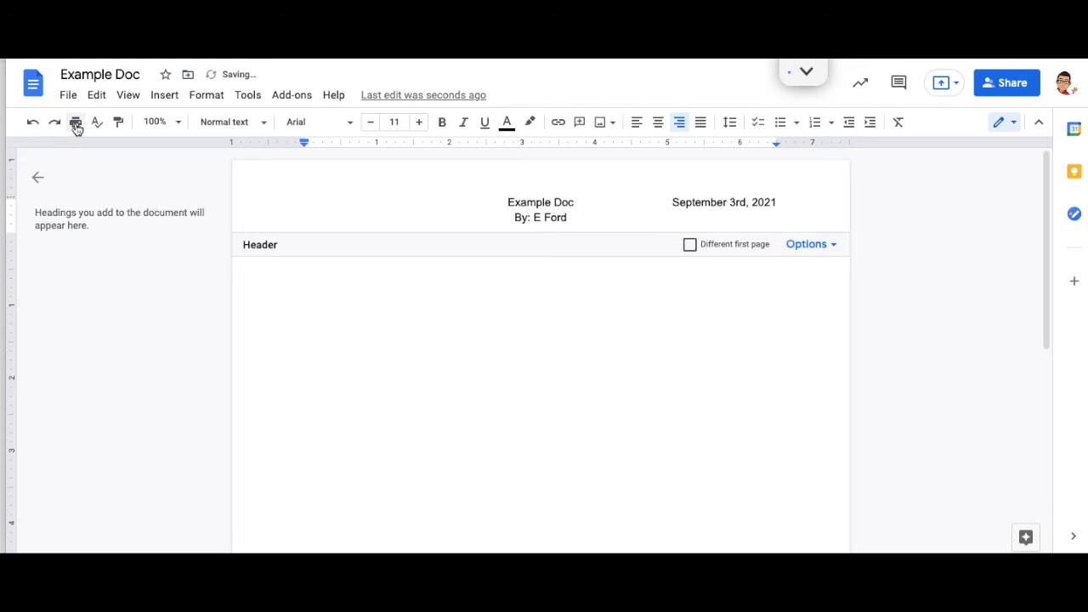
pyautogui.moveTo(96, 122)
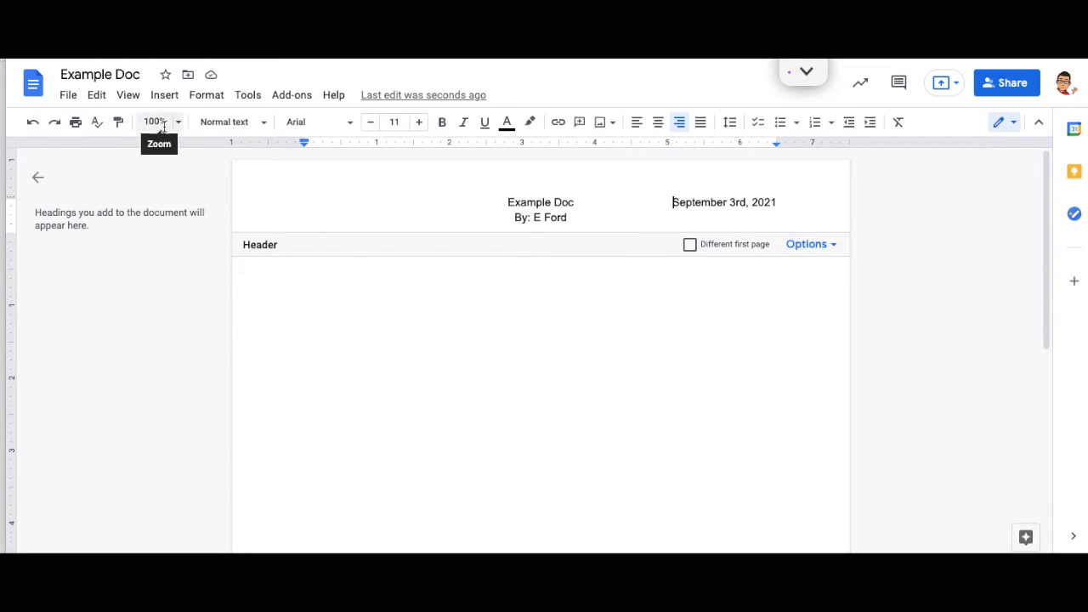
pyautogui.click(157, 121)
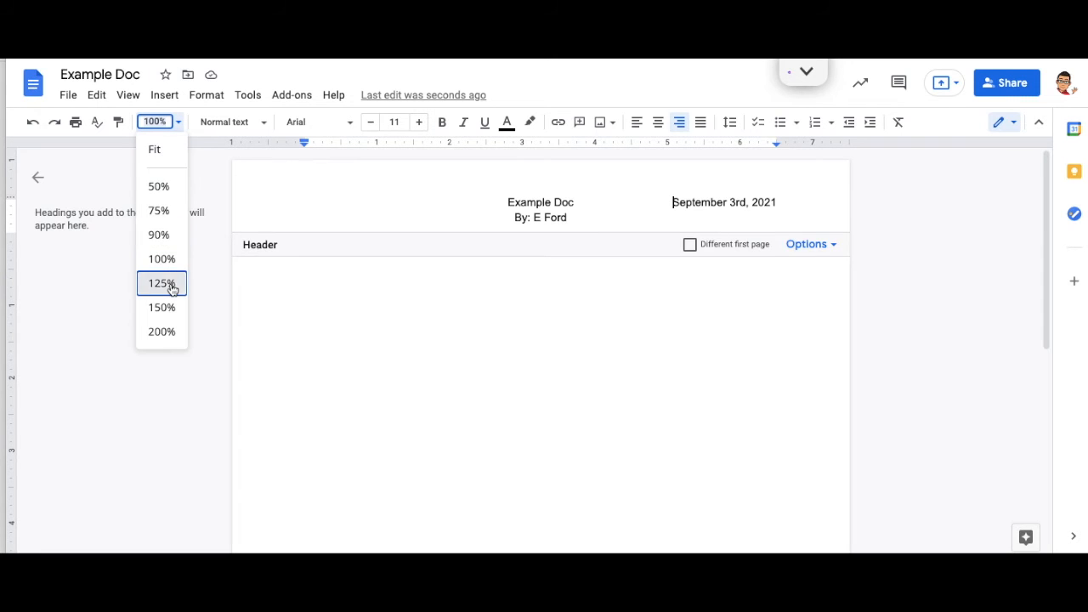
# Step: Zoom the page to 125%, then 50%, and finally to Fit
pyautogui.click(162, 283)
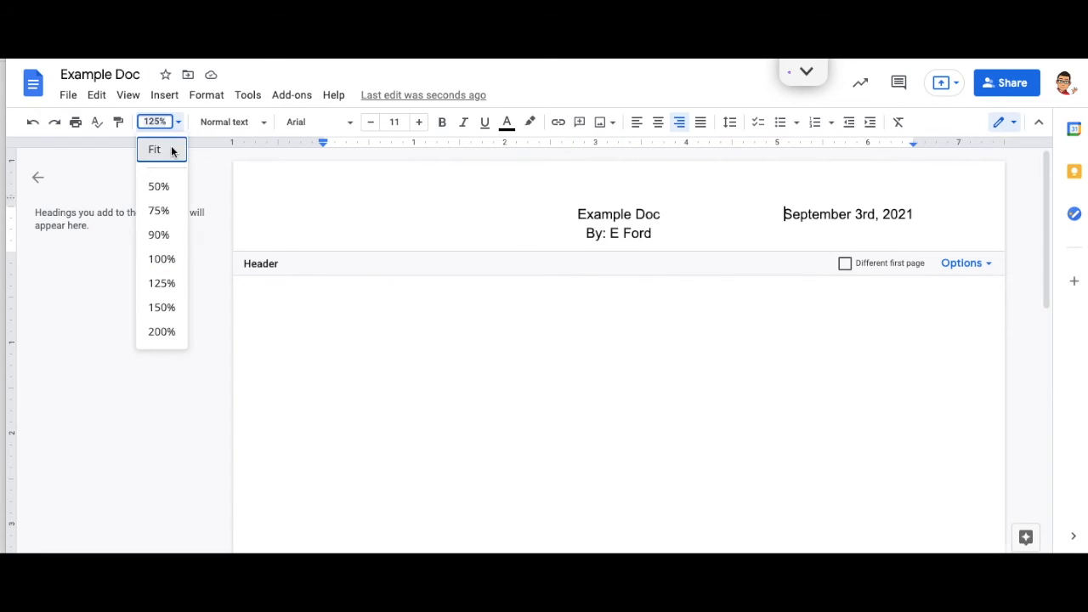
pyautogui.click(158, 185)
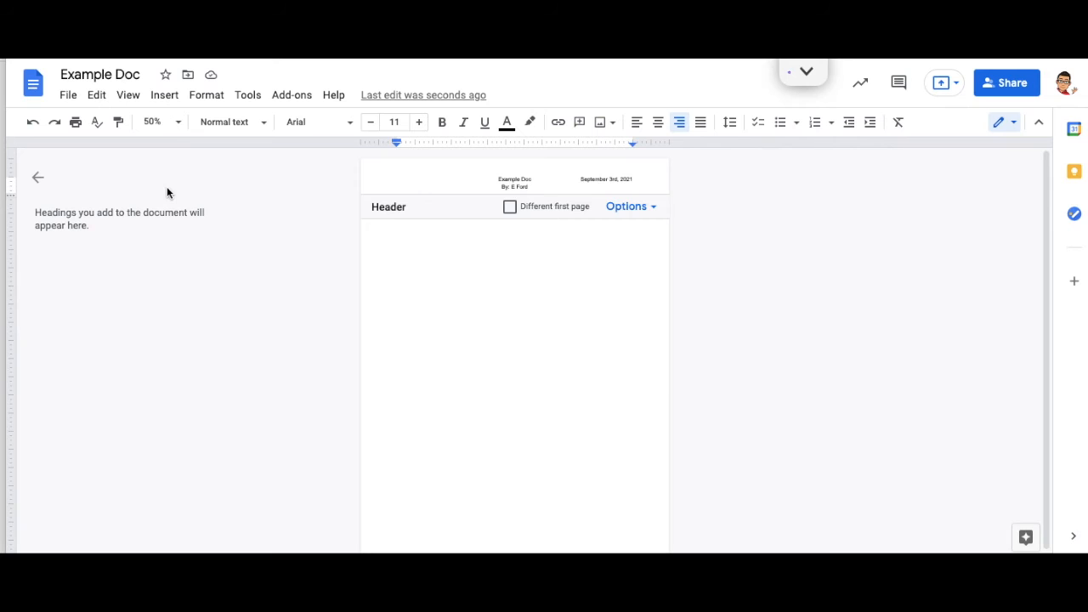
pyautogui.click(159, 122)
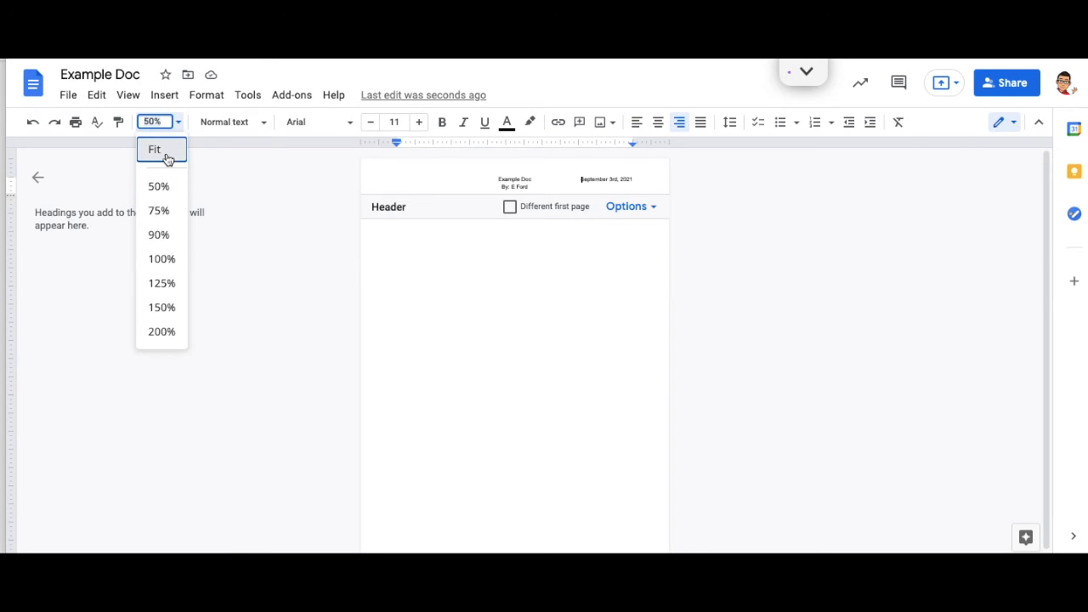
pyautogui.click(154, 149)
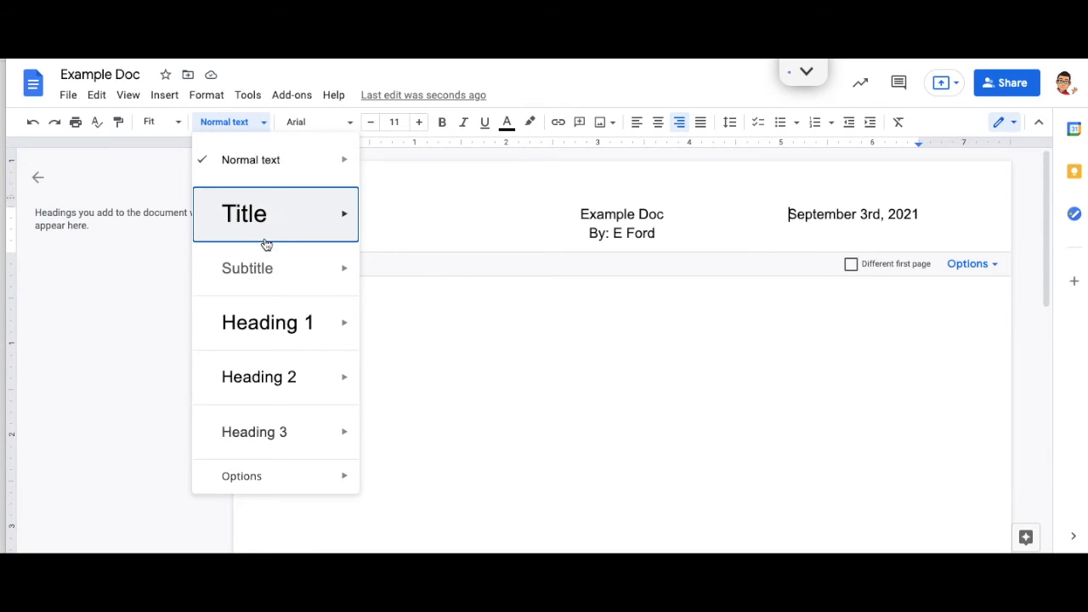
pyautogui.moveTo(275, 322)
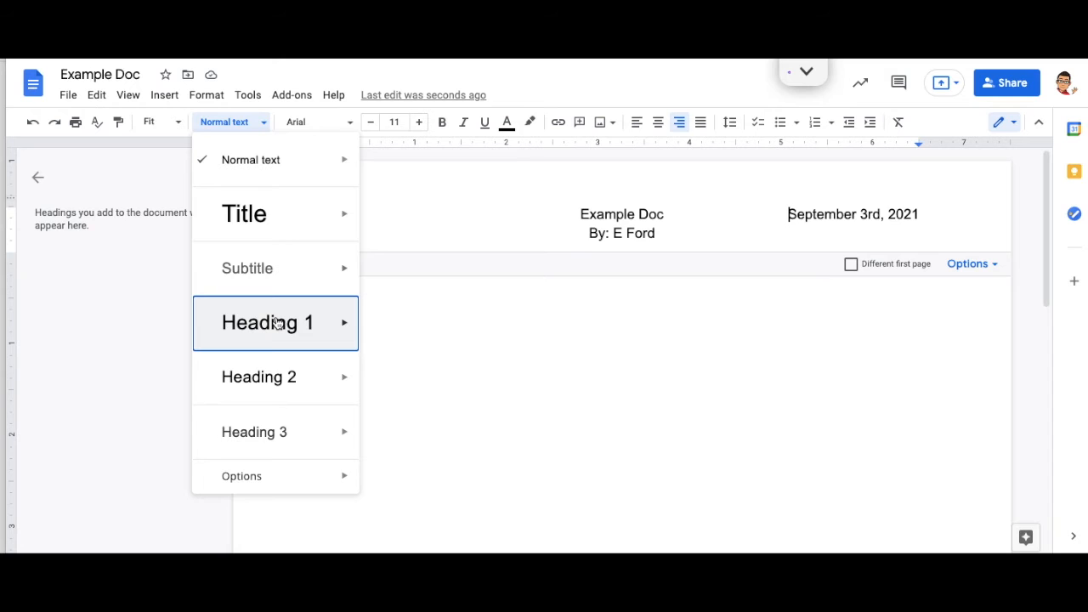
pyautogui.moveTo(287, 476)
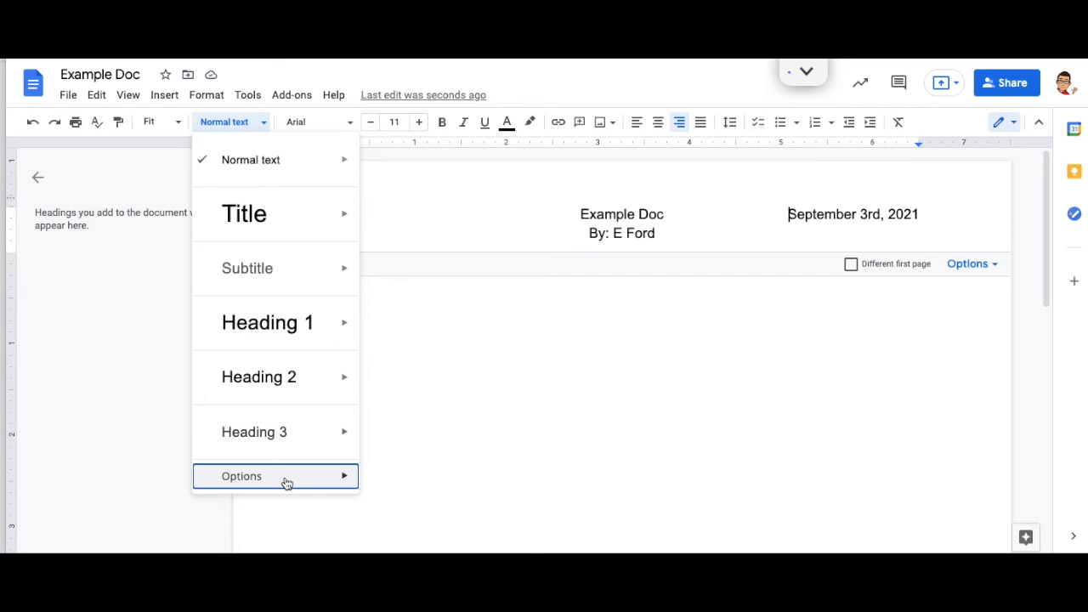
pyautogui.moveTo(349, 128)
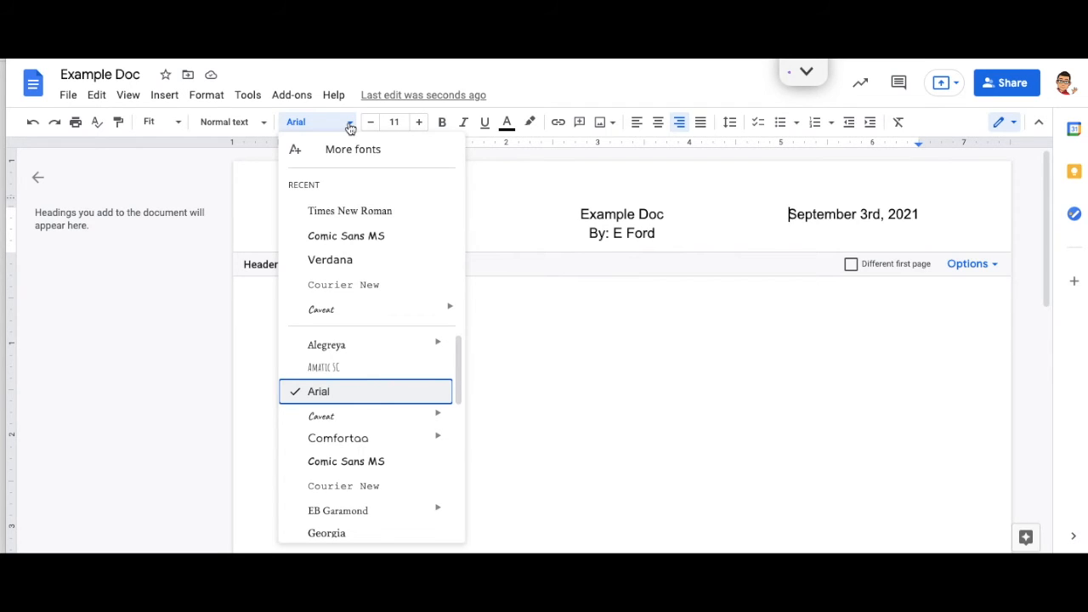
pyautogui.click(394, 122)
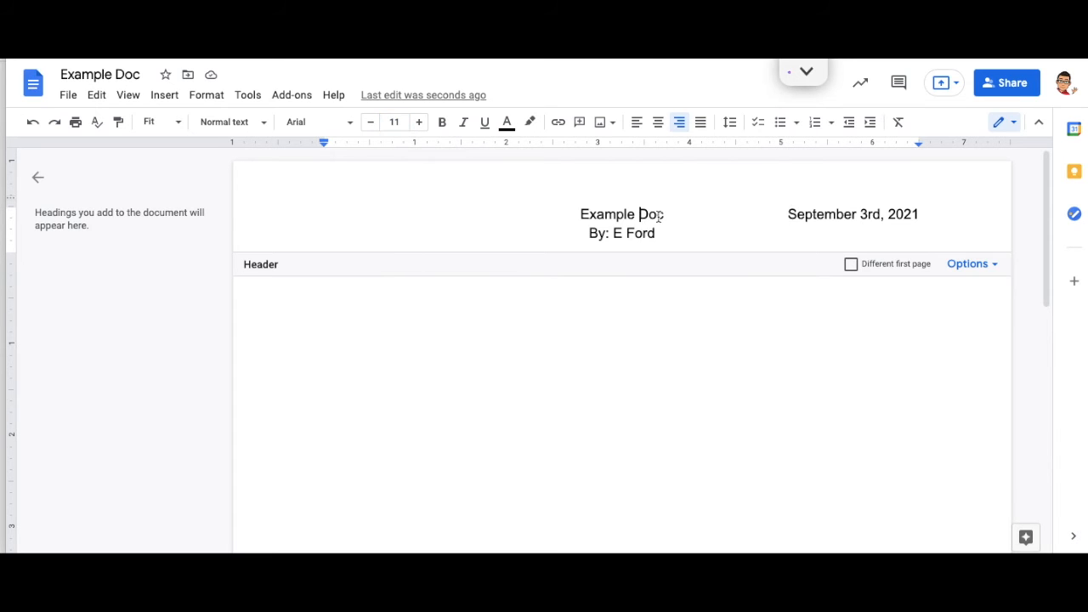
# Step: Raise the 'Example Doc' title to 14 pt, toggling Bold on and back off
pyautogui.doubleClick(622, 214)
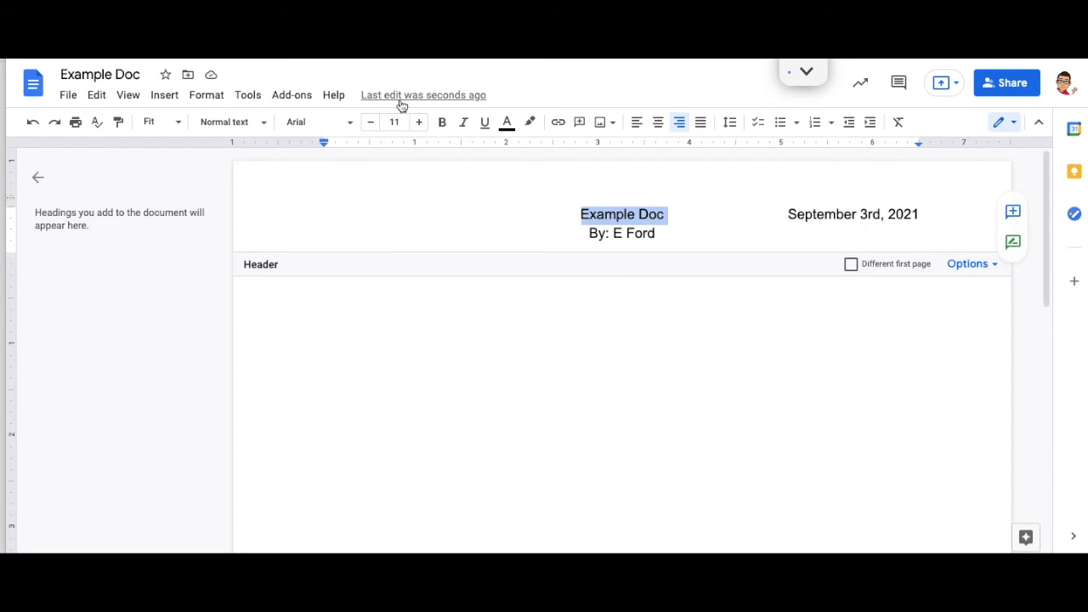
pyautogui.click(418, 122)
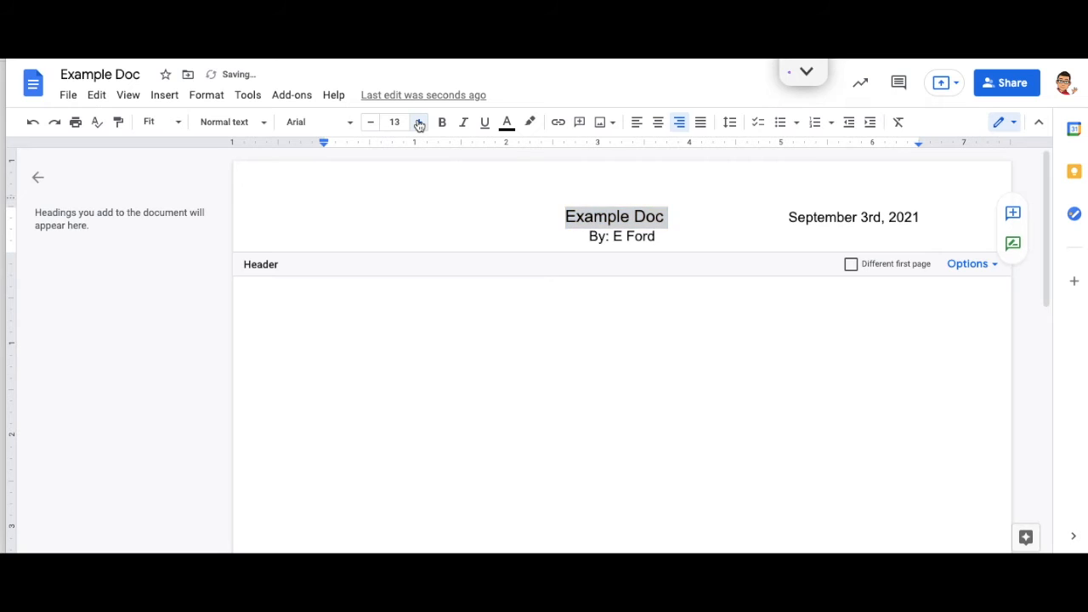
pyautogui.click(418, 122)
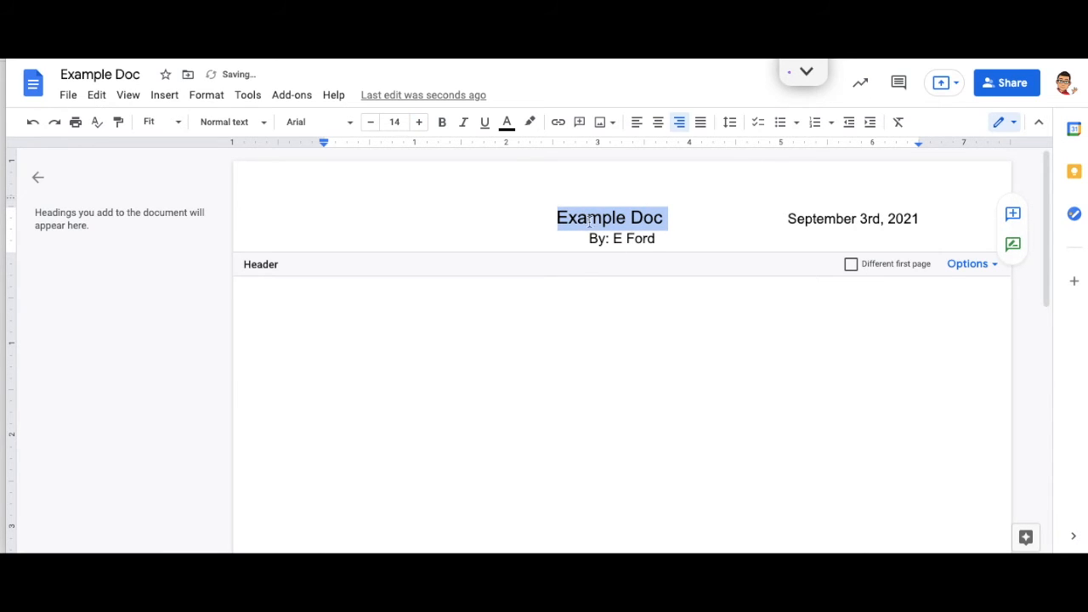
pyautogui.click(727, 219)
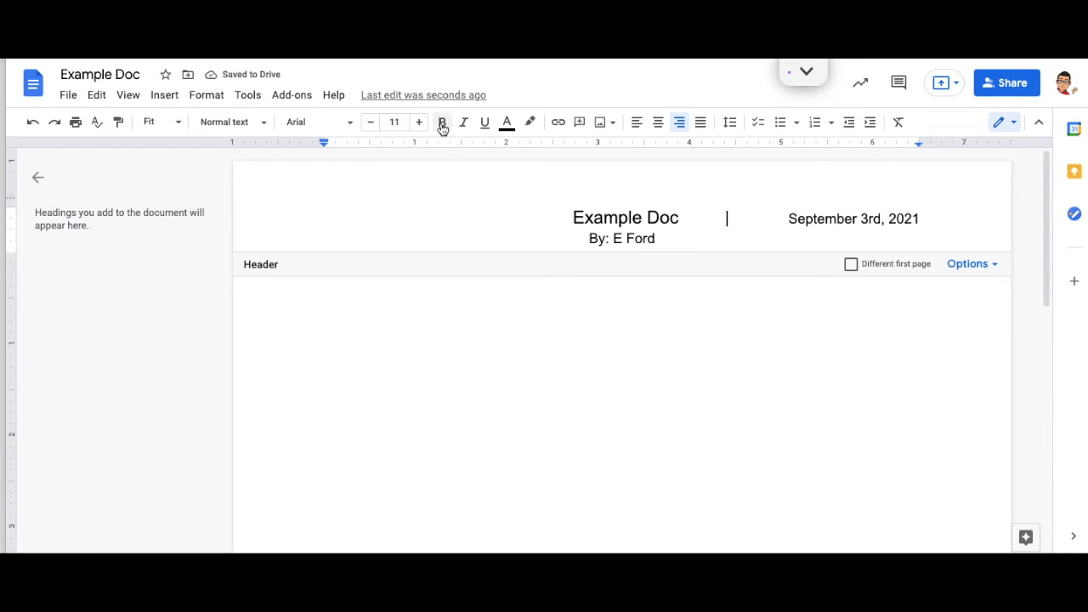
pyautogui.click(441, 122)
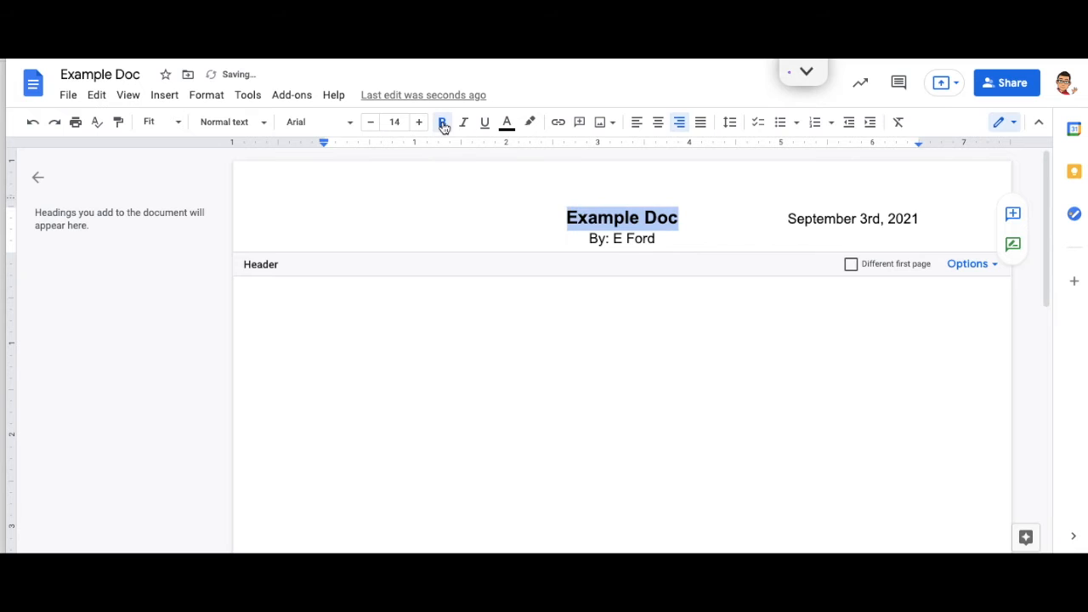
pyautogui.click(442, 121)
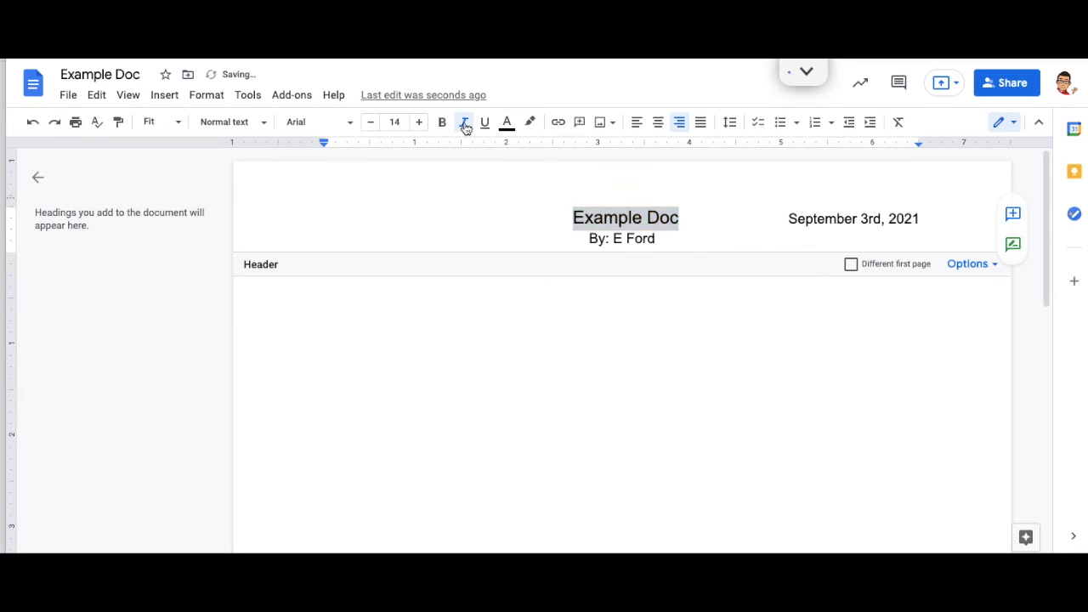
pyautogui.moveTo(485, 121)
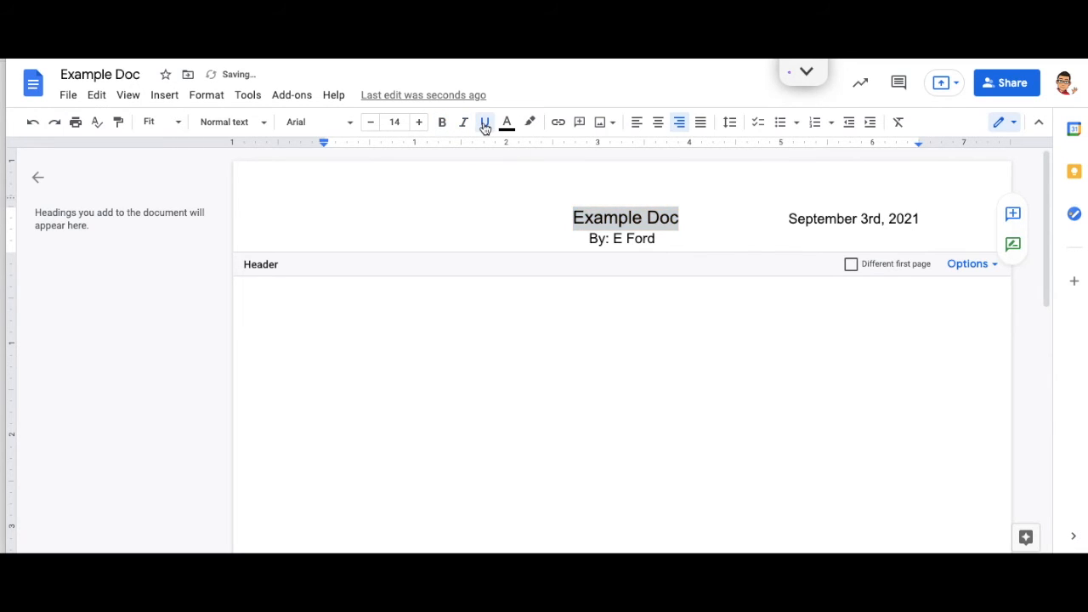
pyautogui.moveTo(507, 122)
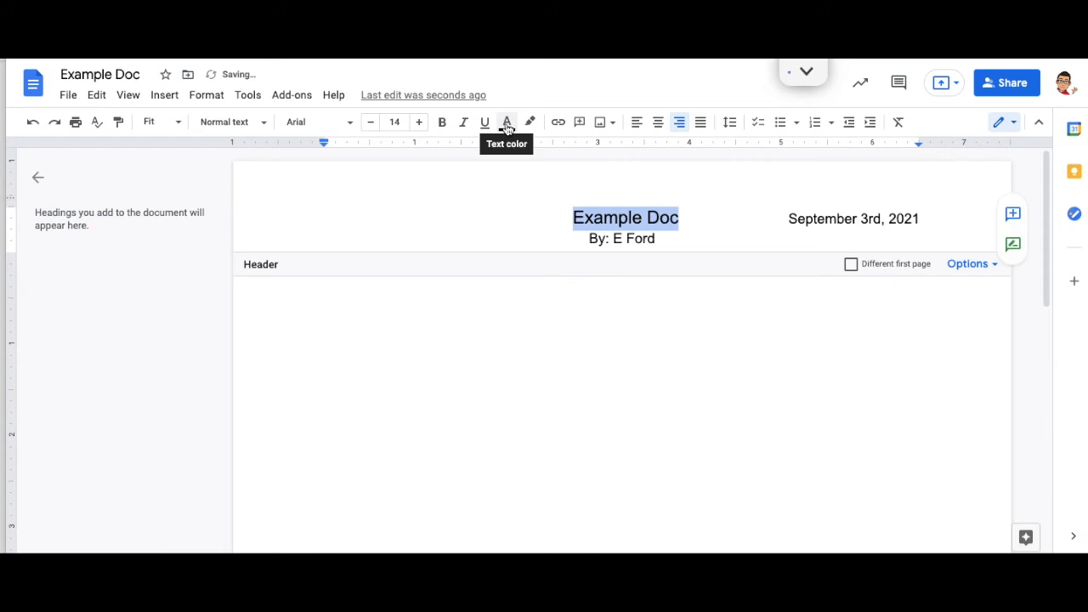
pyautogui.click(507, 122)
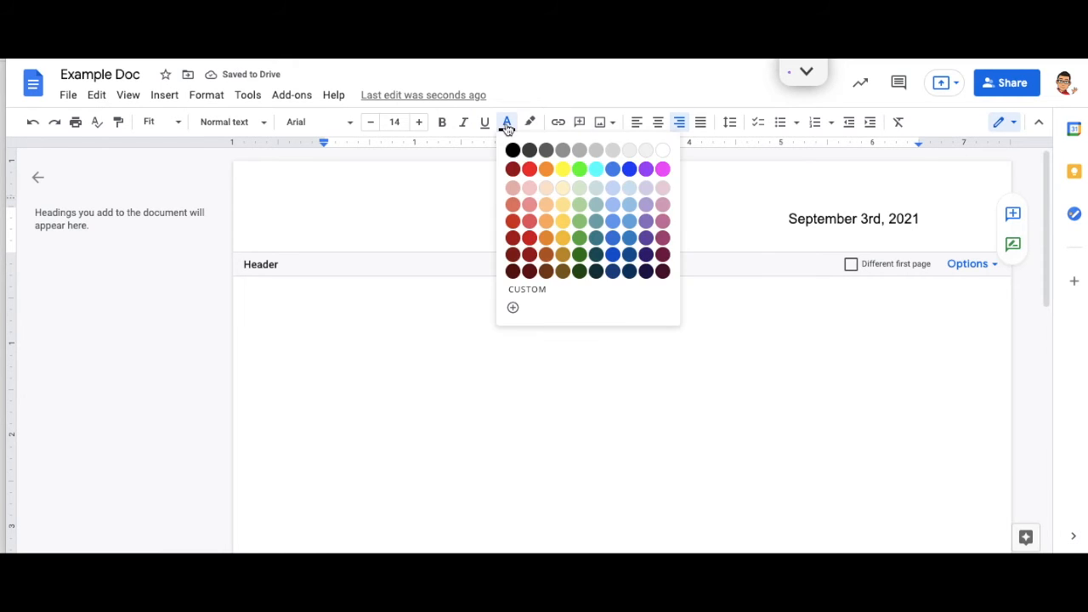
pyautogui.click(530, 121)
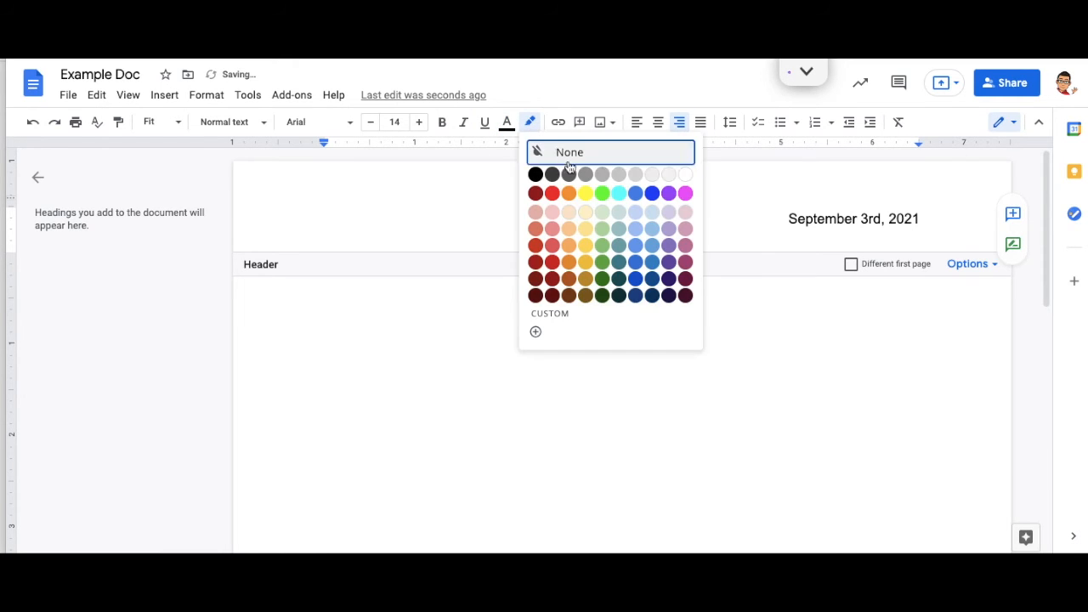
pyautogui.click(602, 193)
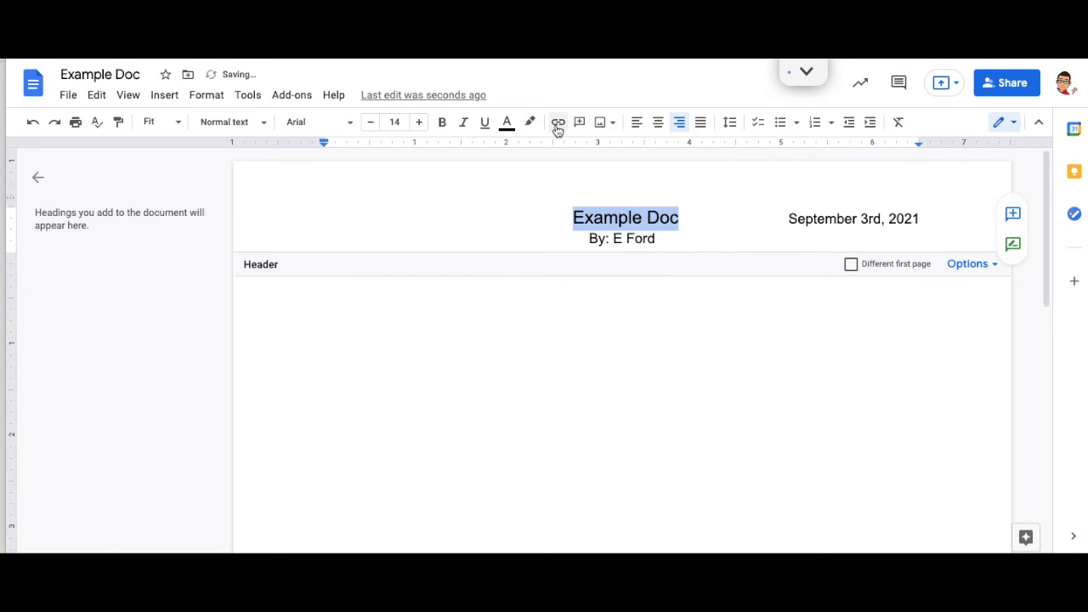
pyautogui.moveTo(558, 122)
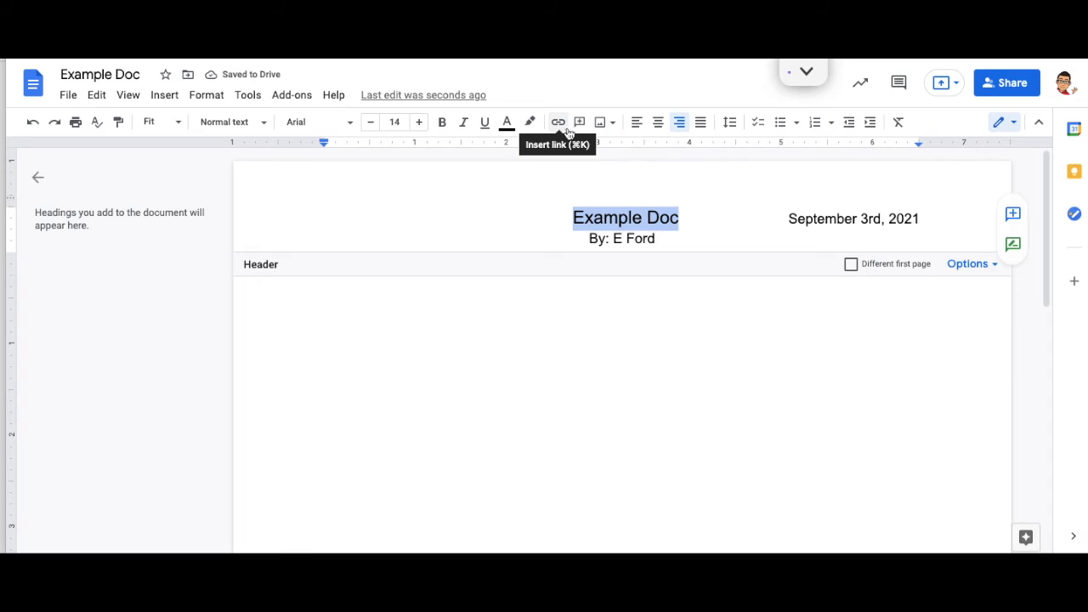
pyautogui.moveTo(600, 121)
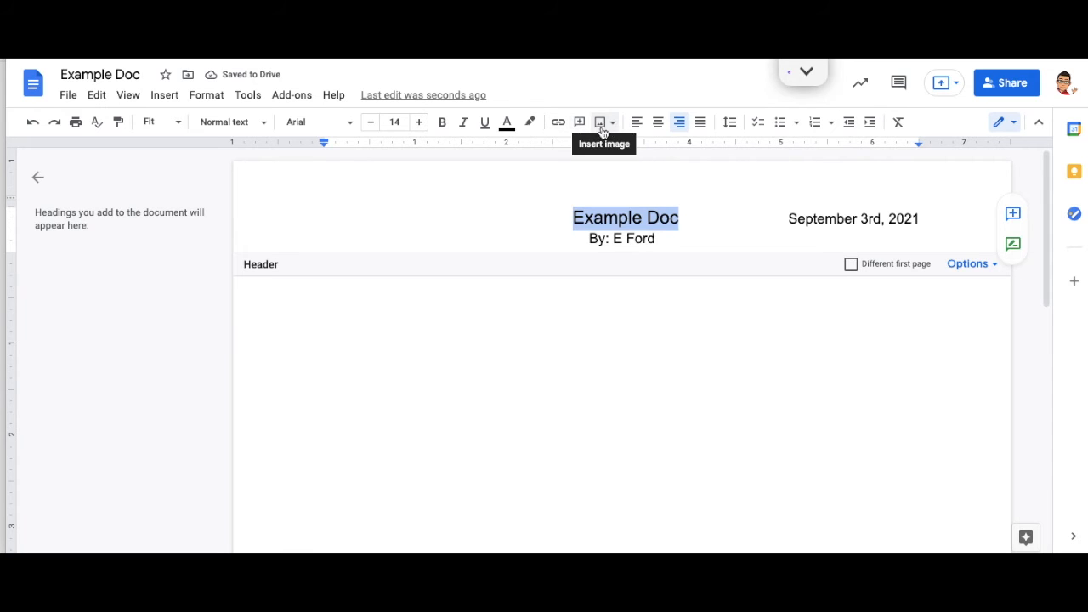
pyautogui.moveTo(611, 128)
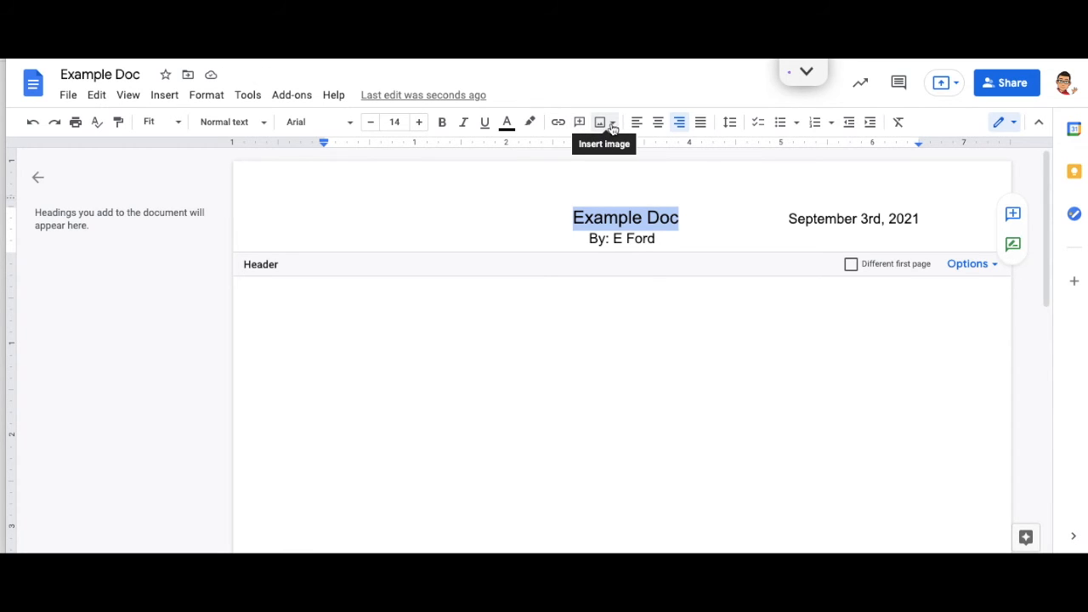
pyautogui.moveTo(679, 121)
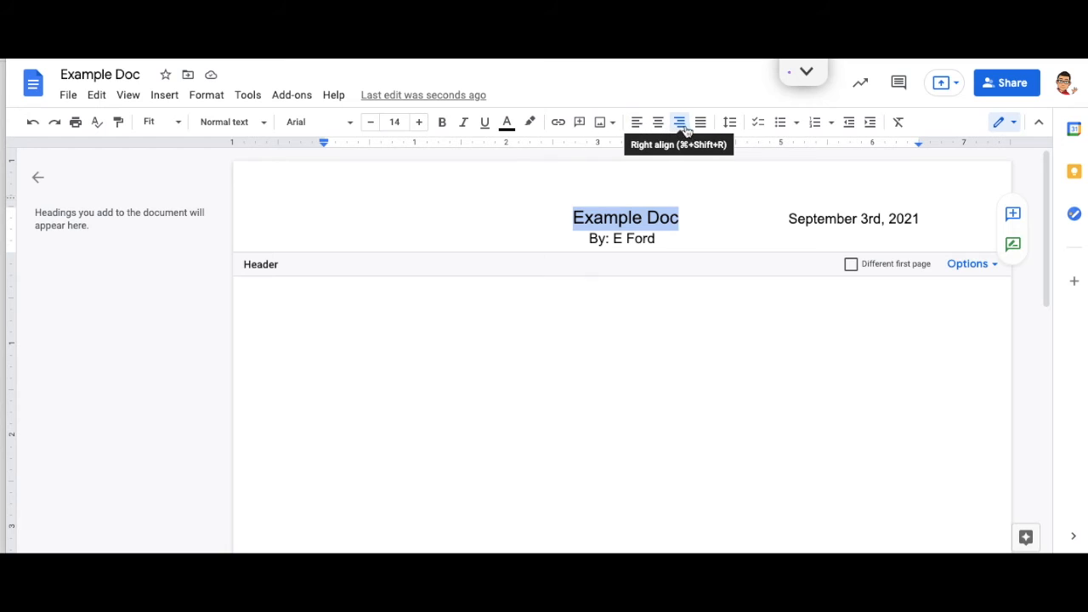
pyautogui.moveTo(730, 121)
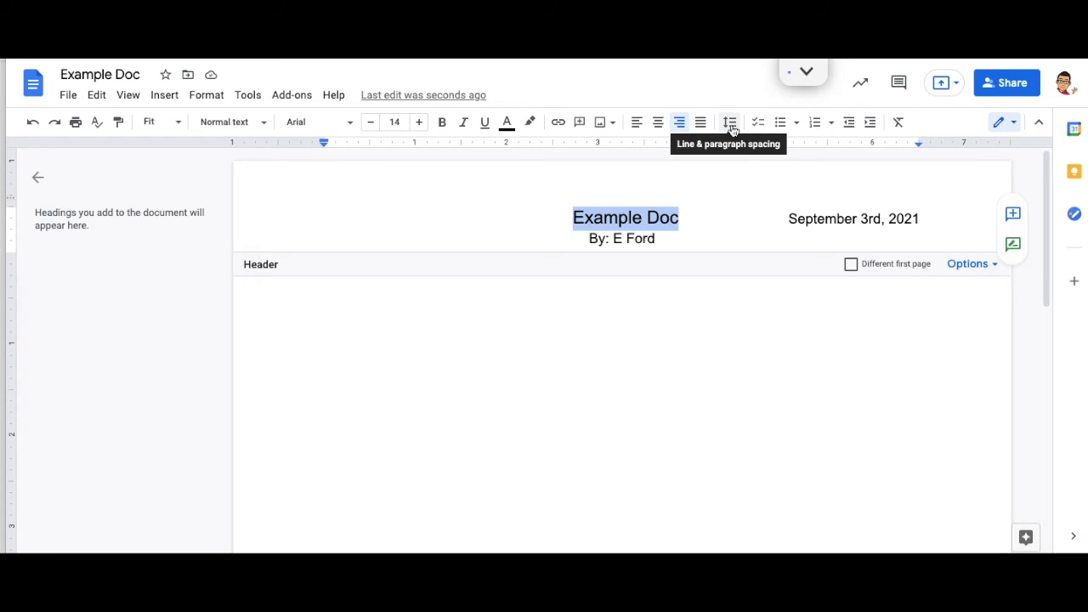
pyautogui.click(729, 122)
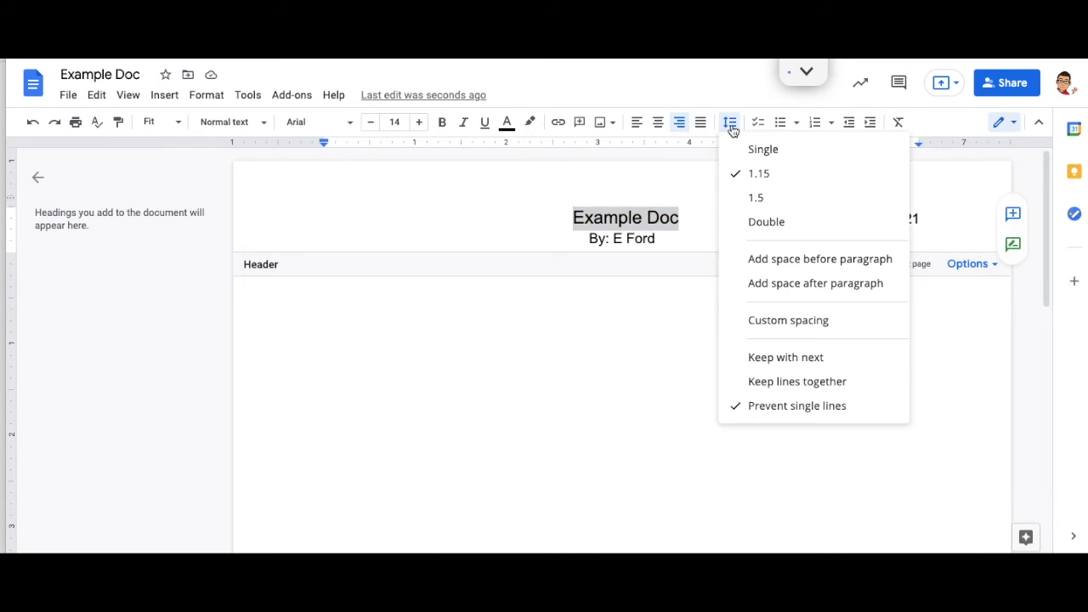
pyautogui.moveTo(756, 198)
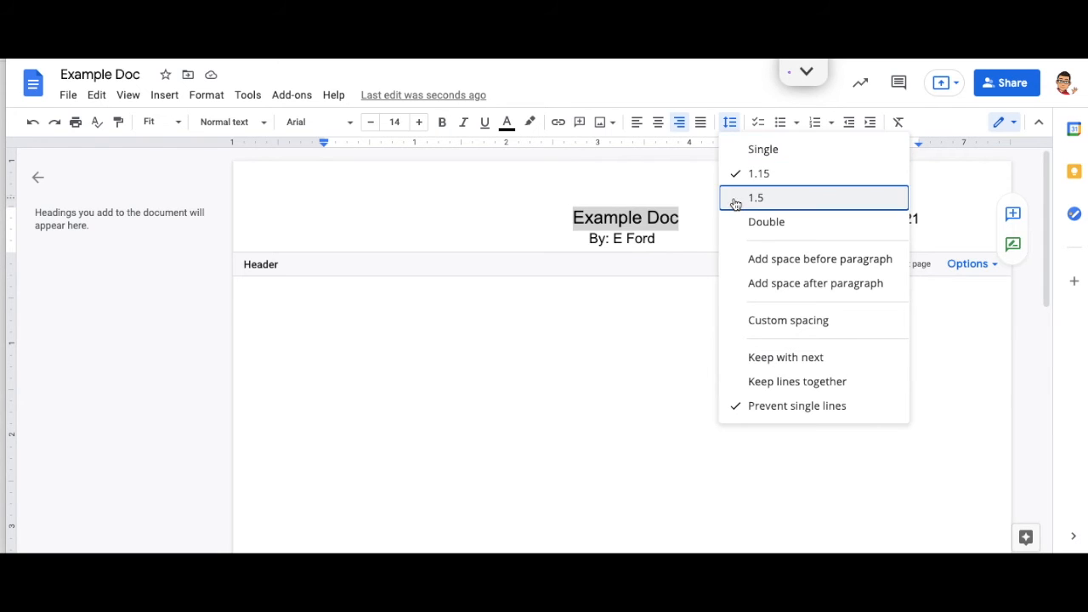
pyautogui.click(757, 197)
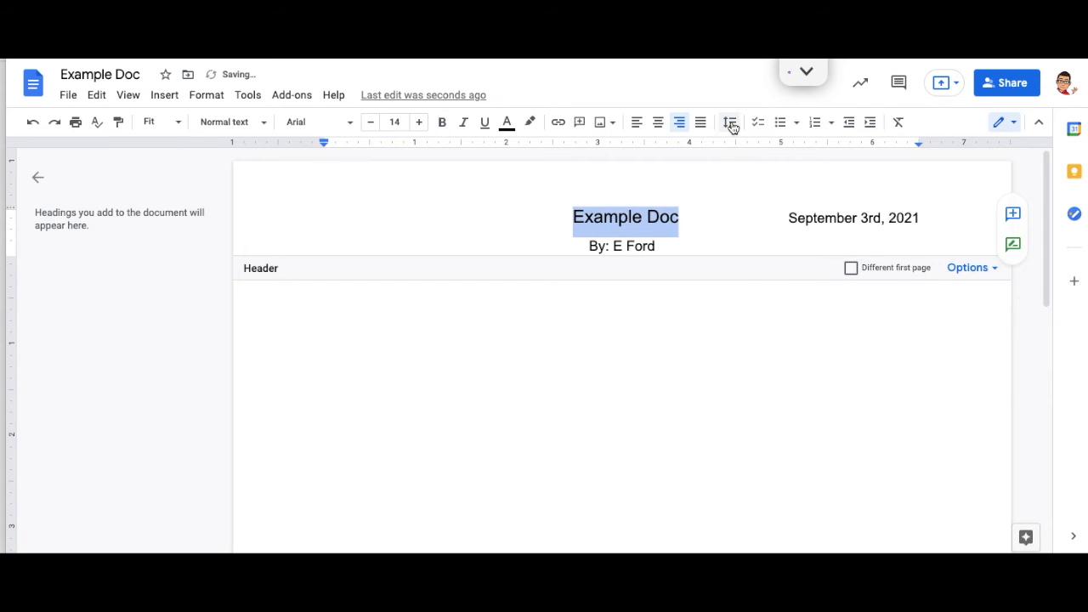
pyautogui.click(730, 122)
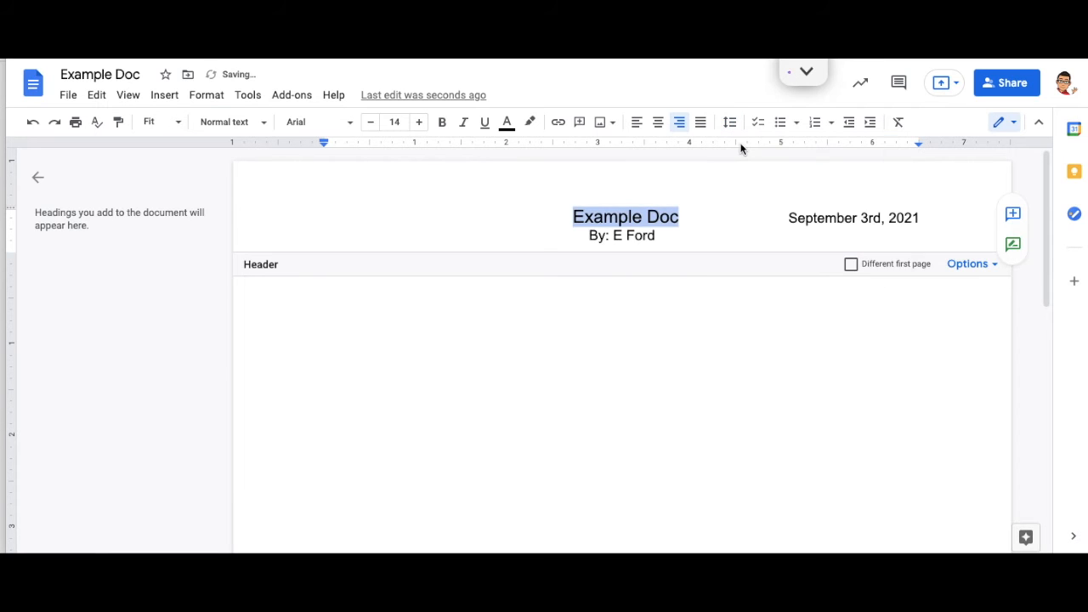
pyautogui.click(729, 121)
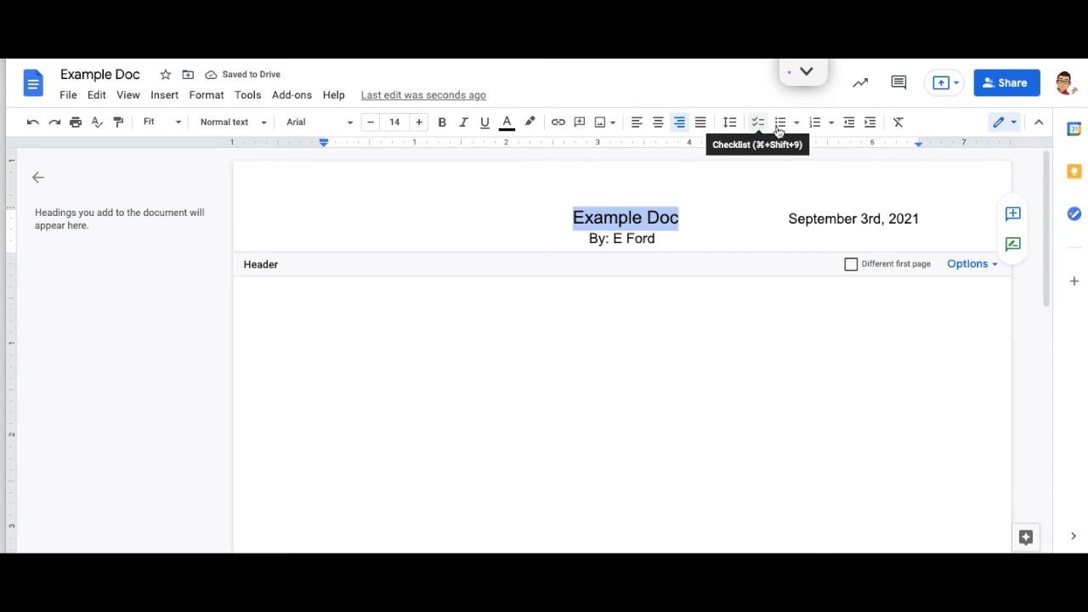
pyautogui.moveTo(814, 121)
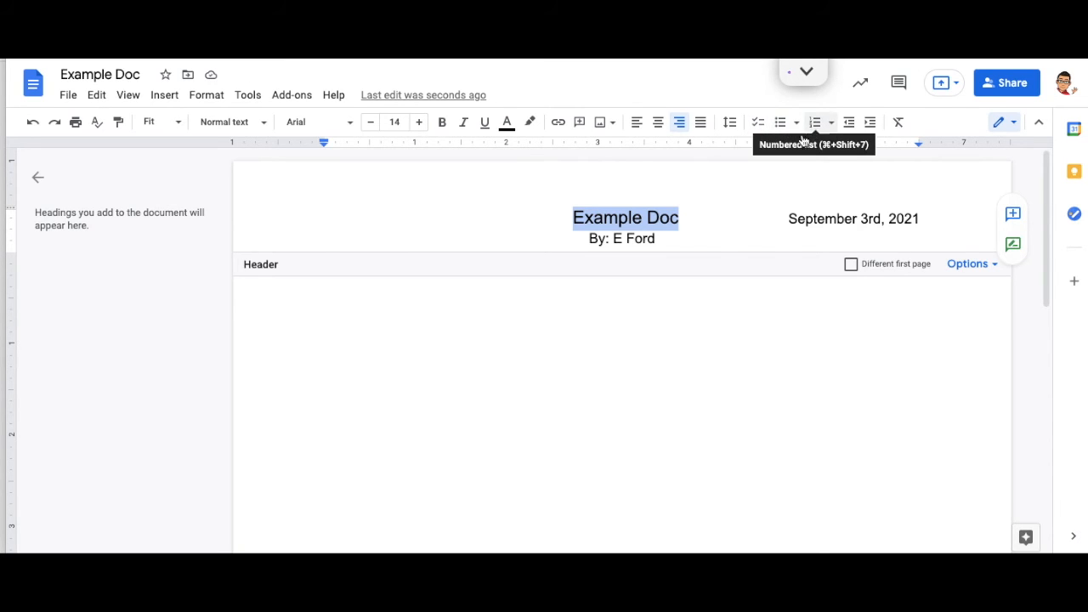
# Step: Type the 'Things to Do:' heading in the page body below the header
pyautogui.click(326, 260)
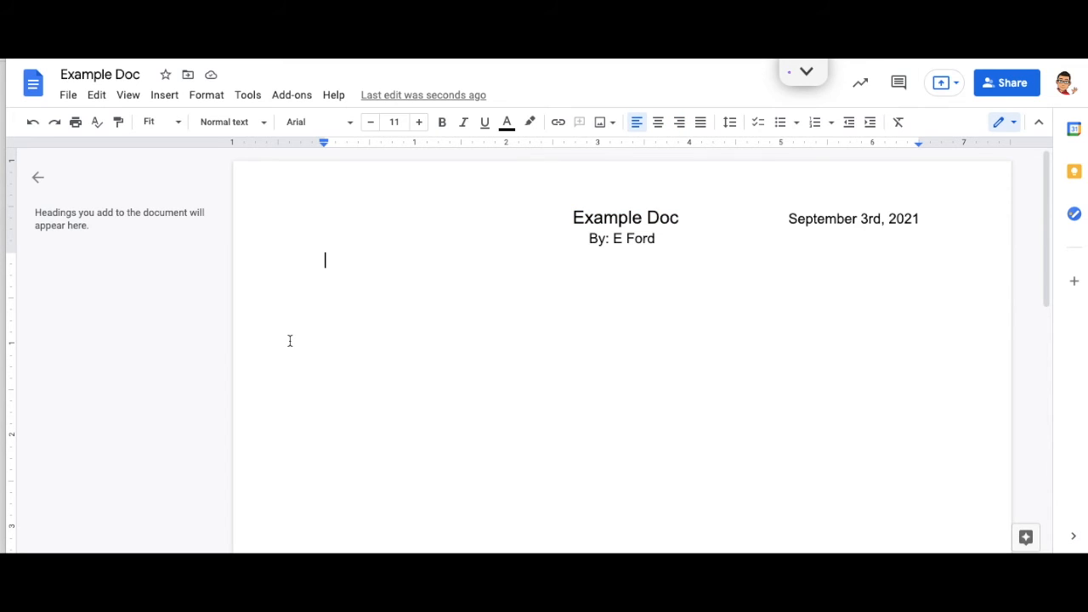
pyautogui.write('Things')
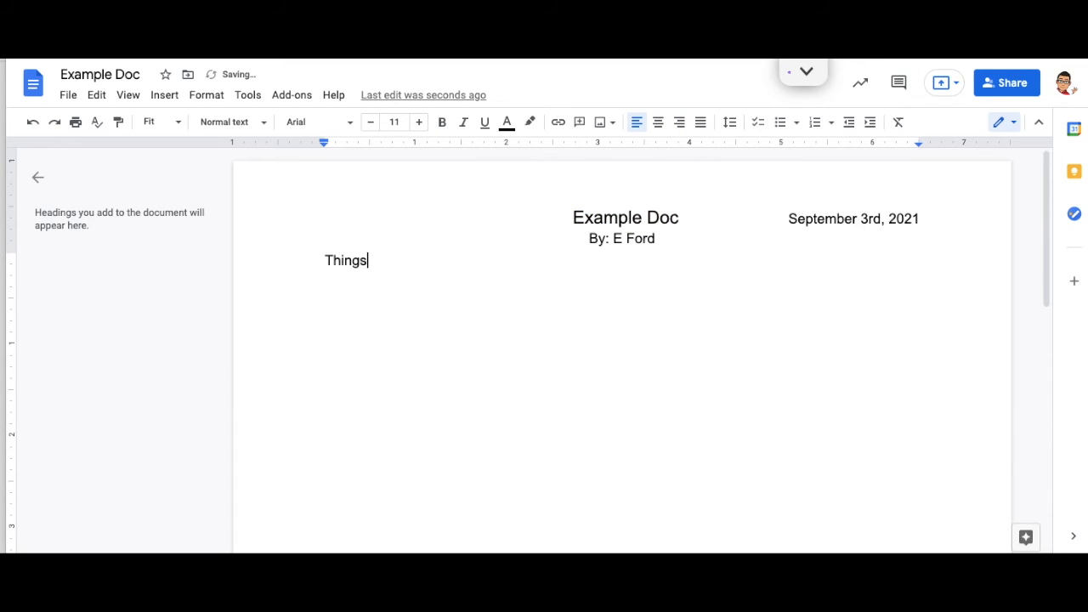
pyautogui.write('to Do:')
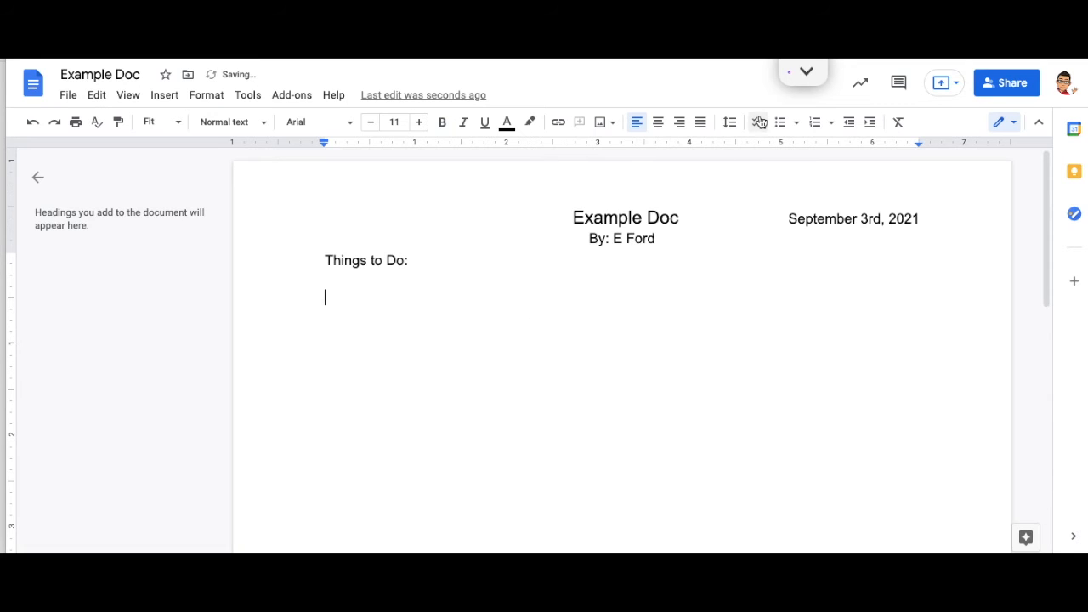
# Step: Add checklist items 'Try and make a Google Doc' and 'Organize the Doc'
pyautogui.click(760, 121)
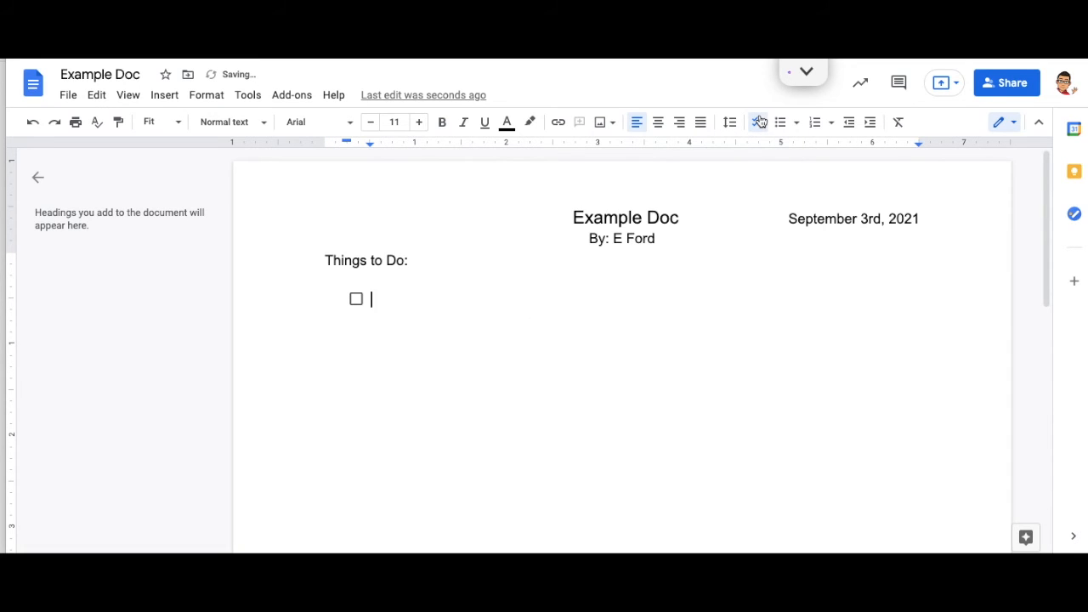
pyautogui.write('Tr')
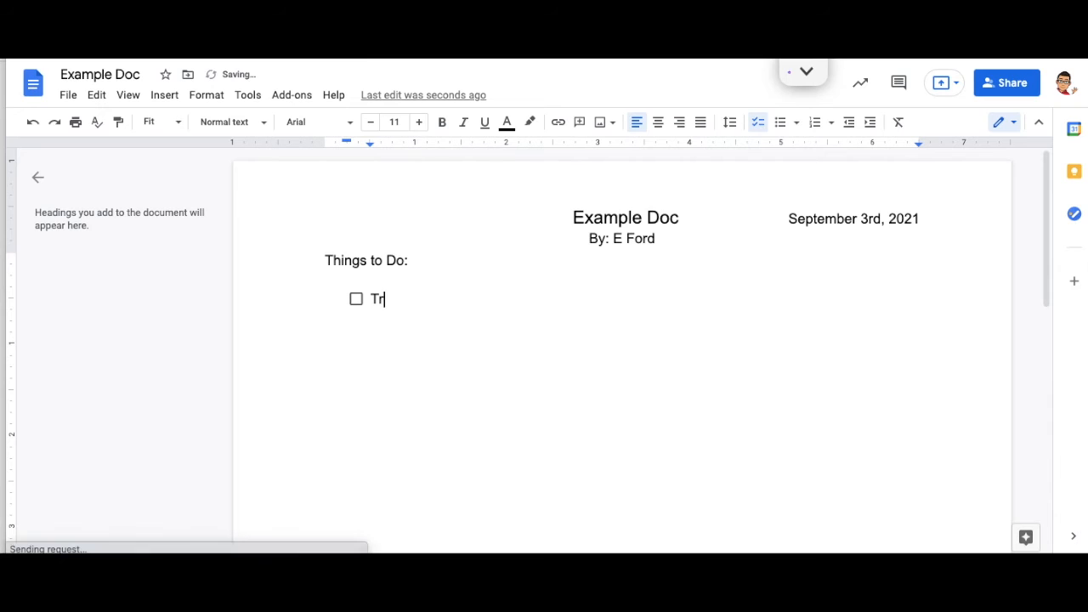
pyautogui.write('y and m')
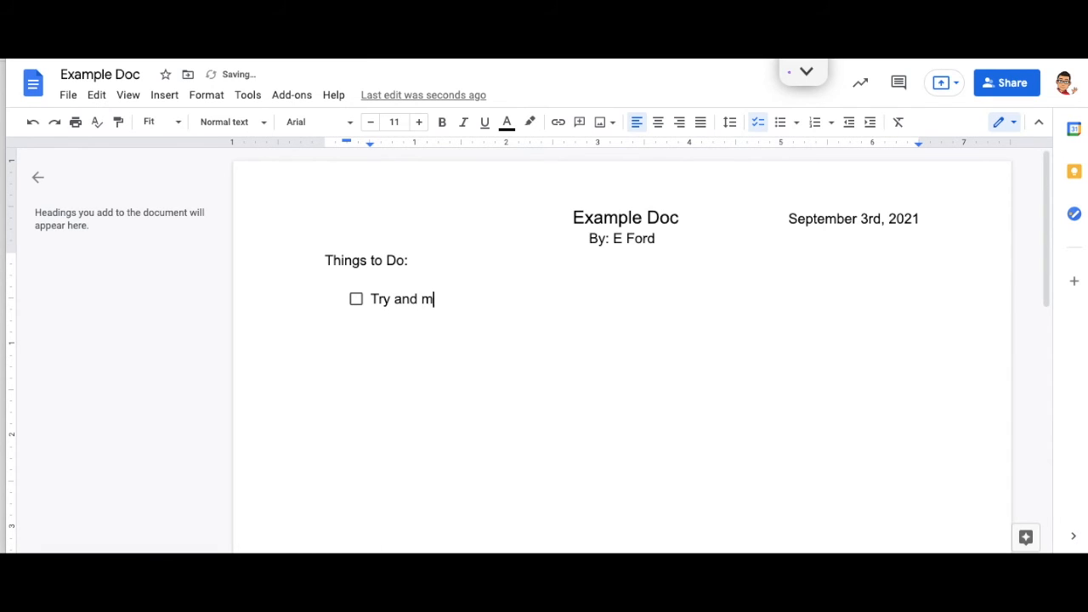
pyautogui.write('ake a Google')
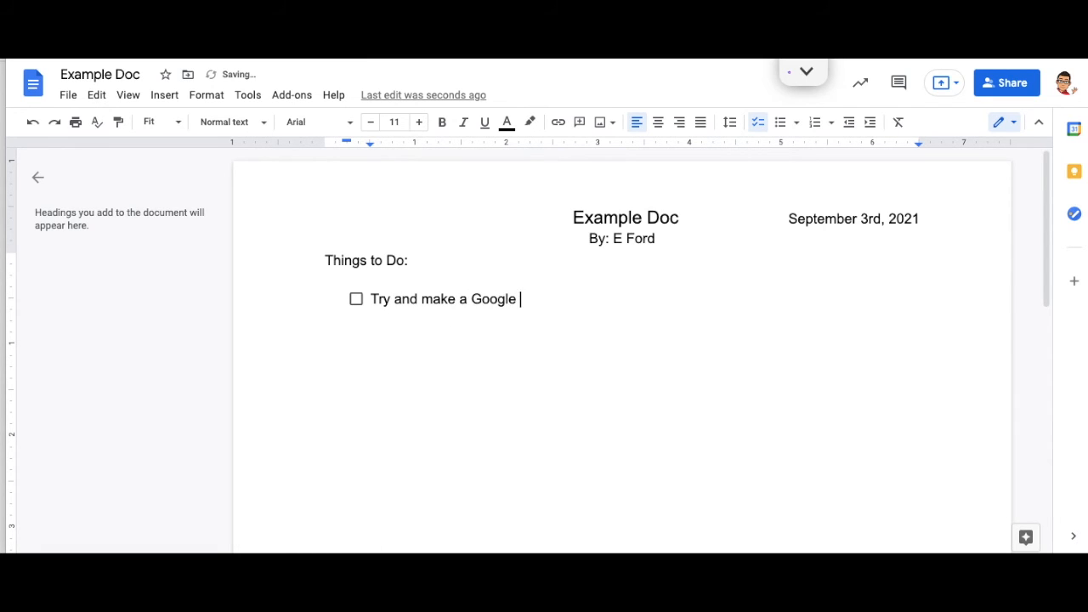
pyautogui.write('Doc')
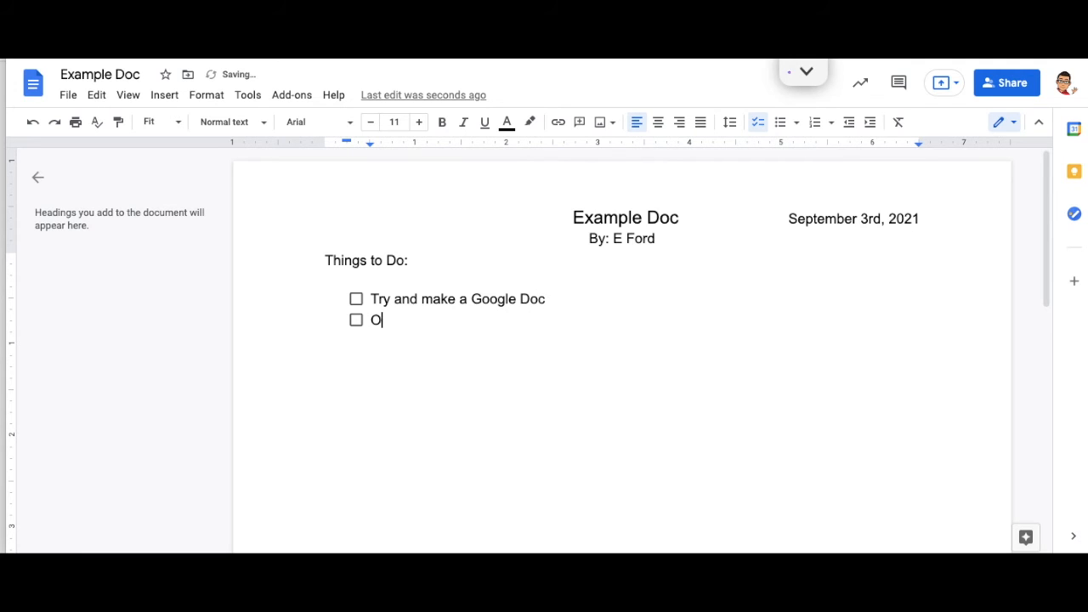
pyautogui.write('rganize the')
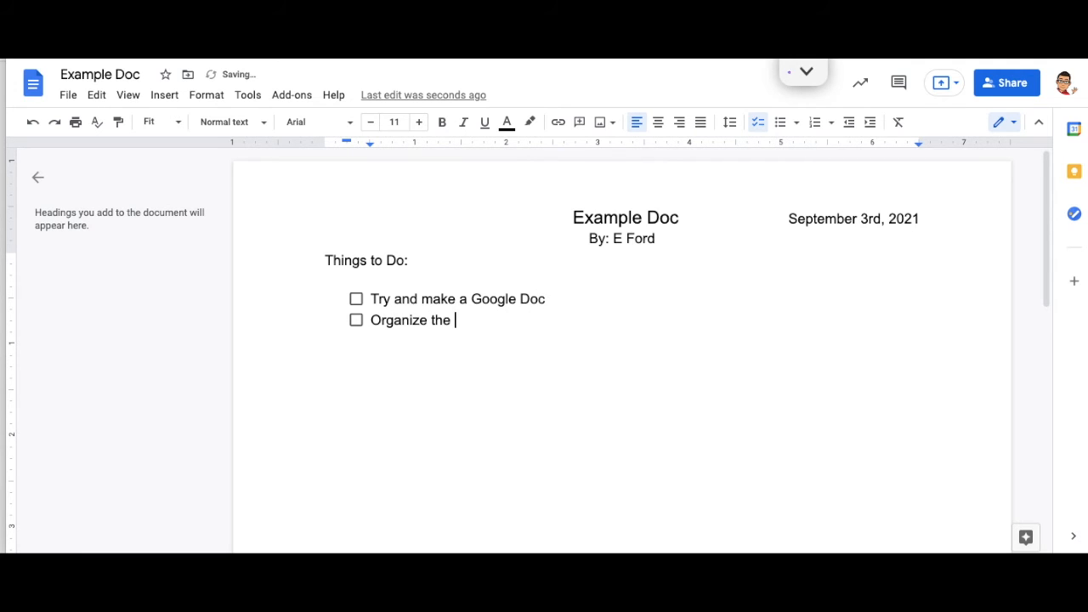
pyautogui.write('Doc')
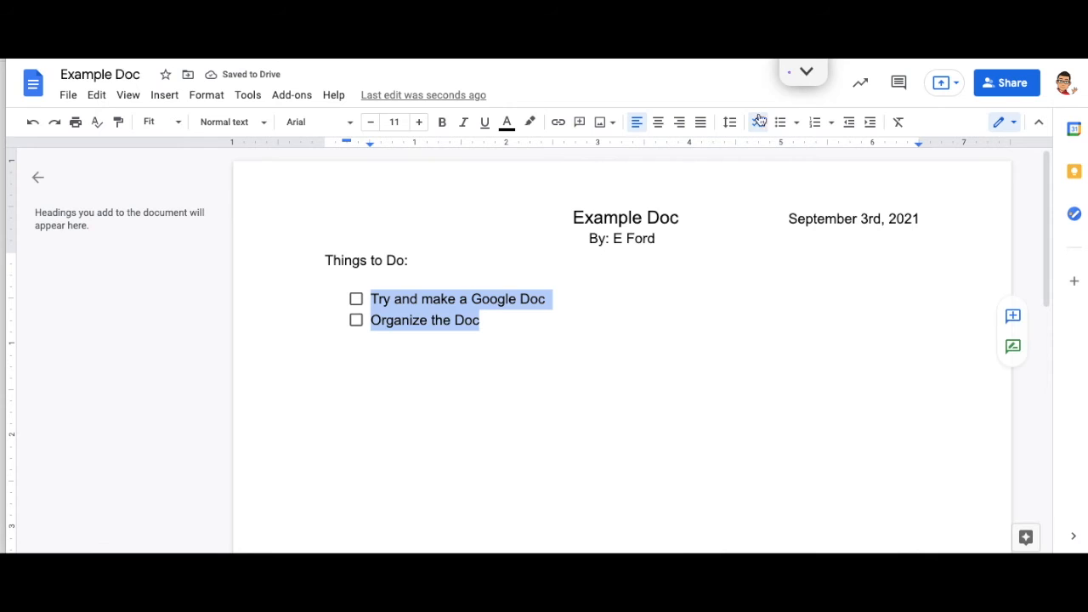
# Step: Try bulleted, checklist and arrow-bullet styles, then number the two to-do items
pyautogui.click(779, 121)
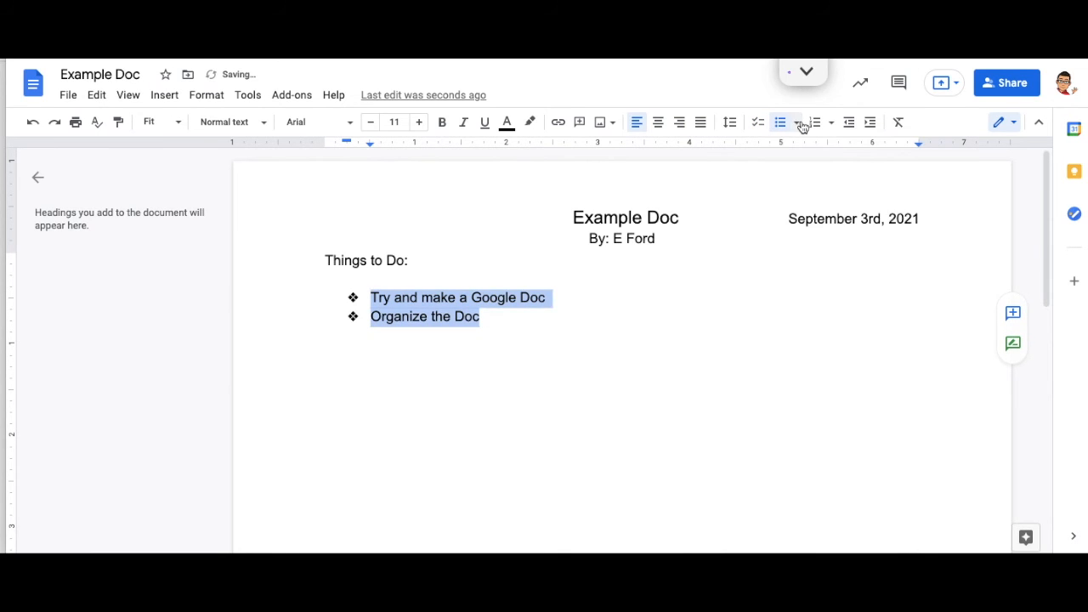
pyautogui.click(757, 122)
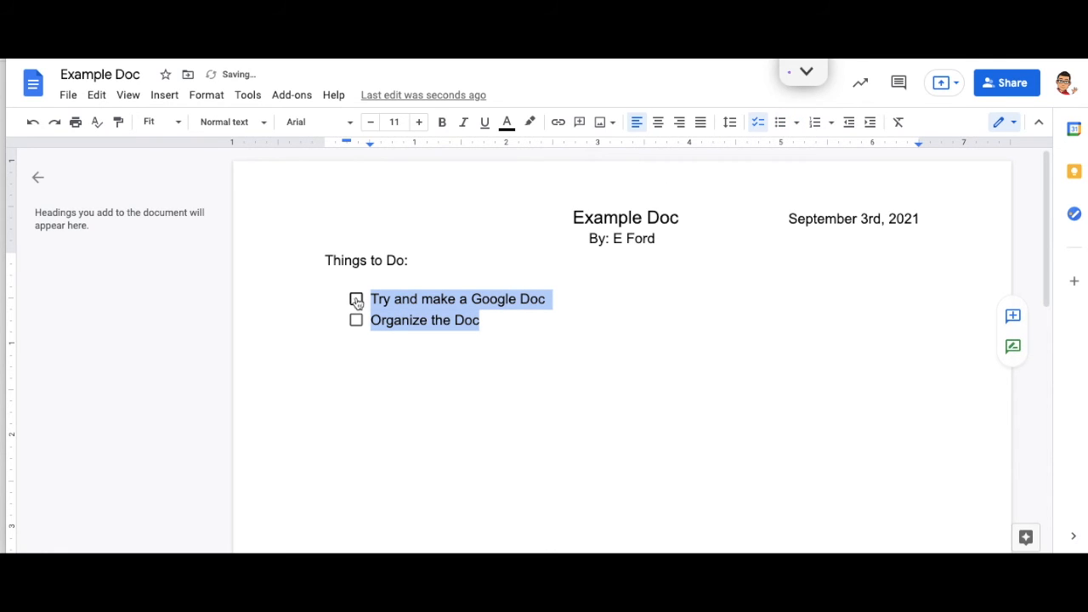
pyautogui.click(780, 122)
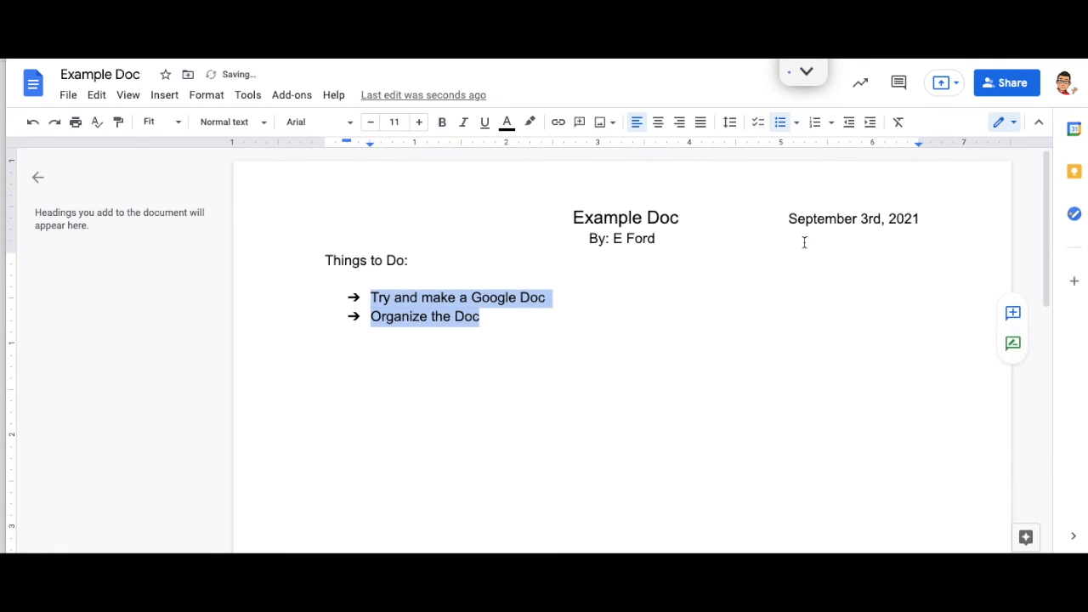
pyautogui.click(814, 122)
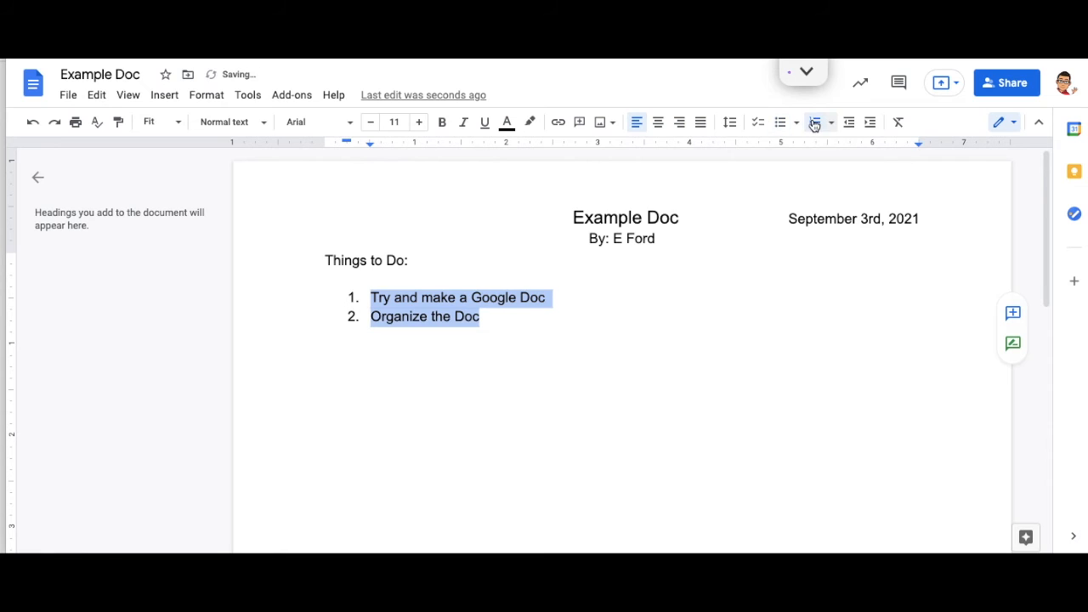
pyautogui.click(829, 122)
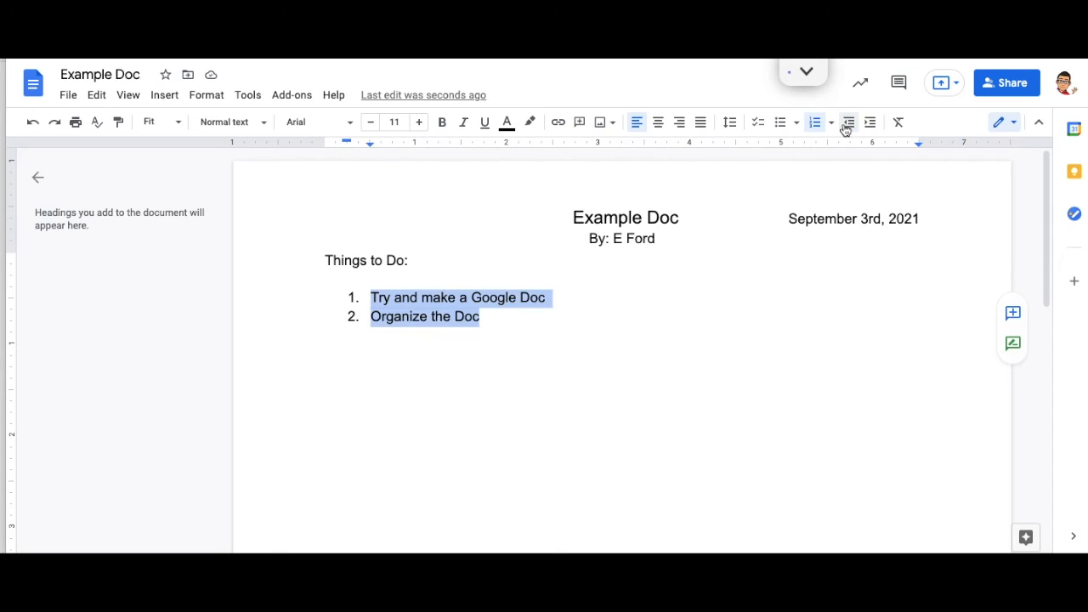
pyautogui.click(868, 122)
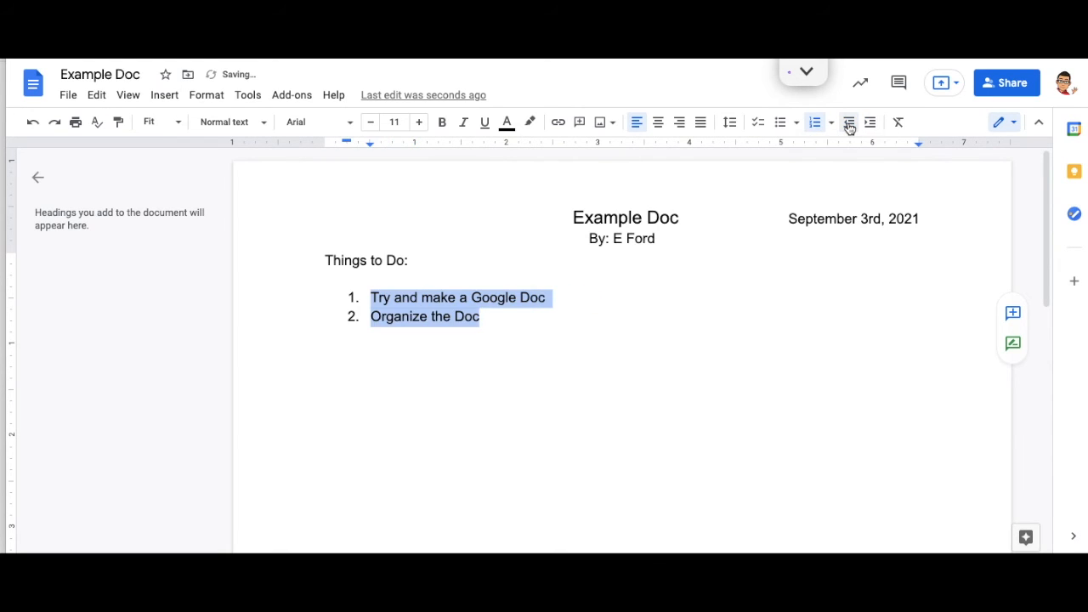
pyautogui.moveTo(897, 122)
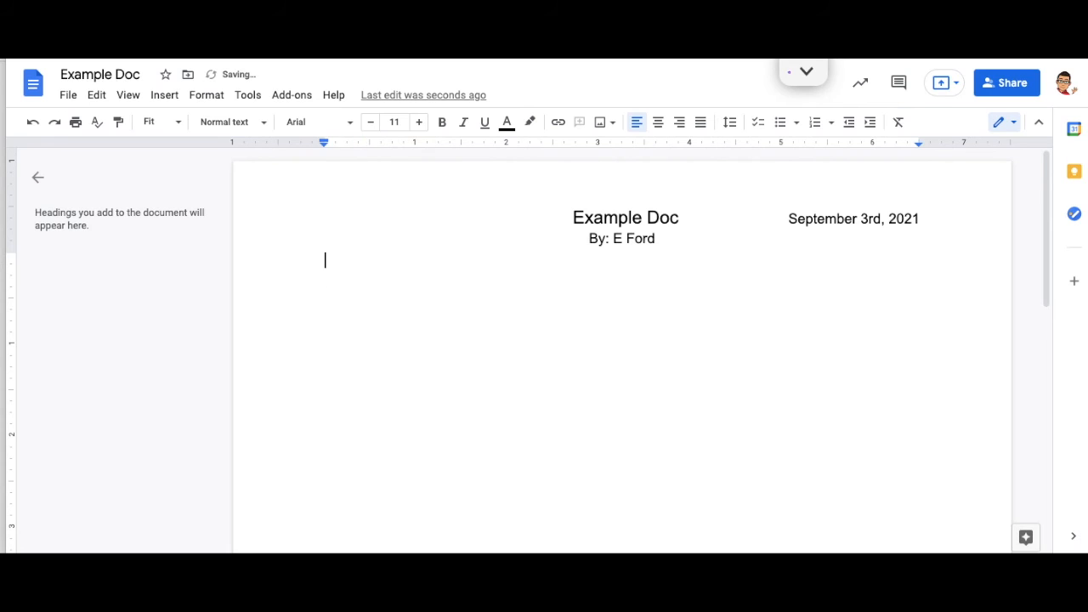
pyautogui.moveTo(310, 221)
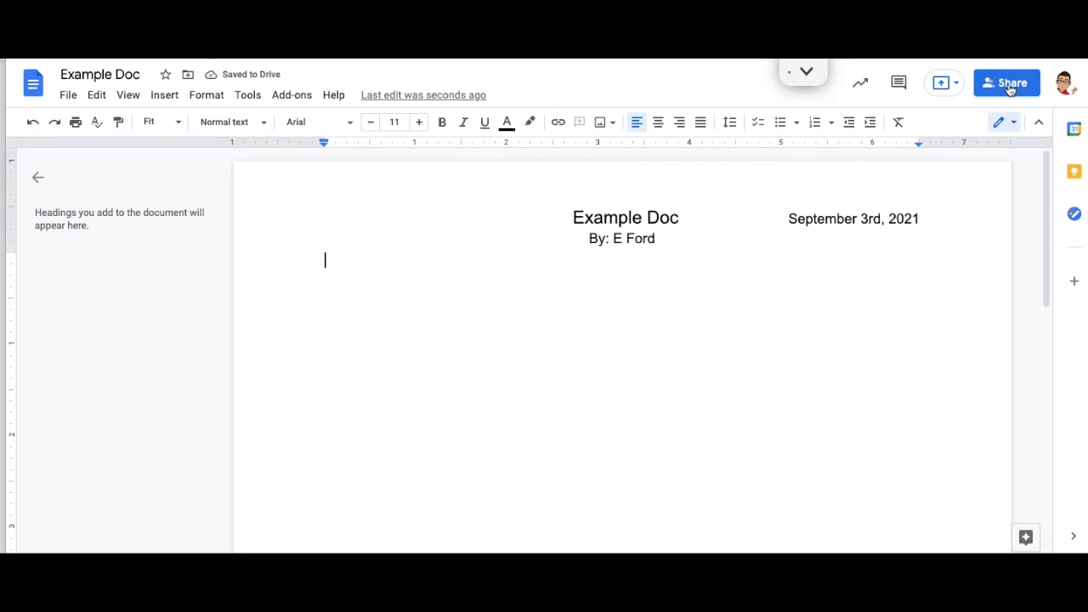
pyautogui.click(1007, 83)
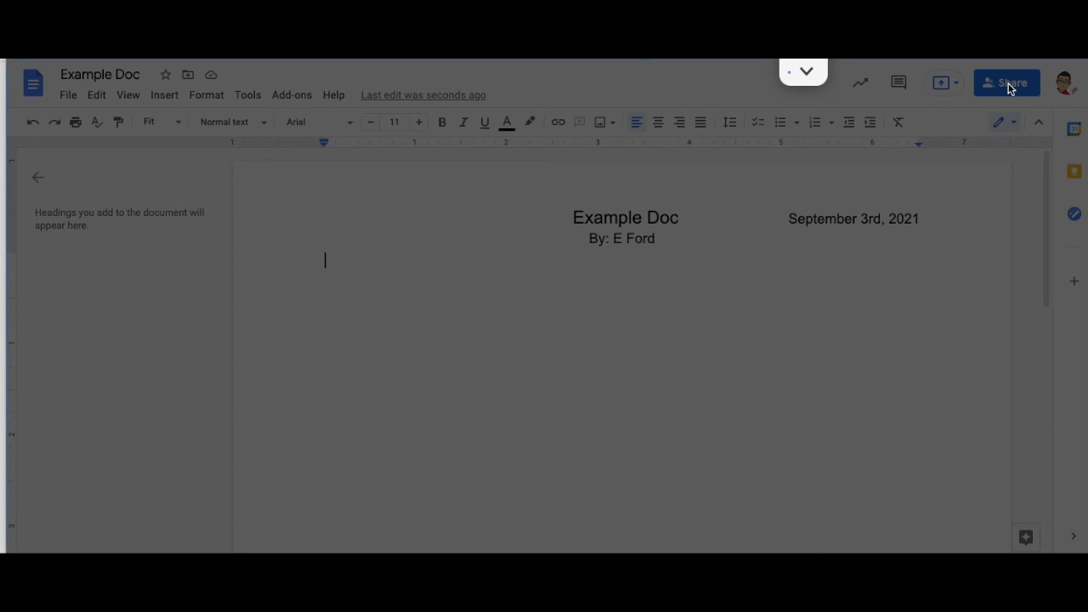
pyautogui.click(1006, 83)
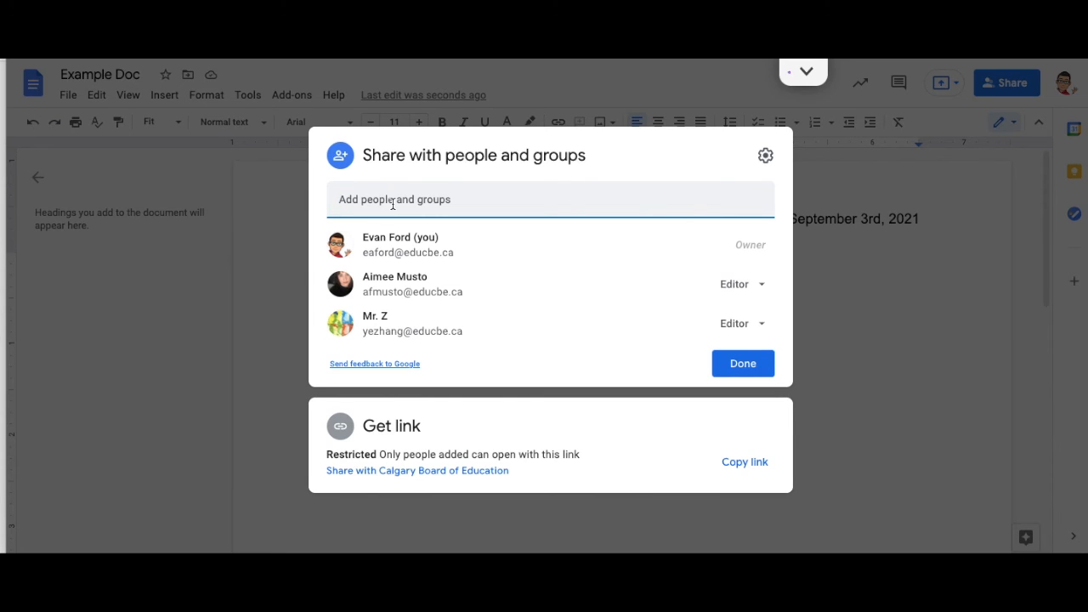
pyautogui.click(742, 363)
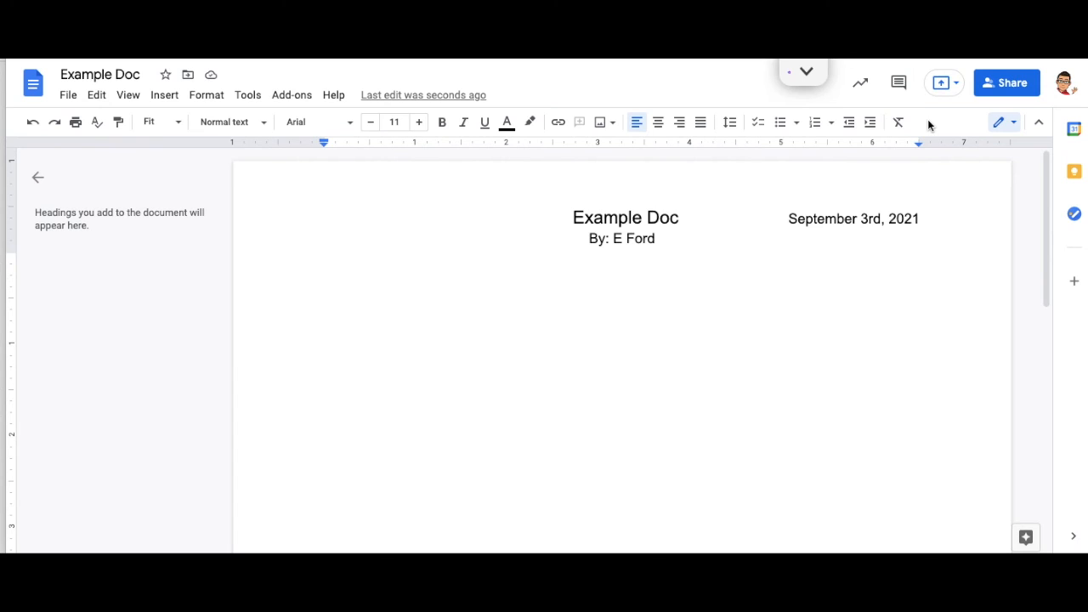
pyautogui.moveTo(898, 82)
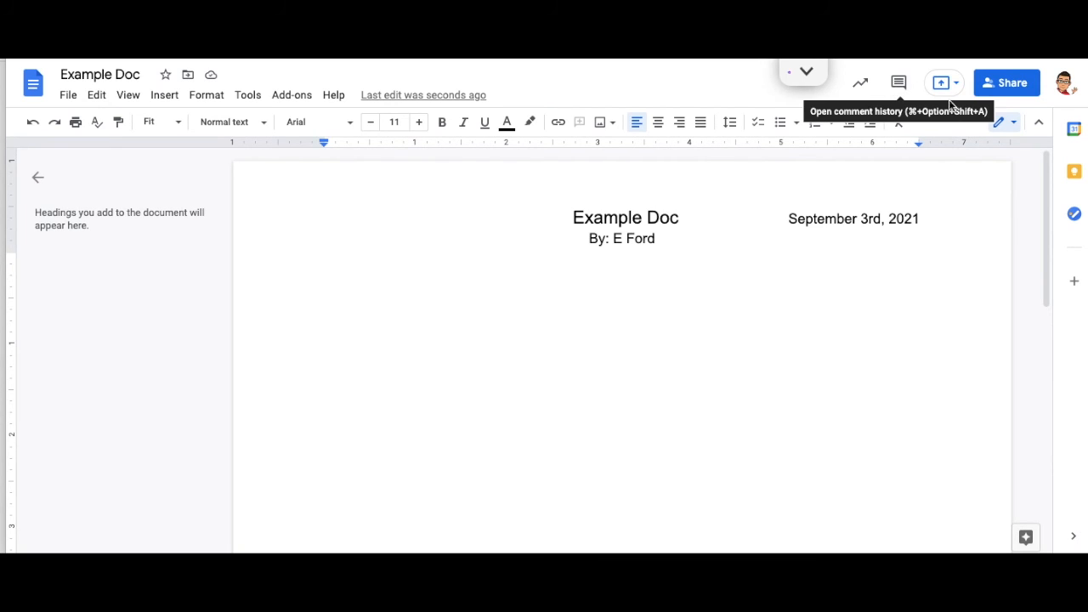
pyautogui.moveTo(941, 83)
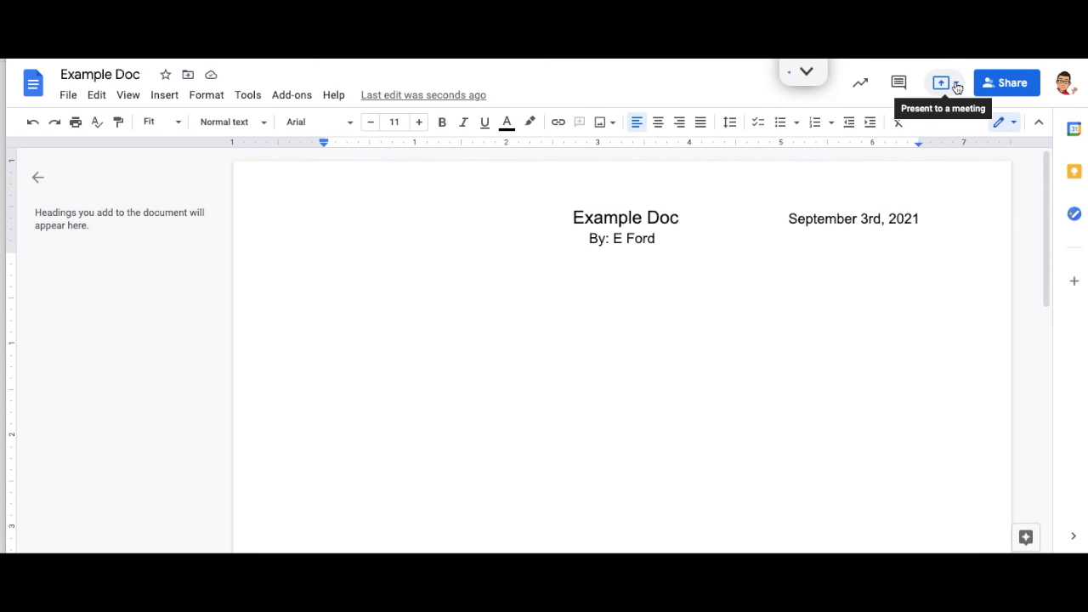
pyautogui.click(941, 82)
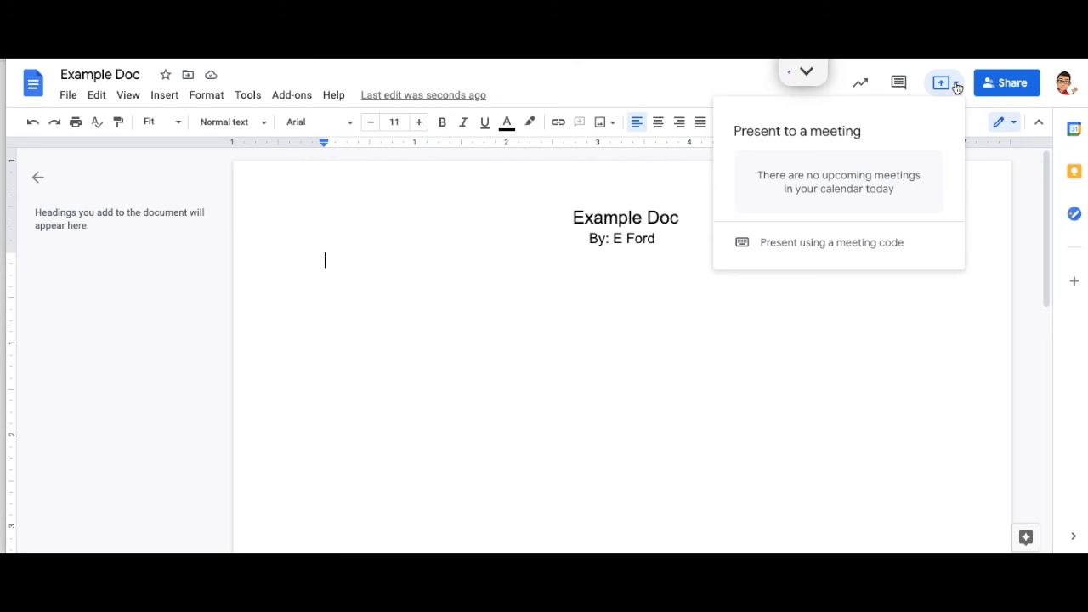
pyautogui.click(67, 94)
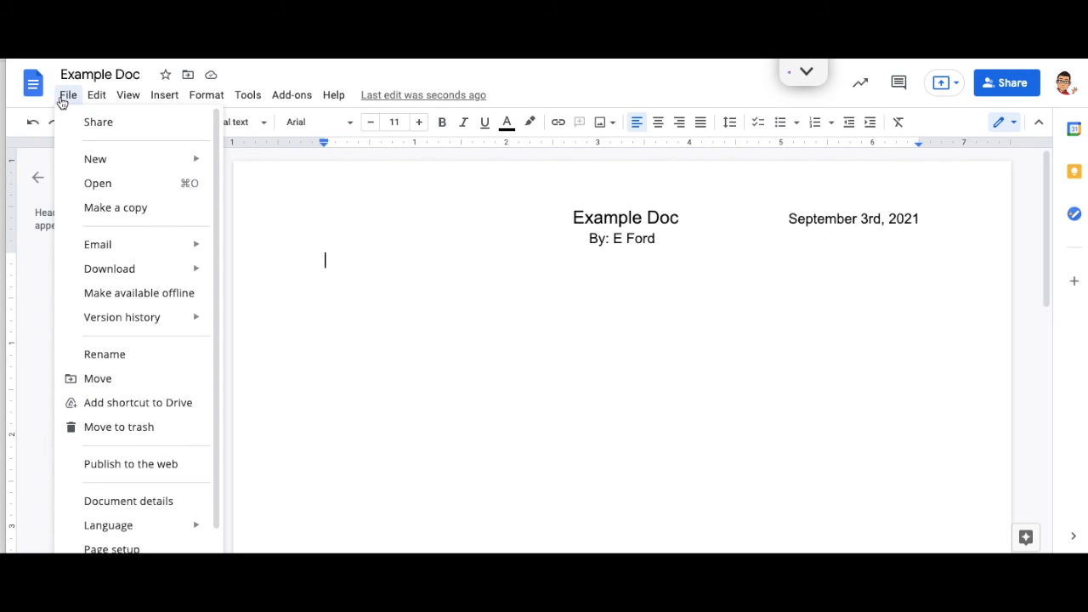
pyautogui.click(109, 269)
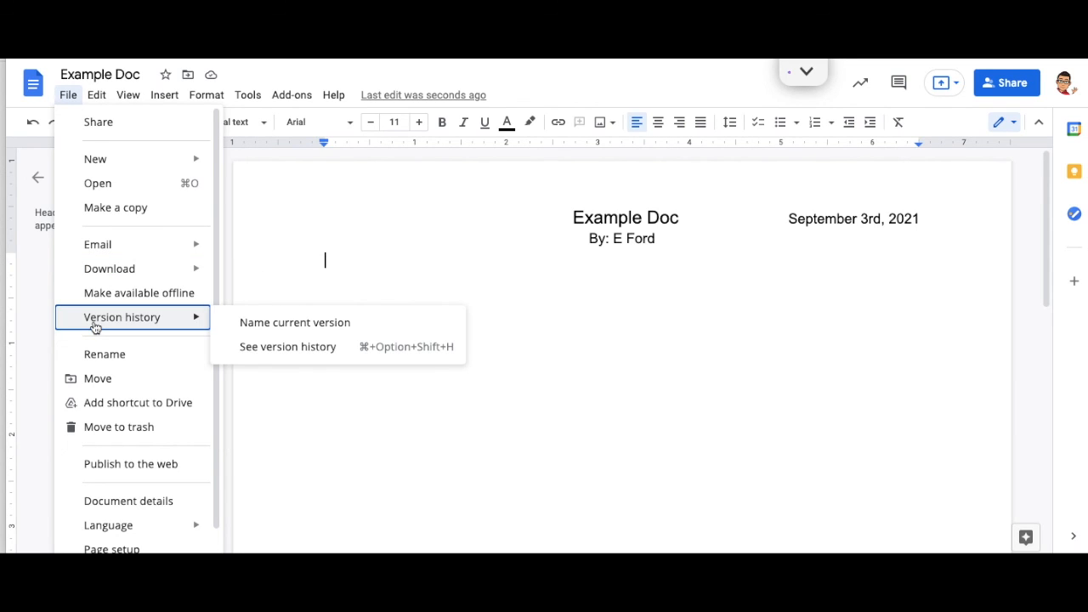
pyautogui.click(287, 346)
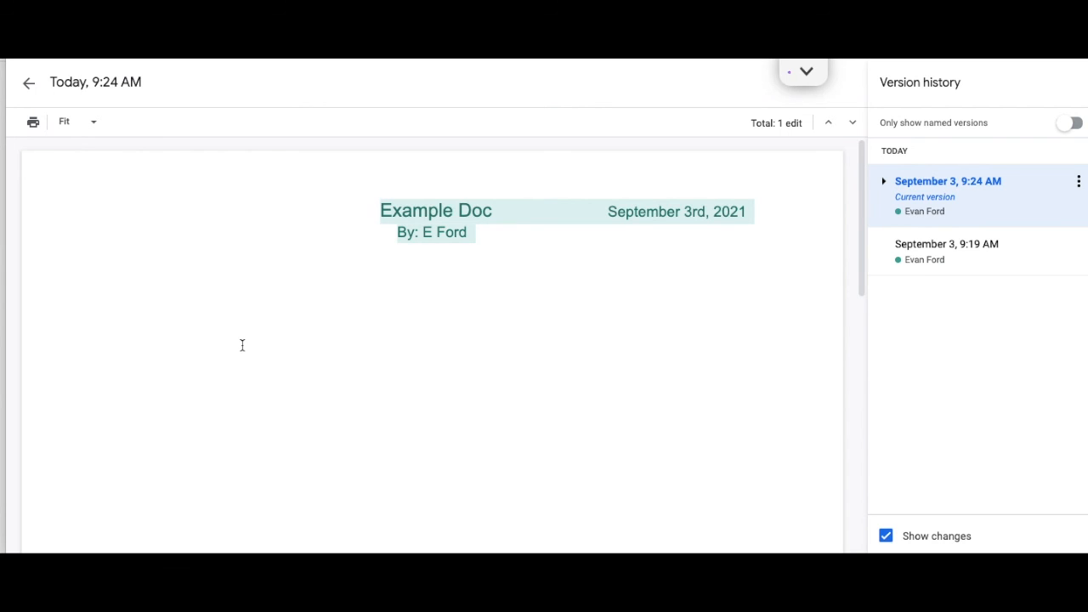
pyautogui.moveTo(29, 82)
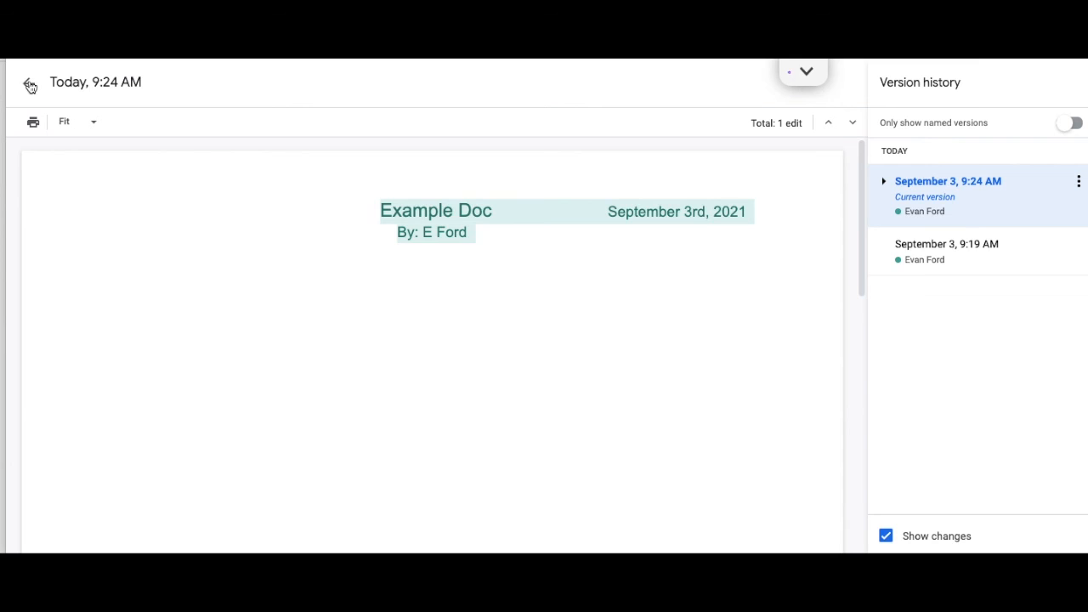
pyautogui.click(30, 83)
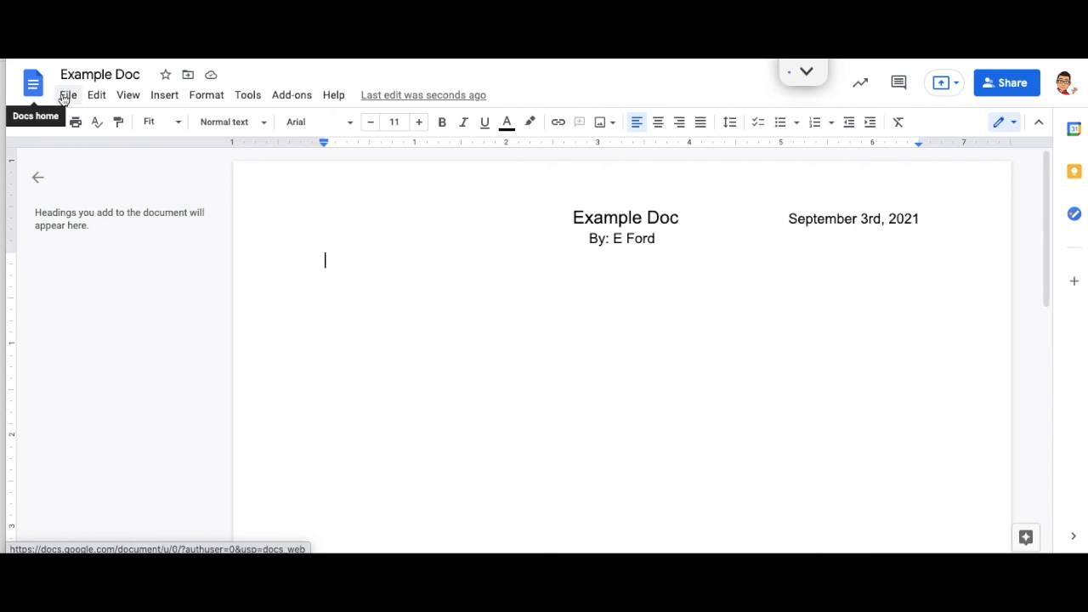
pyautogui.click(68, 94)
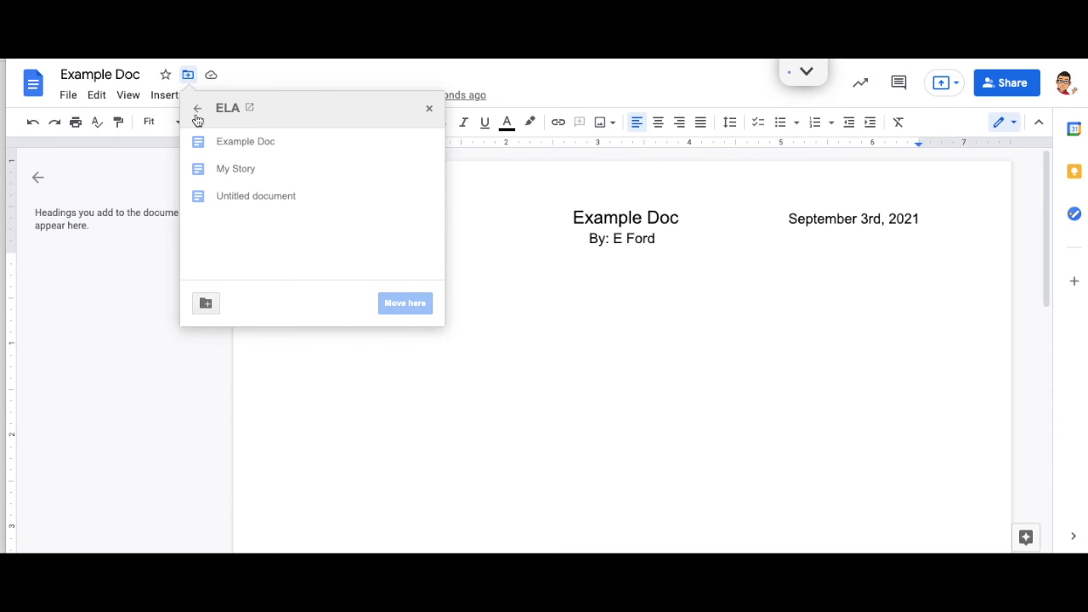
pyautogui.click(196, 111)
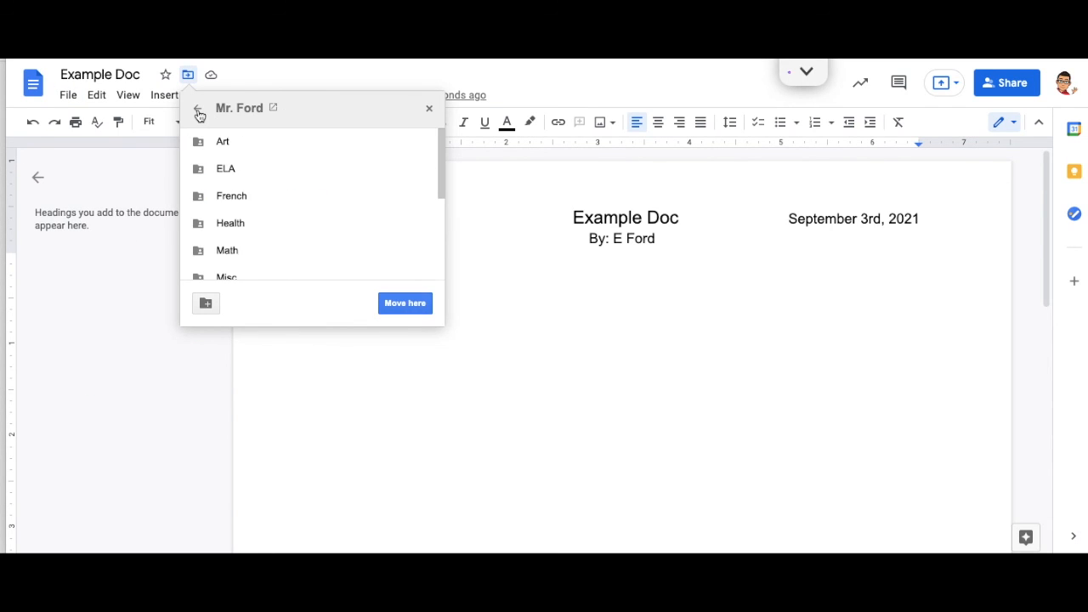
pyautogui.moveTo(452, 120)
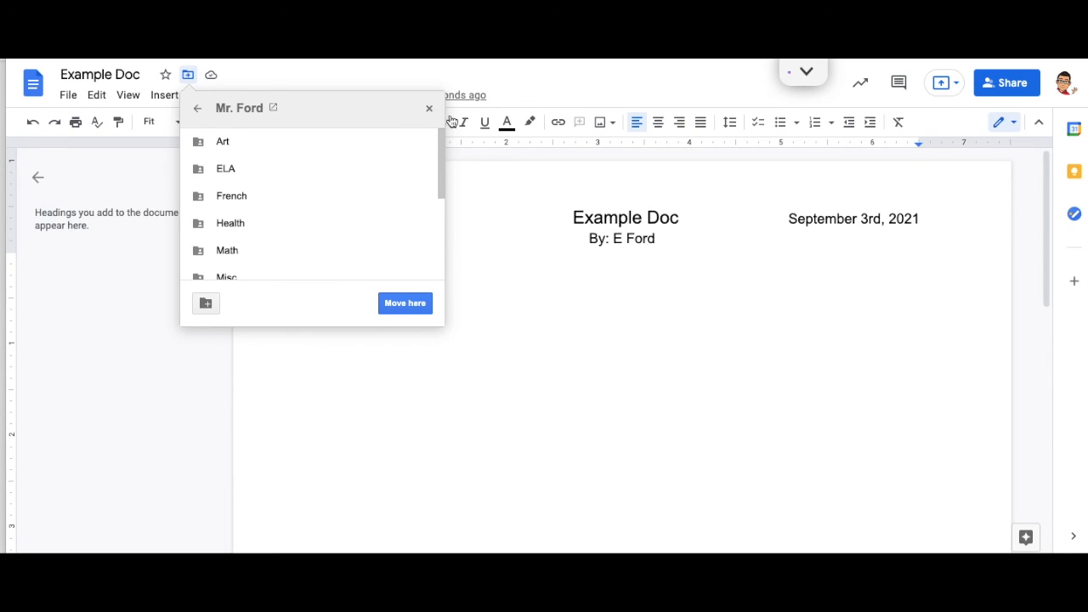
pyautogui.click(428, 108)
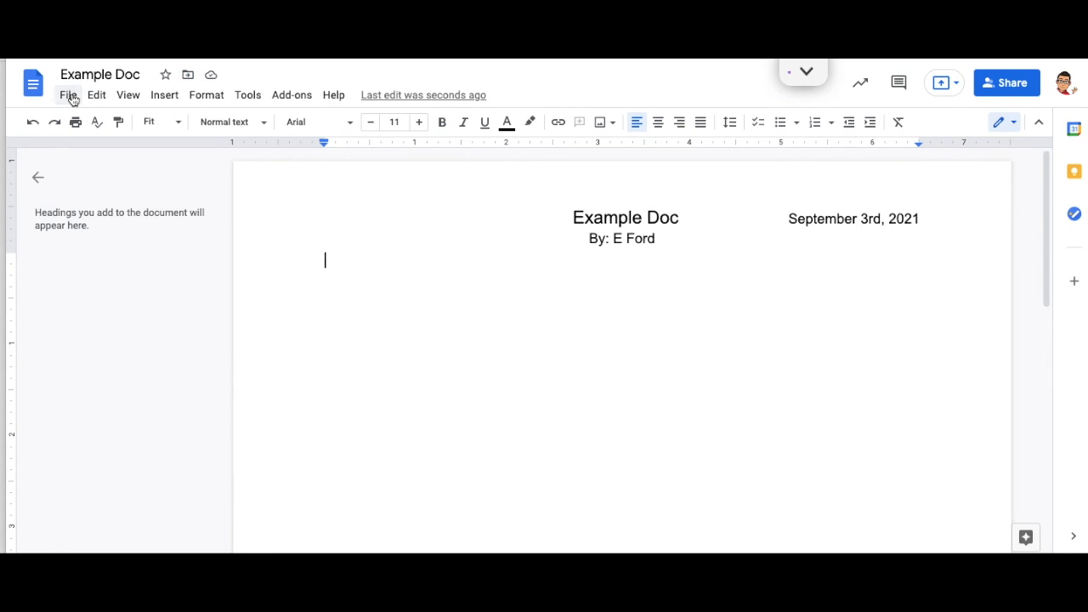
pyautogui.click(68, 94)
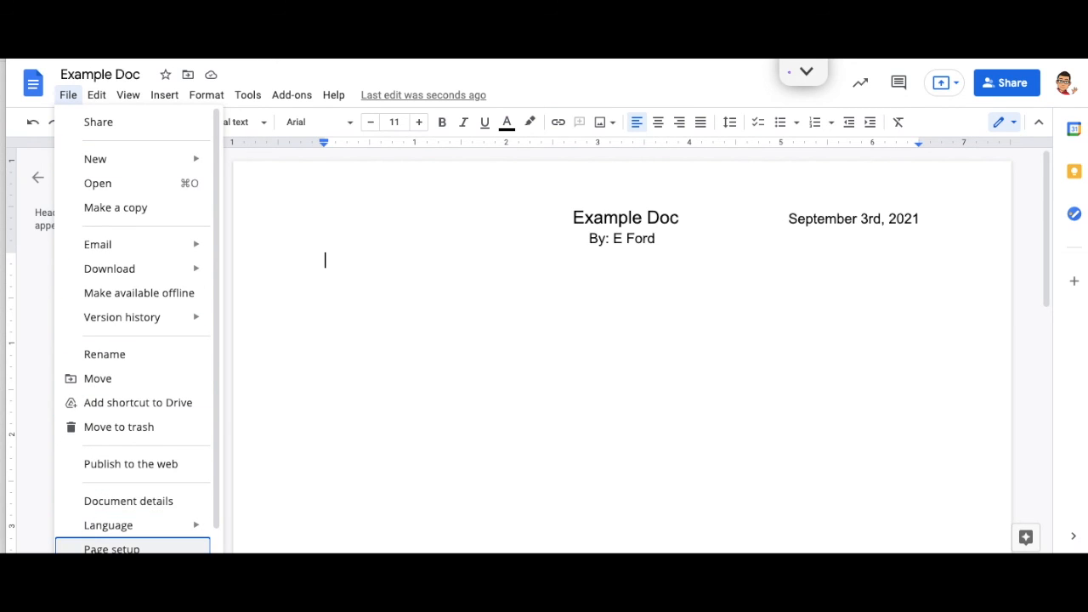
pyautogui.click(111, 548)
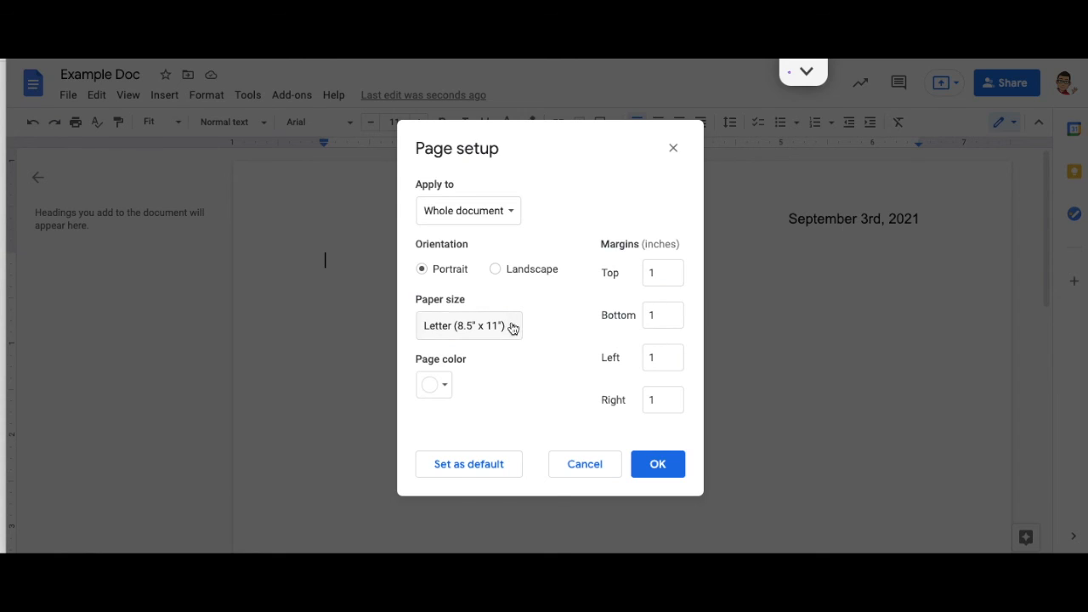
pyautogui.click(467, 326)
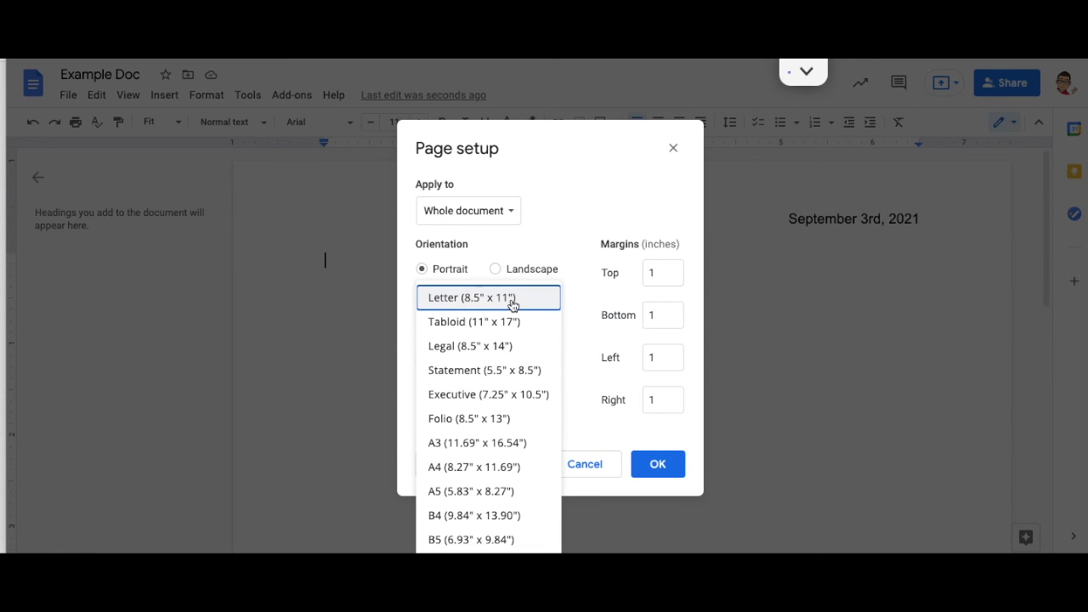
pyautogui.click(489, 297)
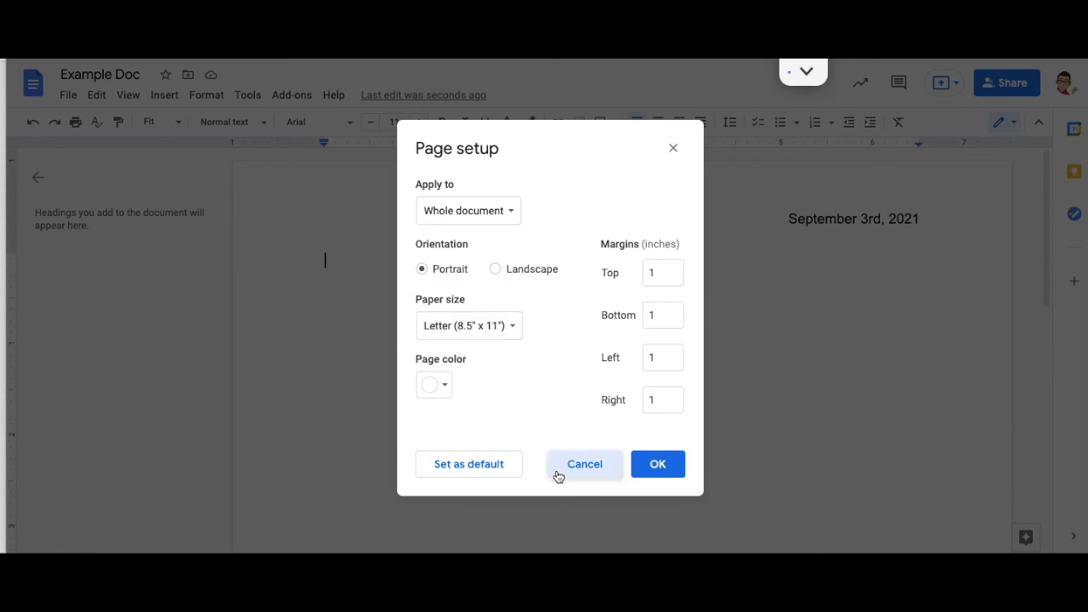
pyautogui.click(584, 464)
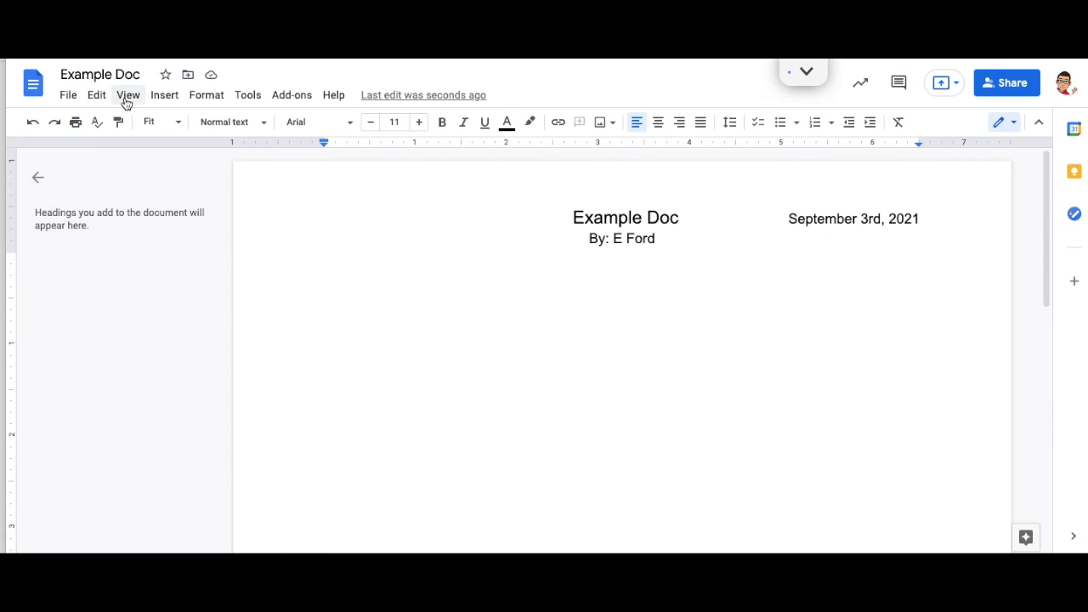
# Step: Browse the View menu's display modes, then open the Insert menu to see insertable items
pyautogui.click(128, 95)
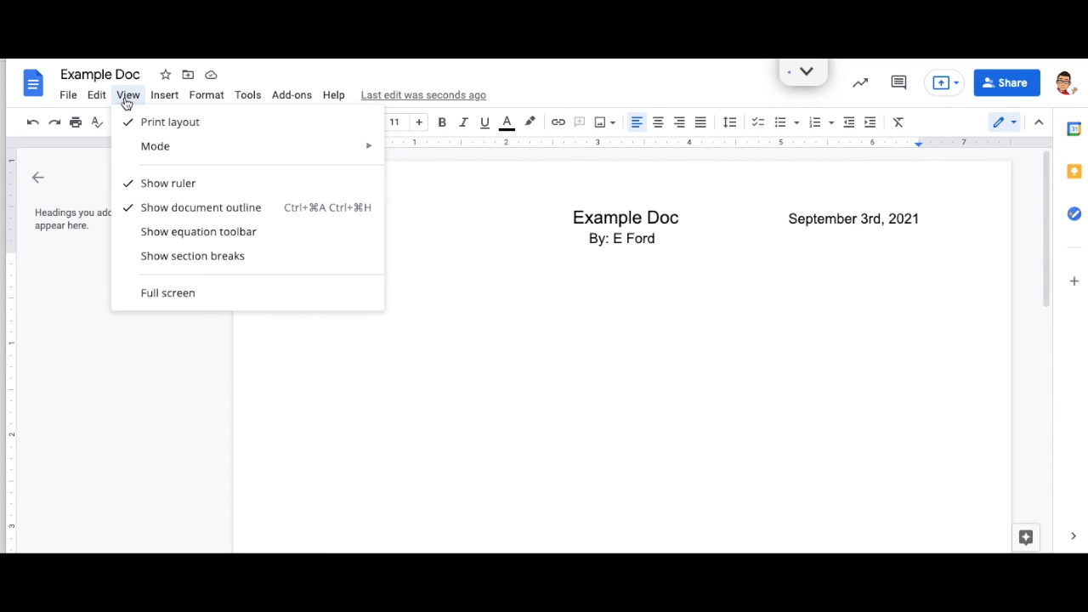
pyautogui.moveTo(155, 146)
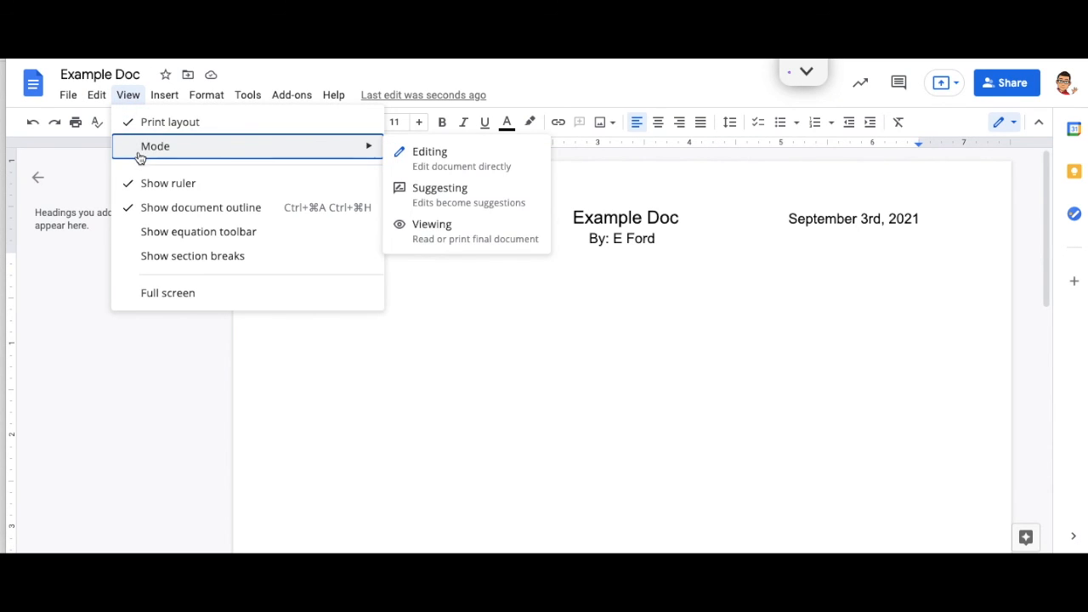
pyautogui.moveTo(198, 232)
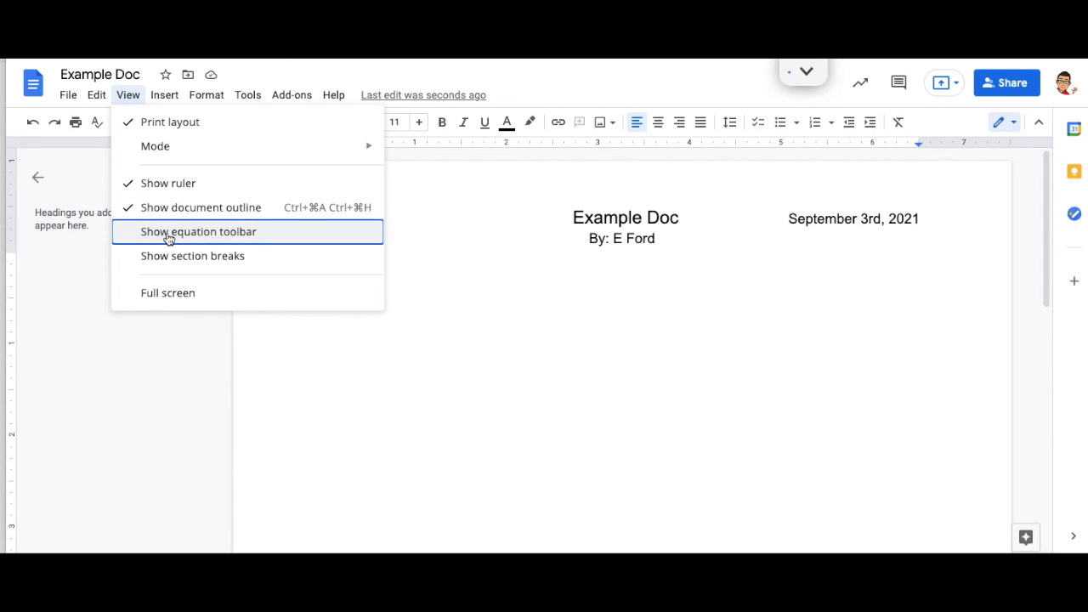
pyautogui.moveTo(156, 146)
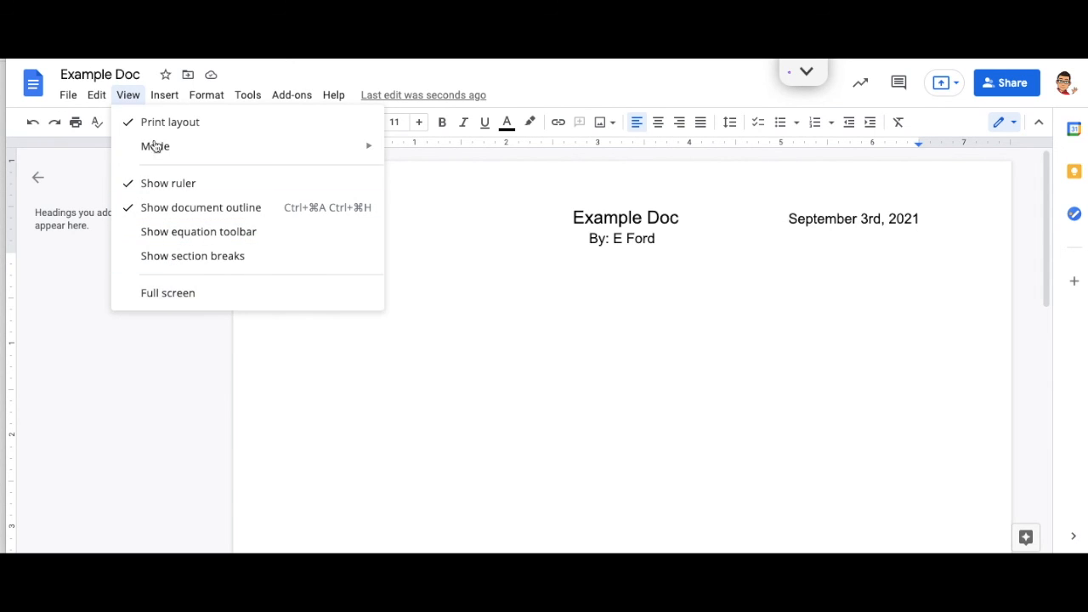
pyautogui.click(164, 95)
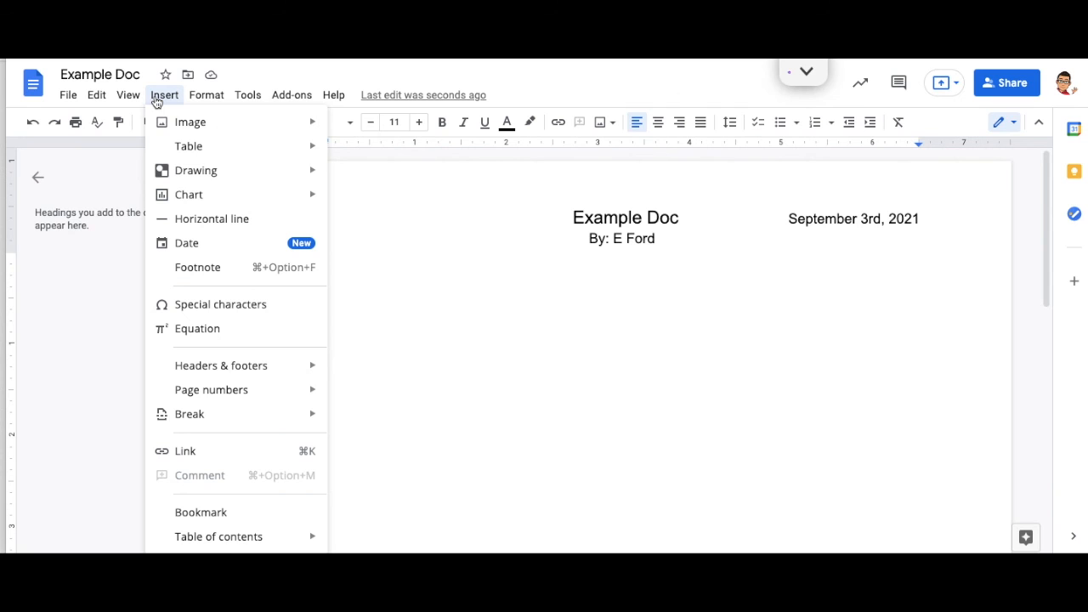